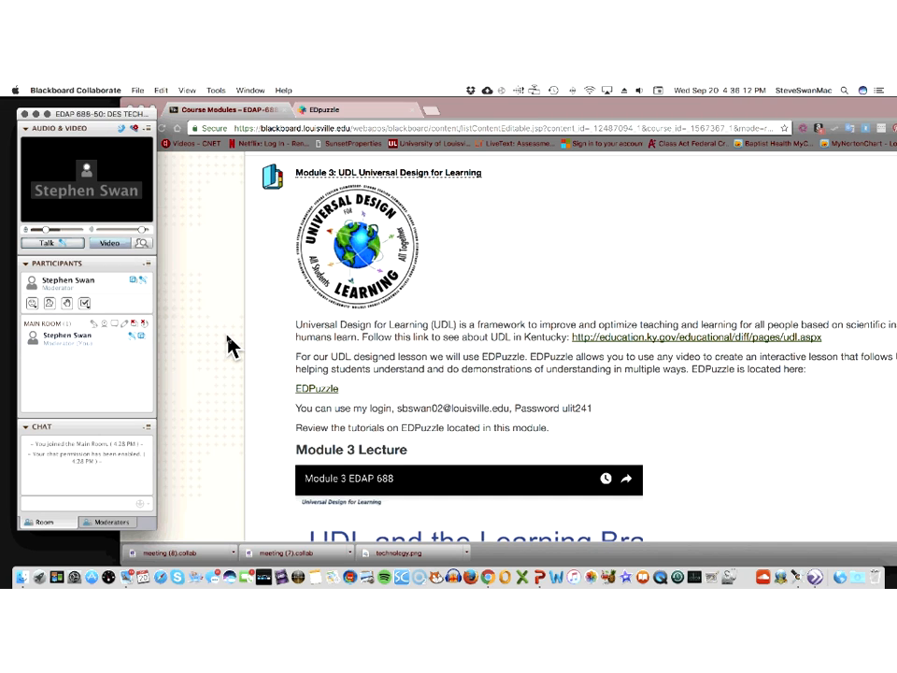
pyautogui.moveTo(259, 304)
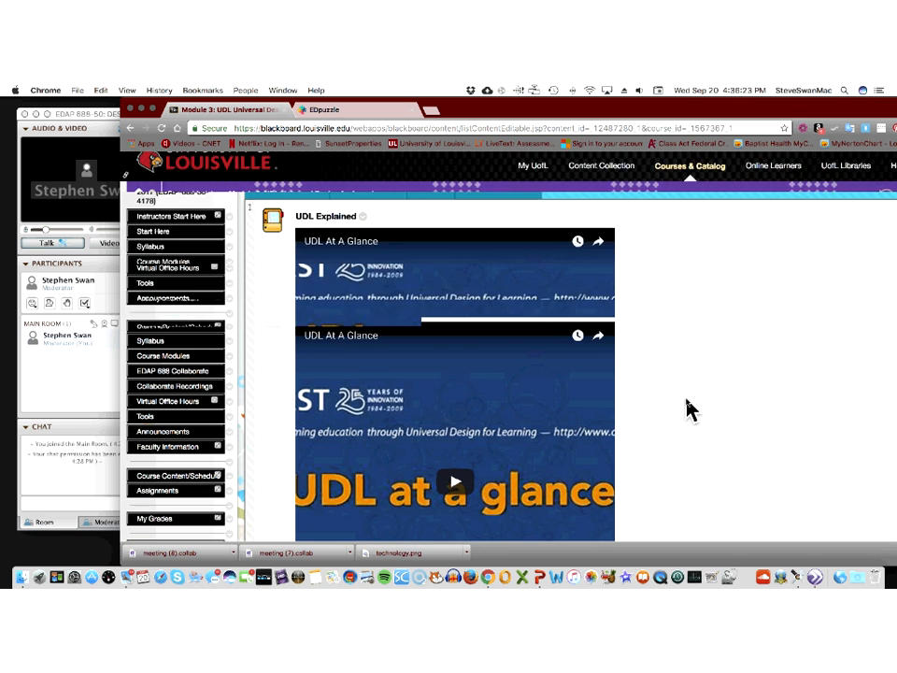
# Scroll down the Module 3 UDL page through its UDL Explained videos.
pyautogui.scroll(-3)
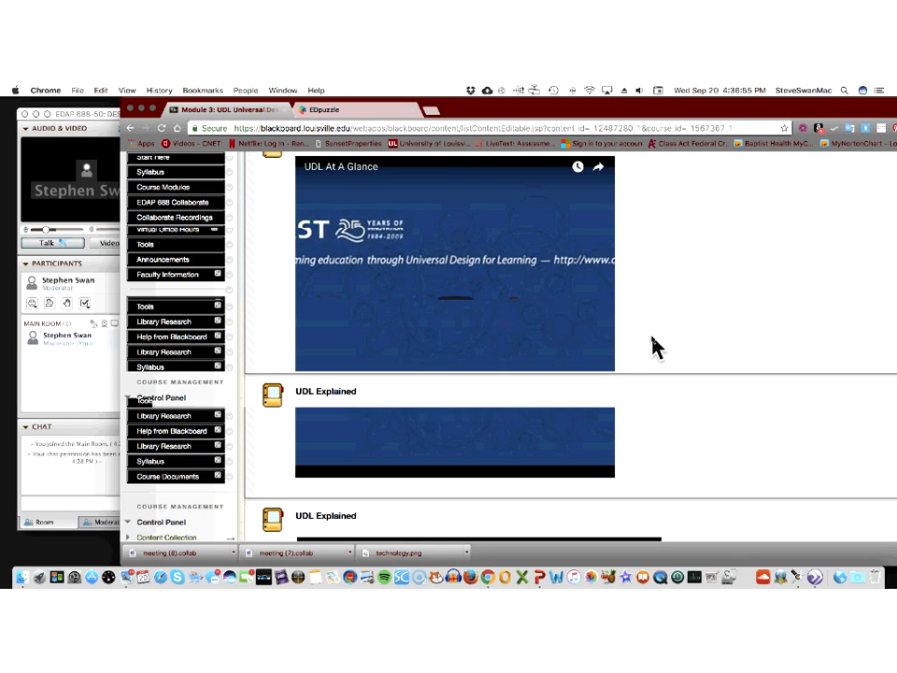
pyautogui.scroll(-3)
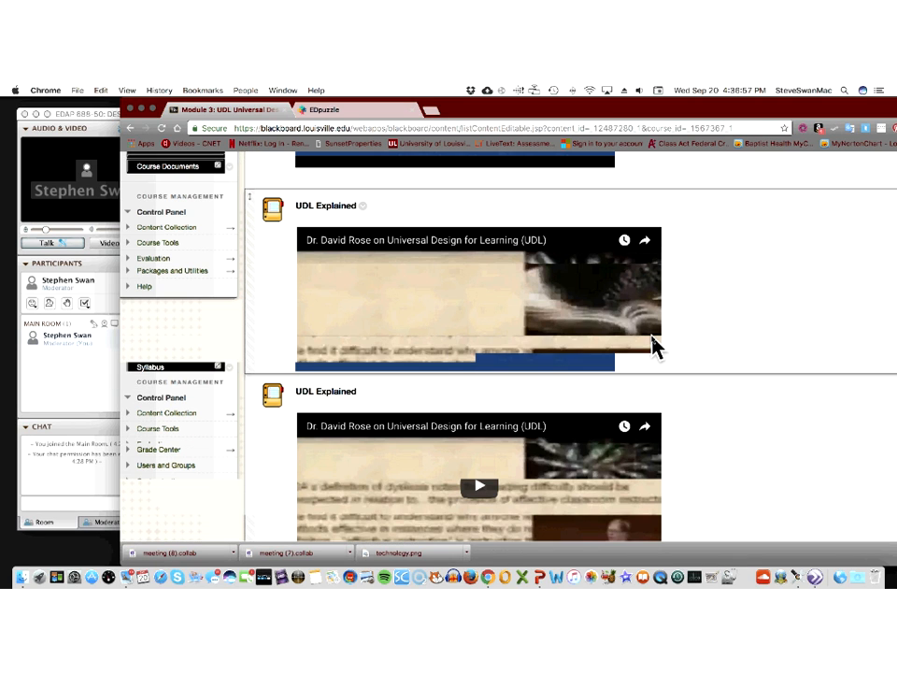
pyautogui.scroll(-3)
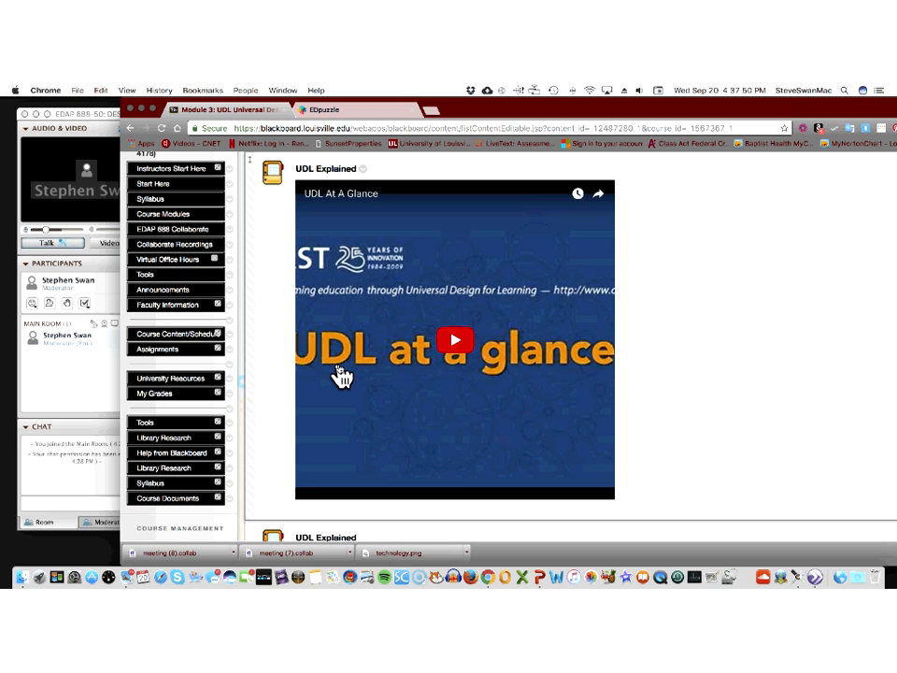
pyautogui.moveTo(363, 393)
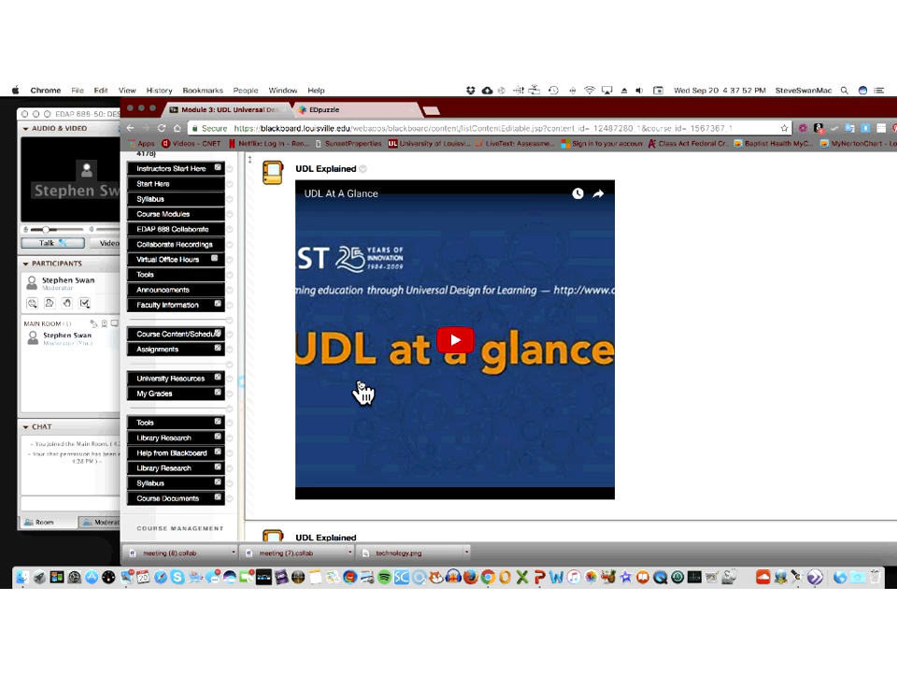
pyautogui.scroll(-3)
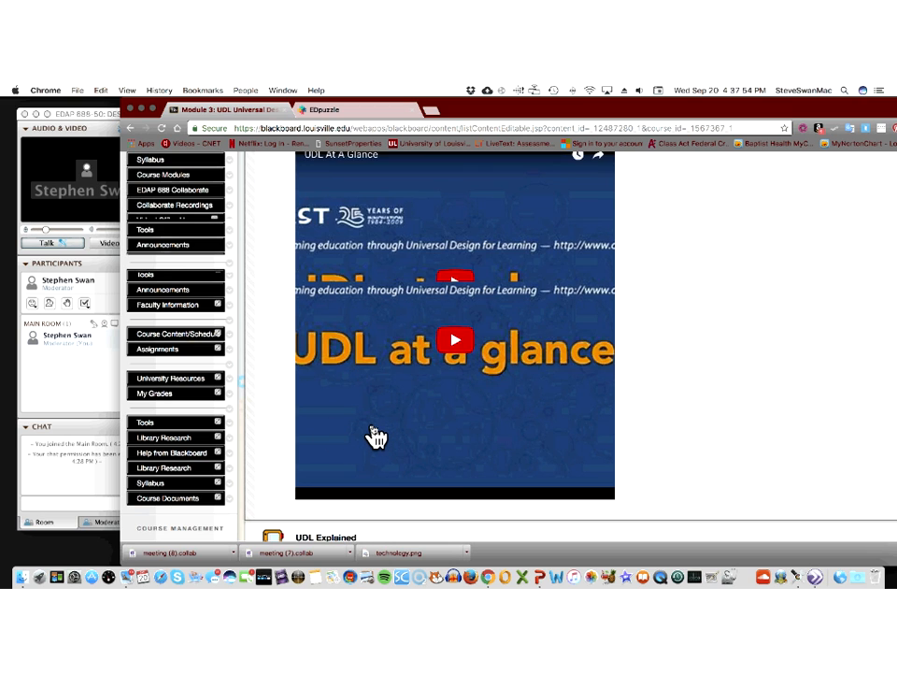
pyautogui.scroll(-3)
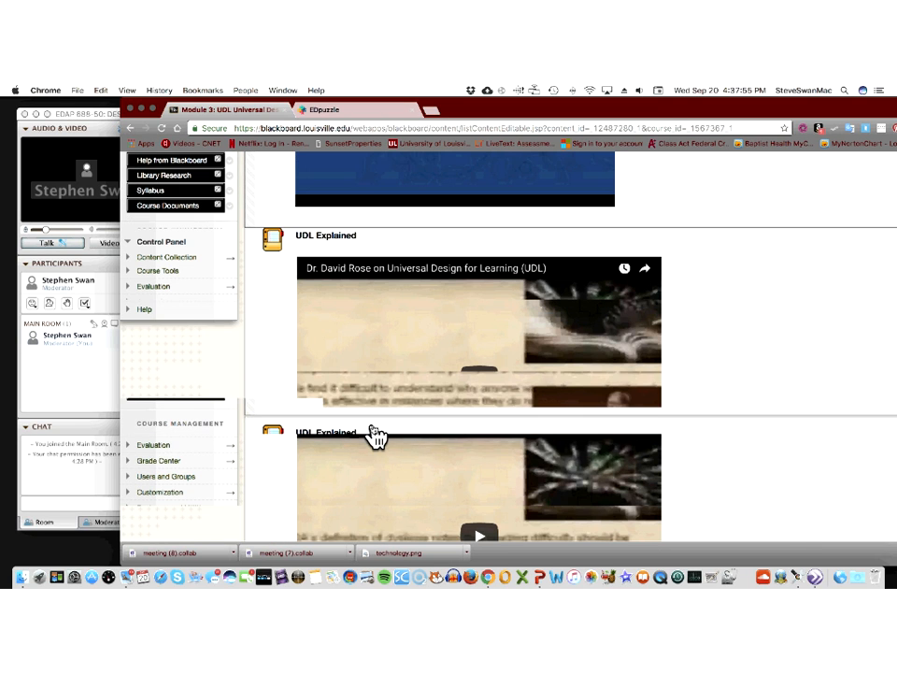
pyautogui.scroll(-3)
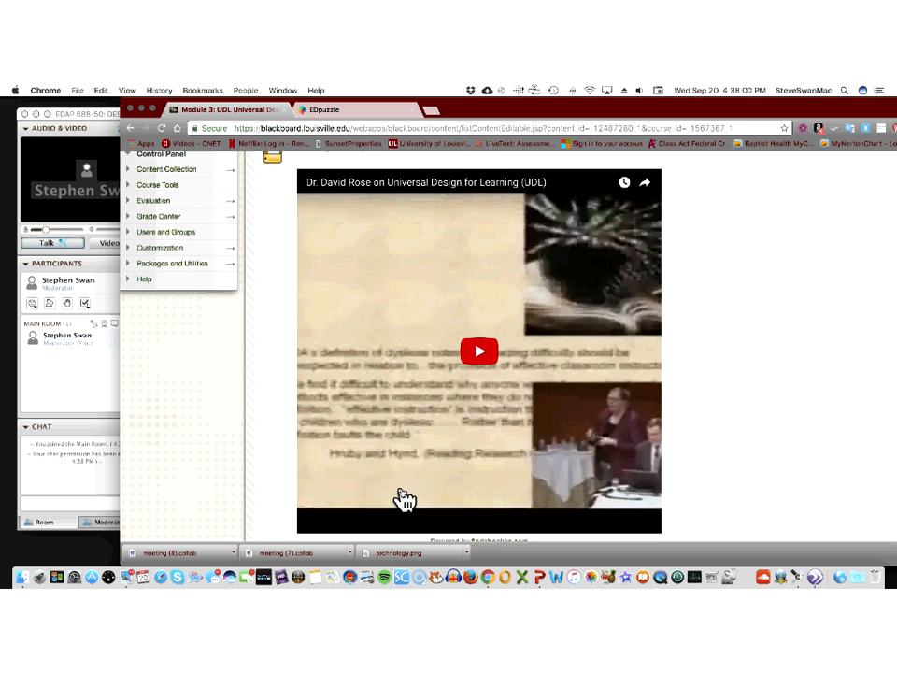
pyautogui.scroll(-3)
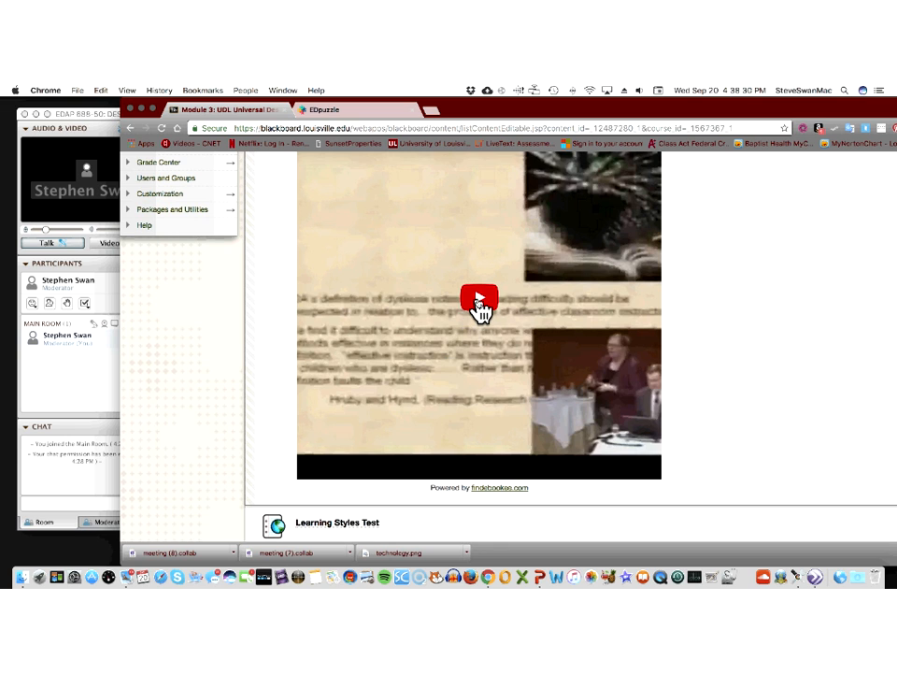
# Play the Dr. David Rose UDL video, skip ahead, and pause it at 30:57.
pyautogui.click(479, 299)
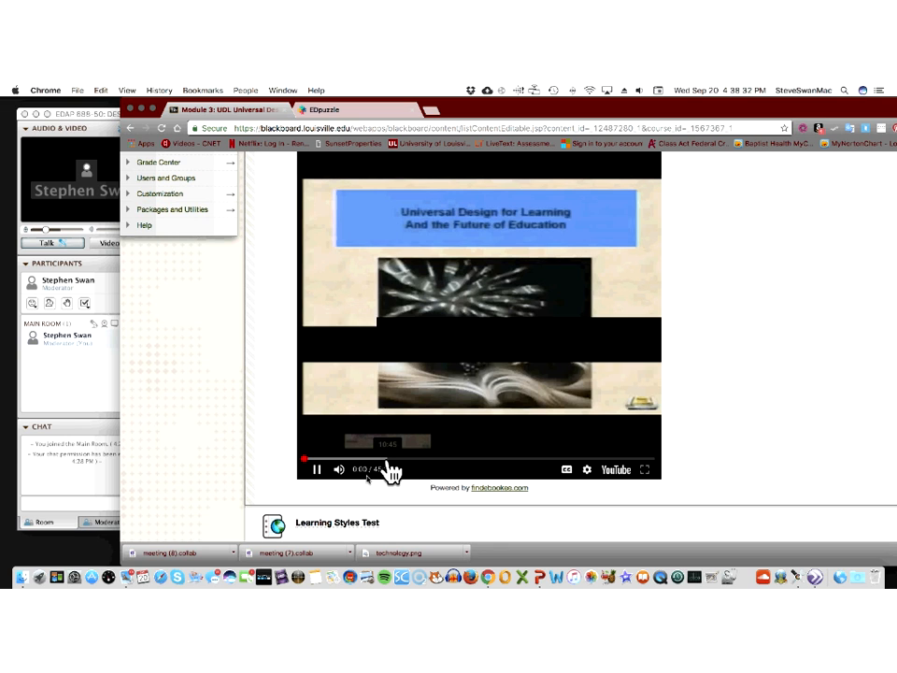
pyautogui.click(317, 469)
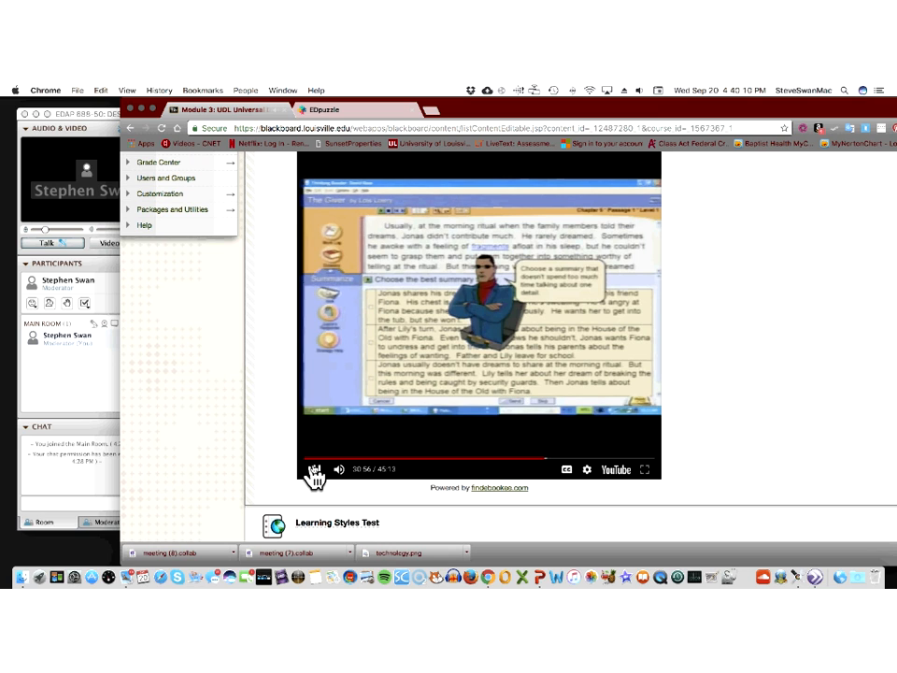
pyautogui.click(339, 469)
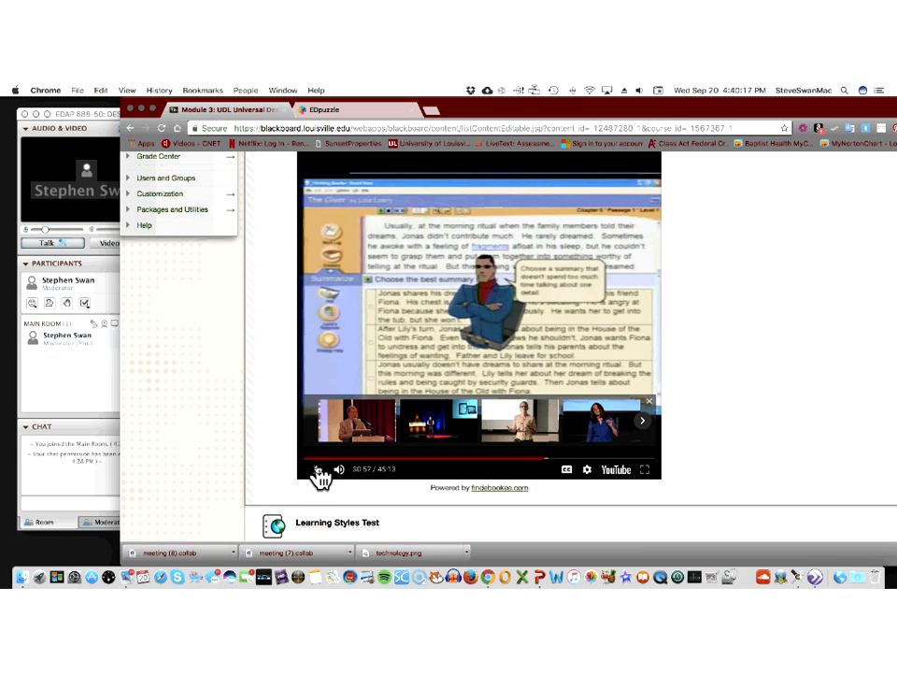
# Scroll past UDL Principles and Practice and open the UDL Explained from CAST item.
pyautogui.scroll(-3)
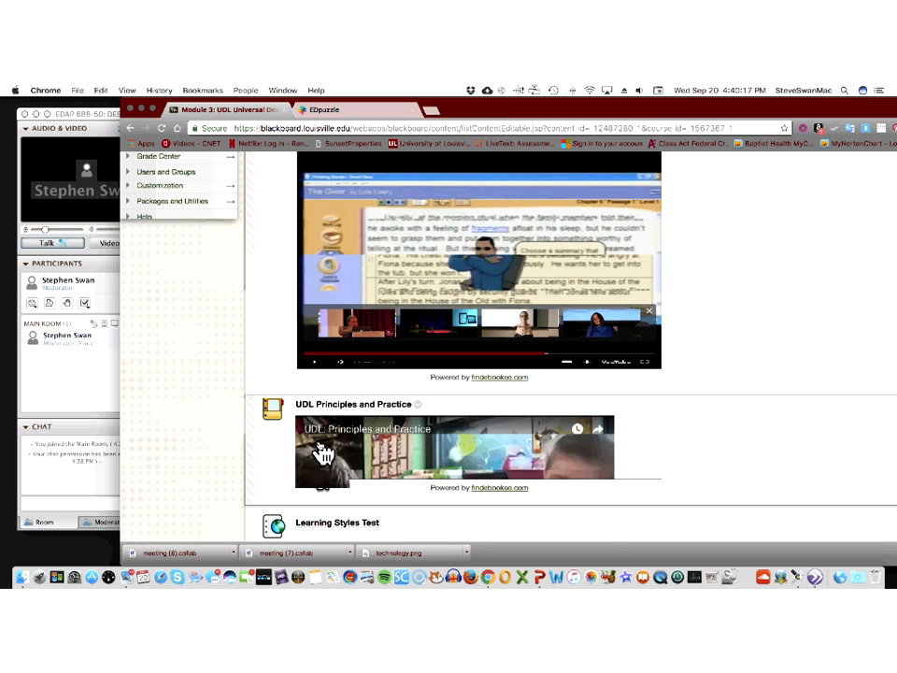
pyautogui.scroll(-3)
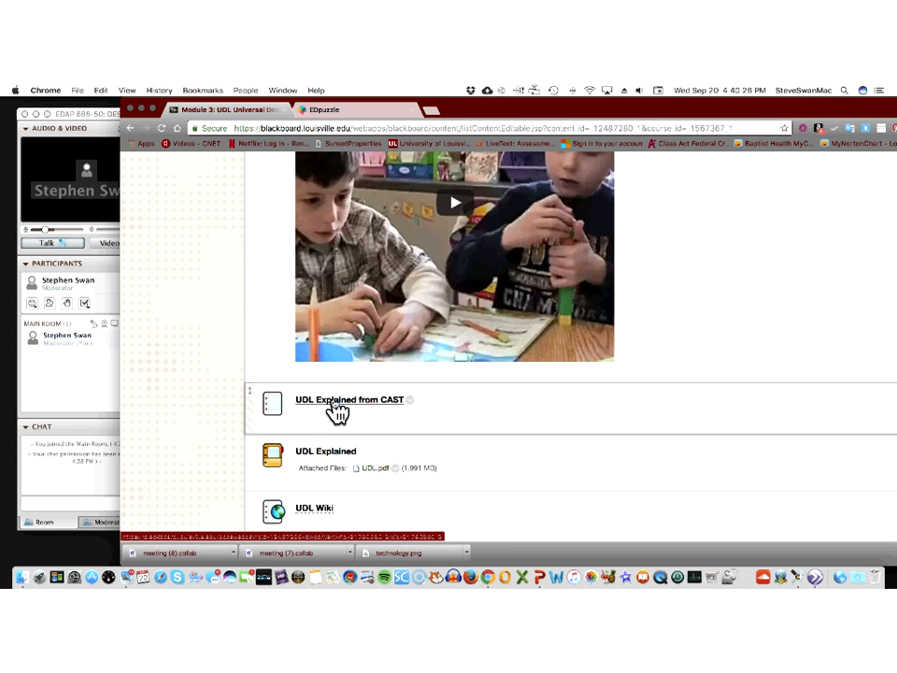
pyautogui.click(348, 399)
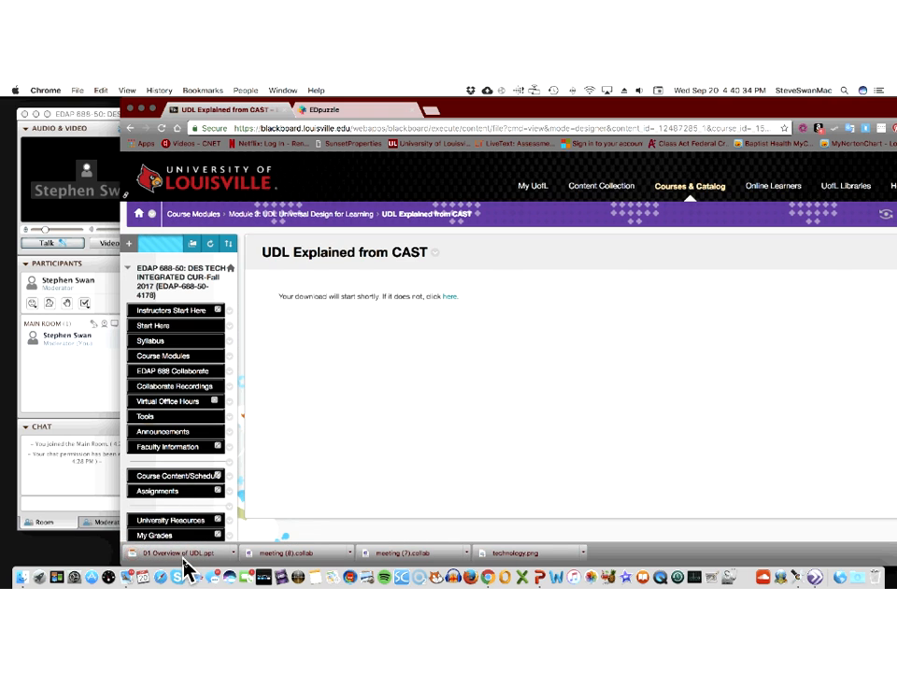
# Open the downloaded 01 Overview of UDL.ppt and browse its slide thumbnails.
pyautogui.click(176, 553)
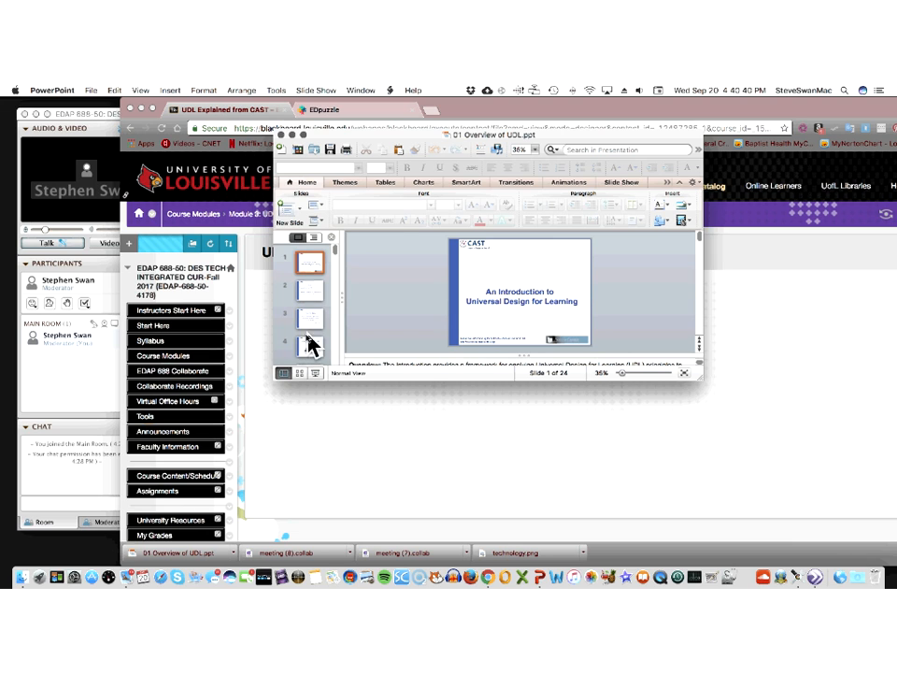
pyautogui.moveTo(409, 137)
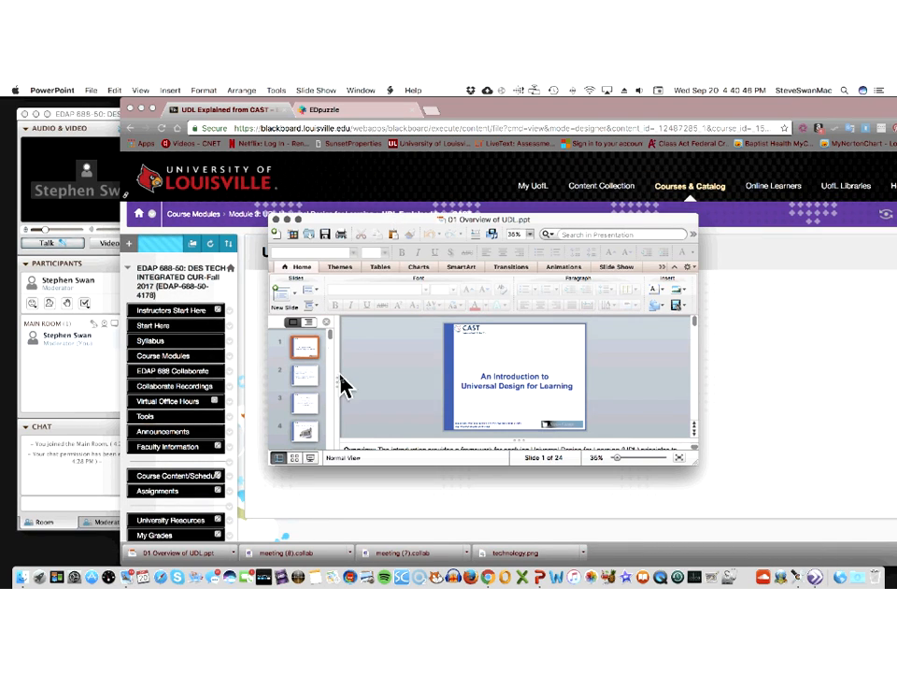
pyautogui.scroll(-3)
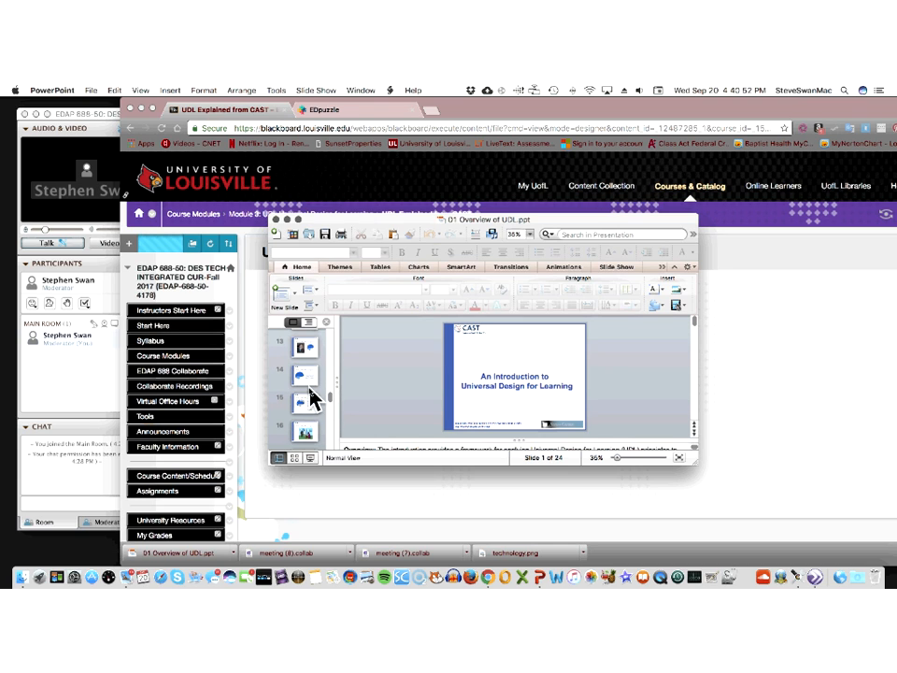
# Display slide 14, UDL and the Learning Brain, with its three networks.
pyautogui.click(307, 373)
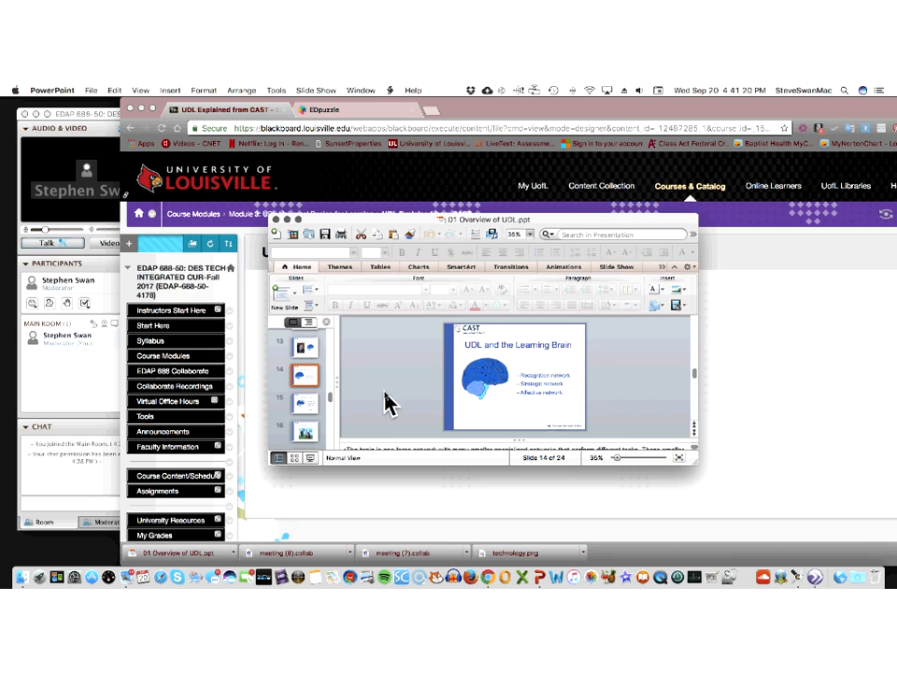
pyautogui.moveTo(318, 439)
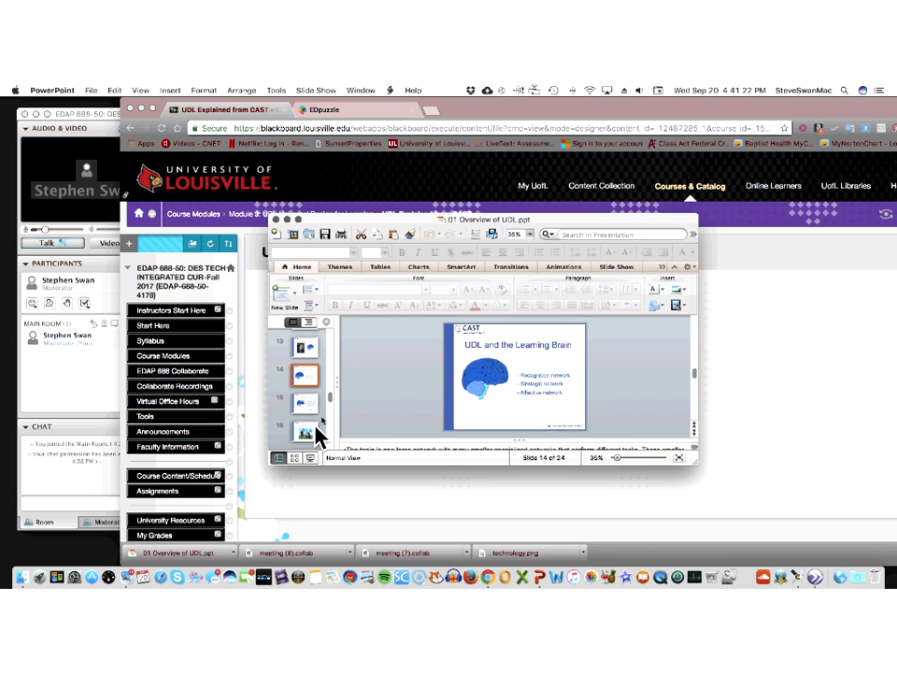
pyautogui.moveTo(334, 409)
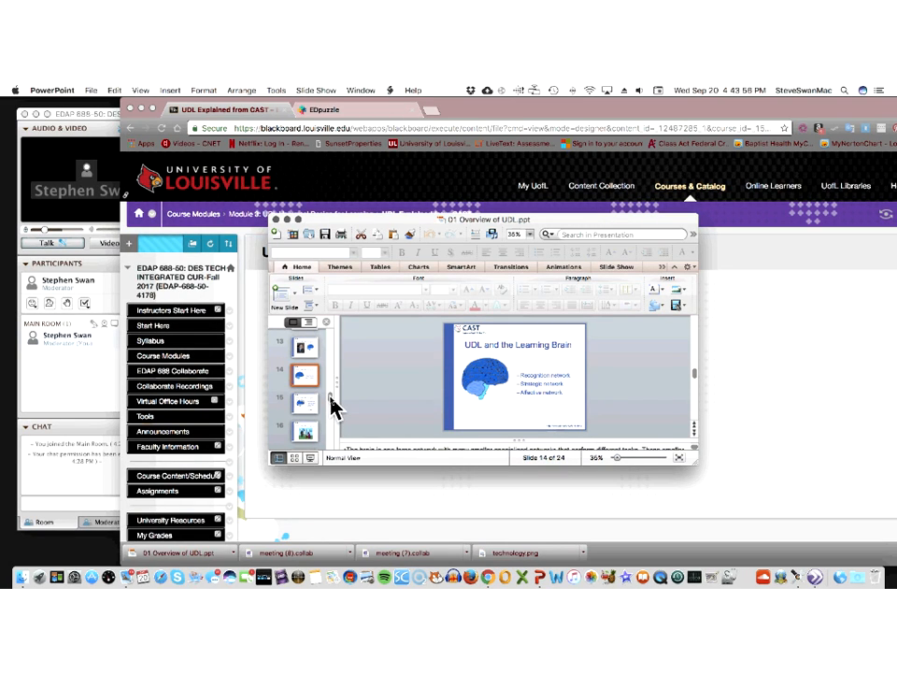
pyautogui.moveTo(269, 419)
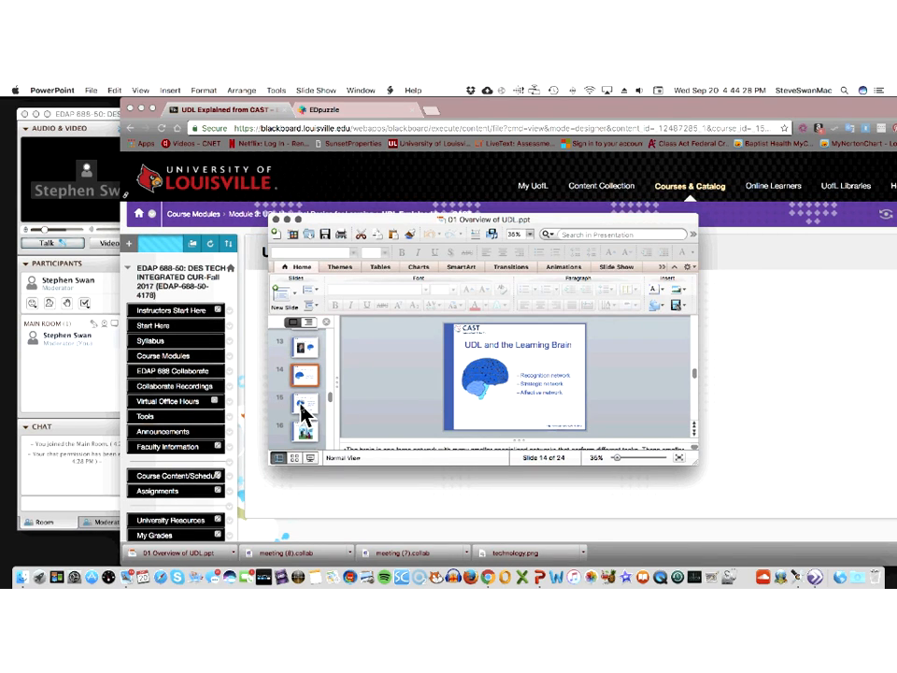
# View slide 15 on recognition networks, then slide 16's illustration.
pyautogui.click(304, 404)
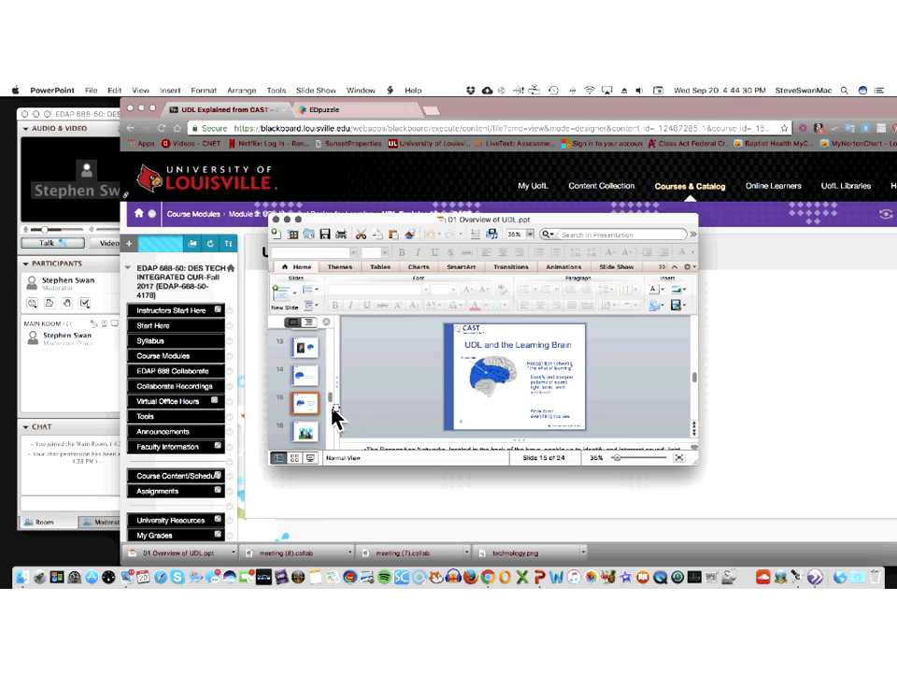
pyautogui.moveTo(346, 435)
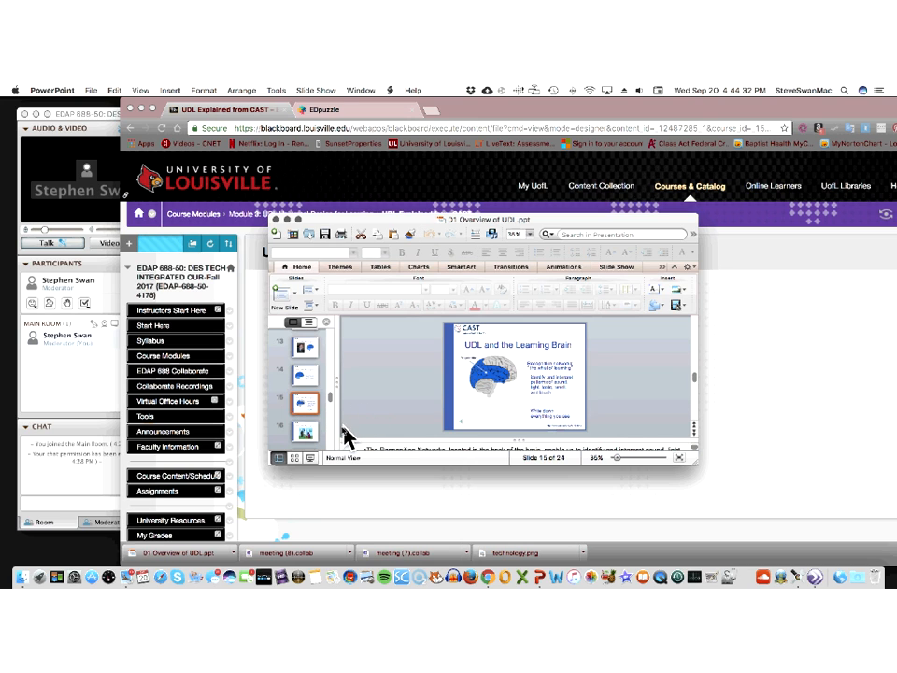
pyautogui.click(304, 432)
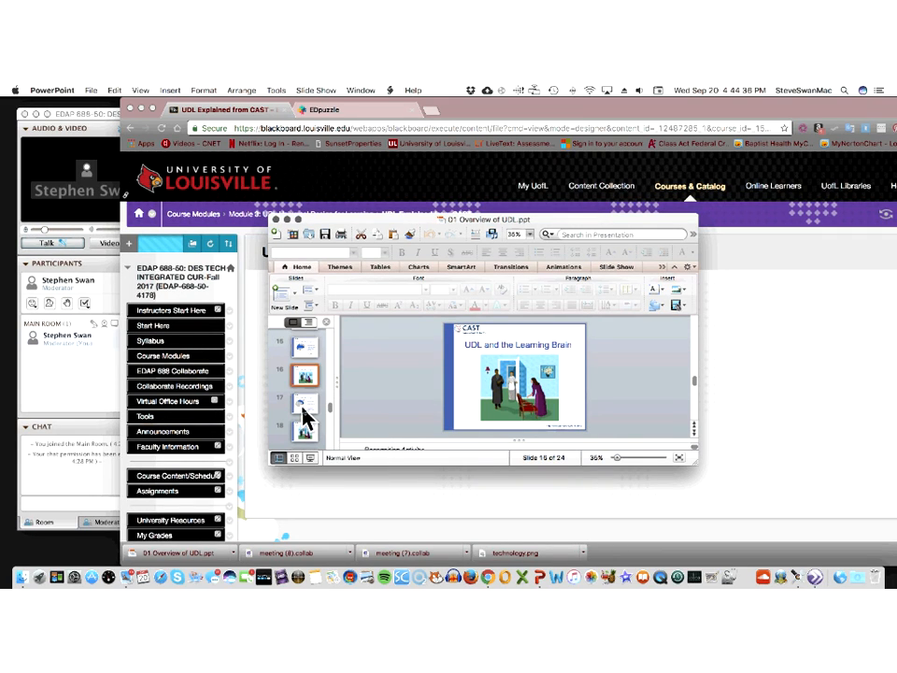
# Return to slide 15, then display slide 17 on strategic networks.
pyautogui.click(304, 346)
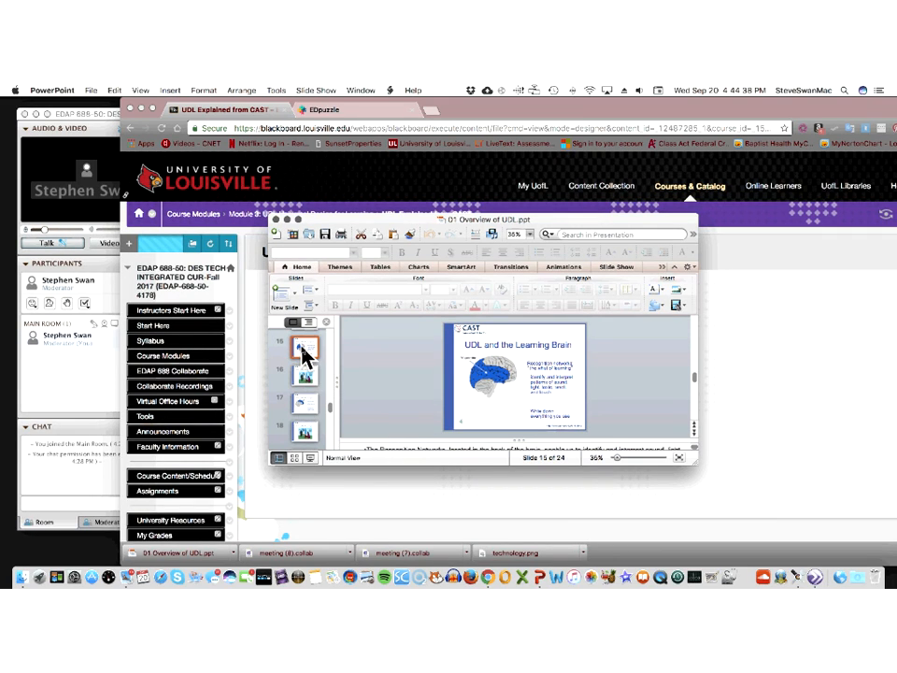
pyautogui.click(303, 402)
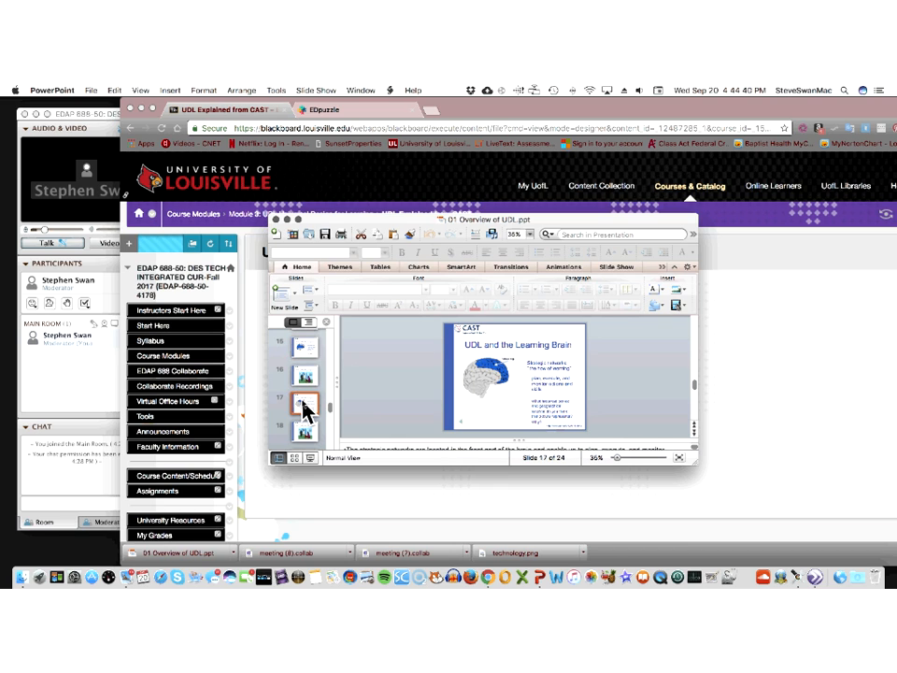
pyautogui.moveTo(307, 409)
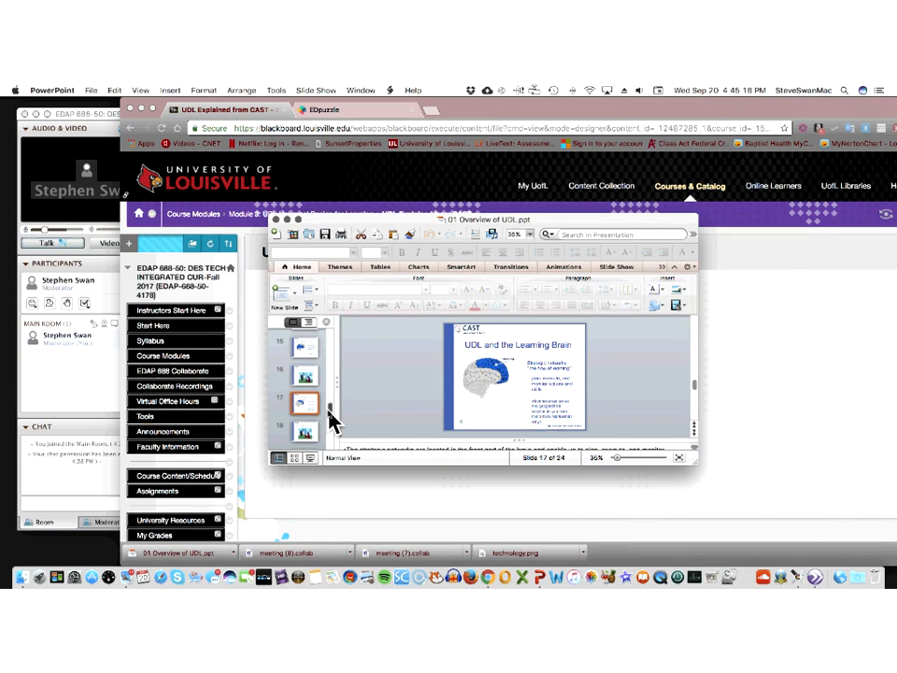
pyautogui.scroll(-3)
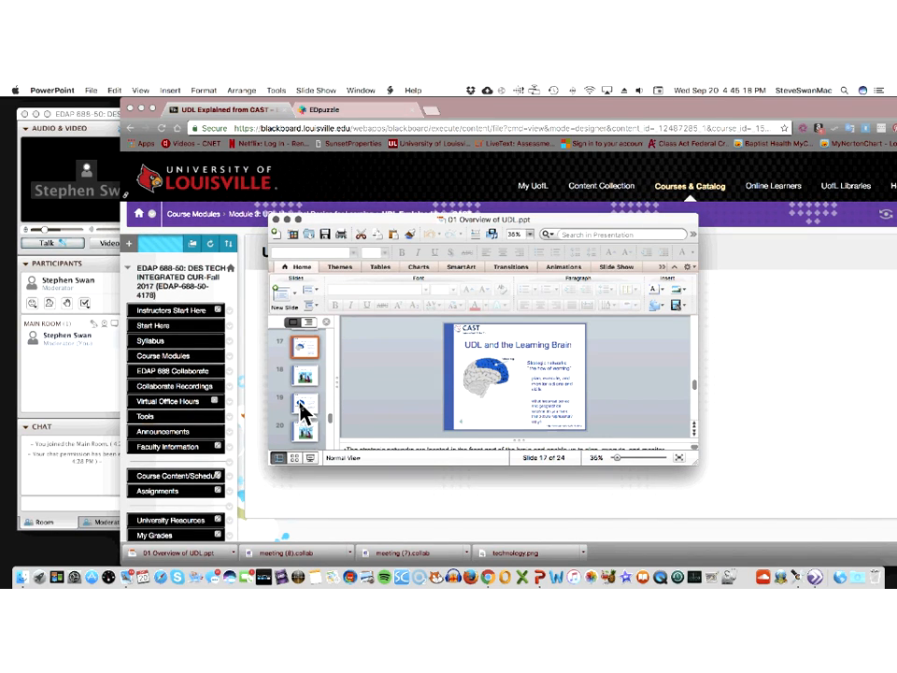
# Display slide 19 on affective networks, the why of learning.
pyautogui.click(304, 401)
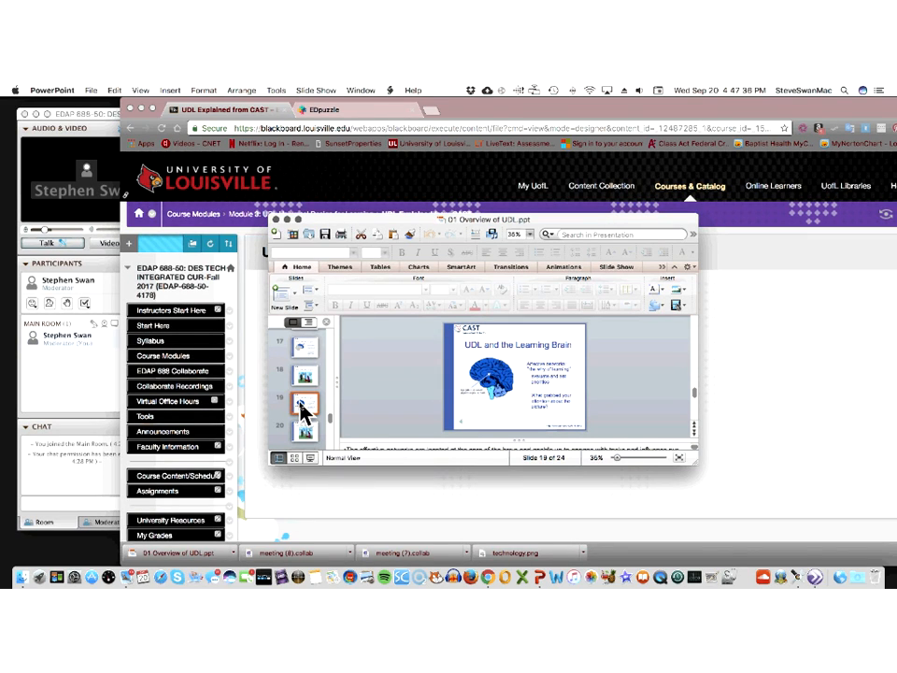
# Scroll Blackboard's Module 3 page down to the UDL Explained Dr. David Rose video.
pyautogui.scroll(-3)
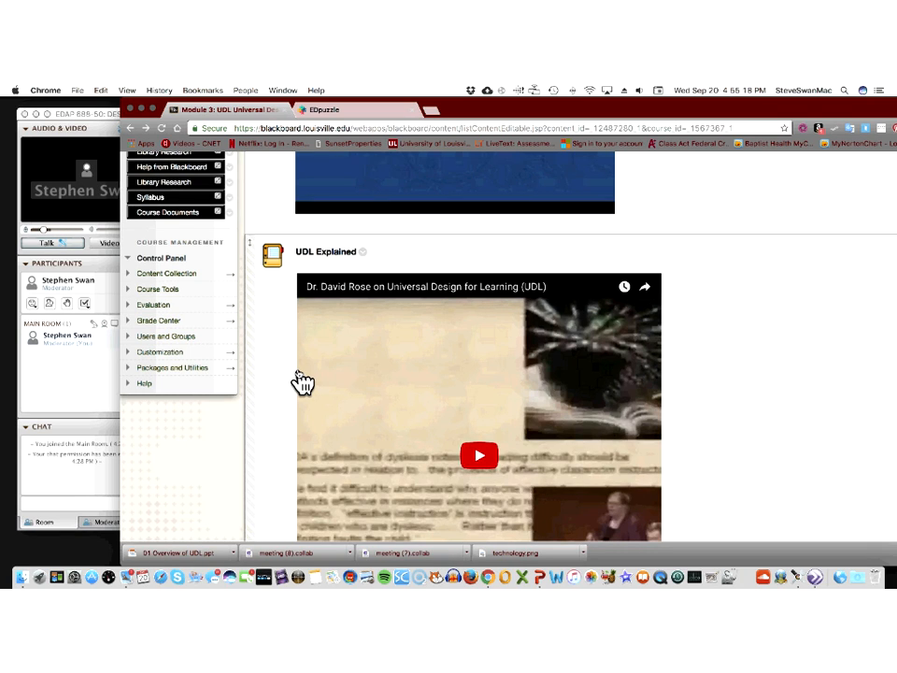
pyautogui.moveTo(325, 341)
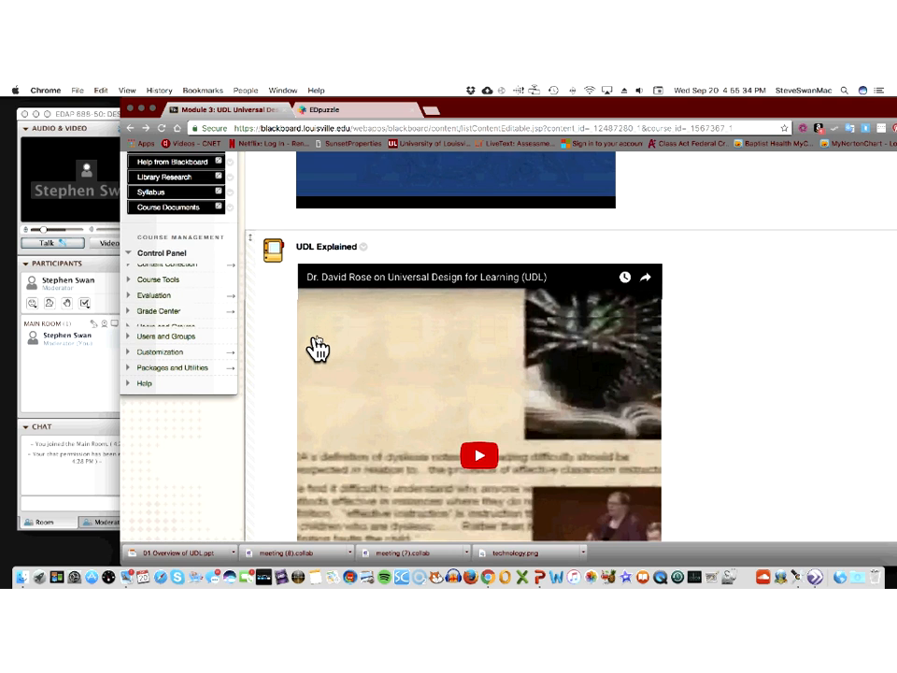
# Play the UDL Explained video for two seconds, pause it, and scroll to the classroom video.
pyautogui.scroll(-3)
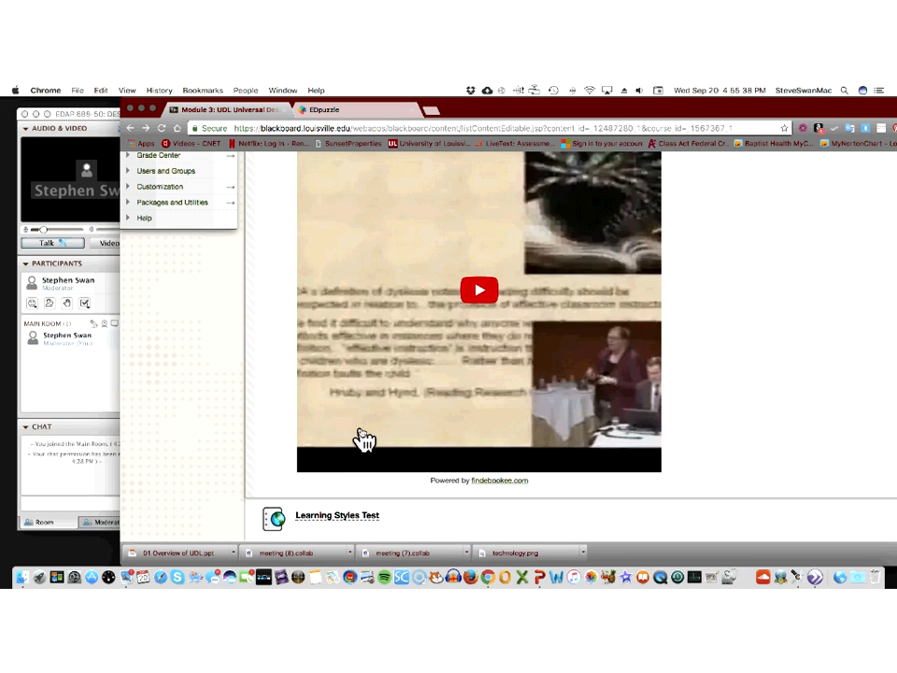
pyautogui.click(478, 289)
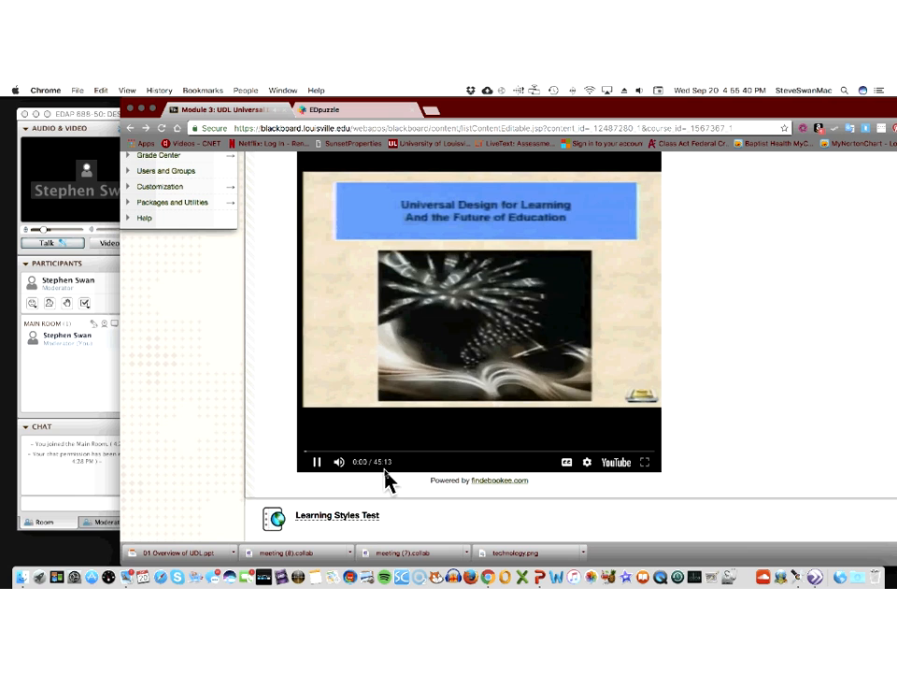
pyautogui.click(316, 461)
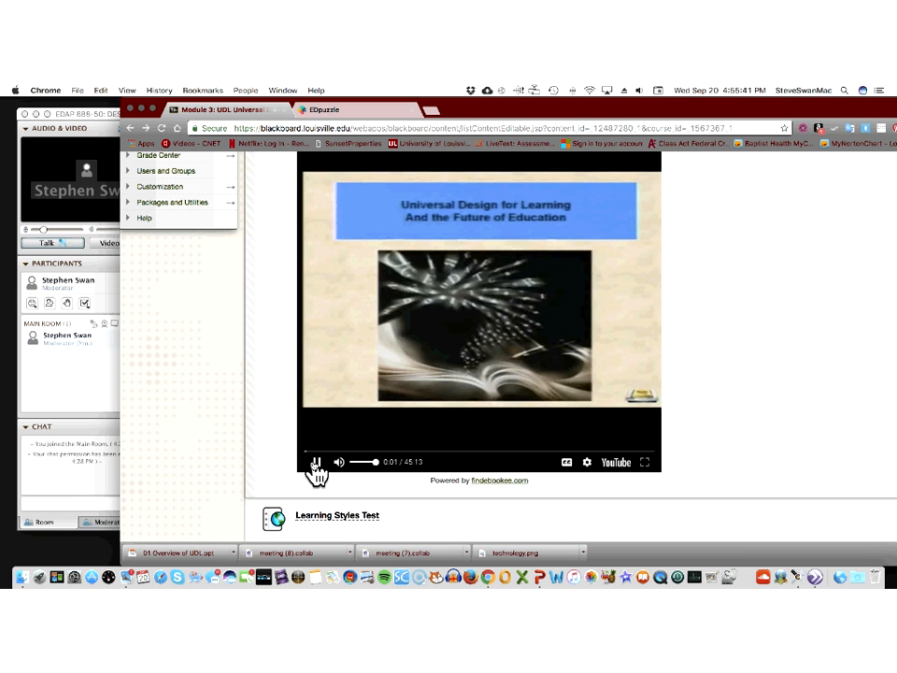
pyautogui.click(316, 462)
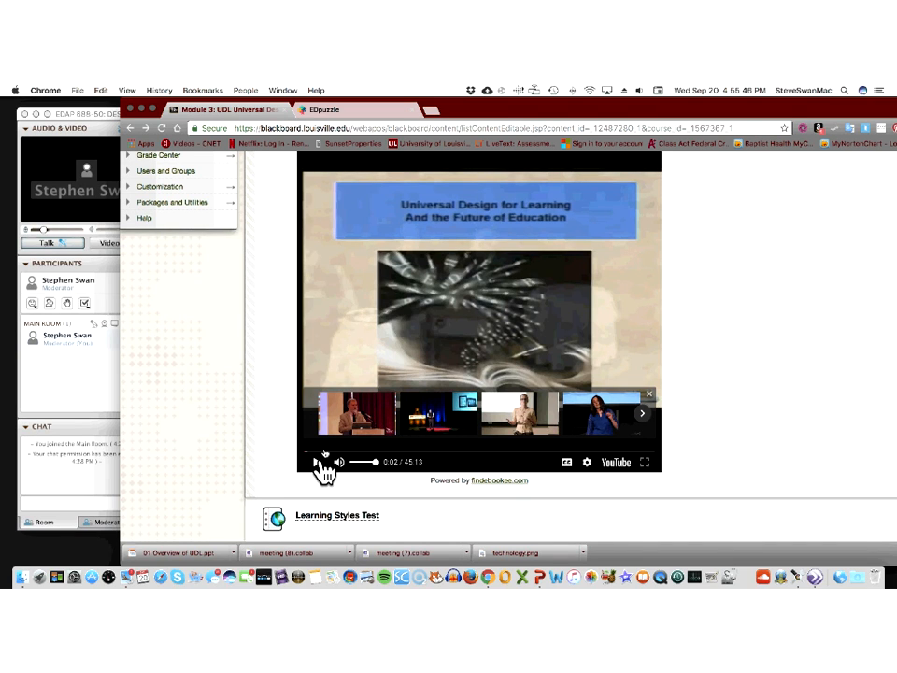
pyautogui.scroll(-3)
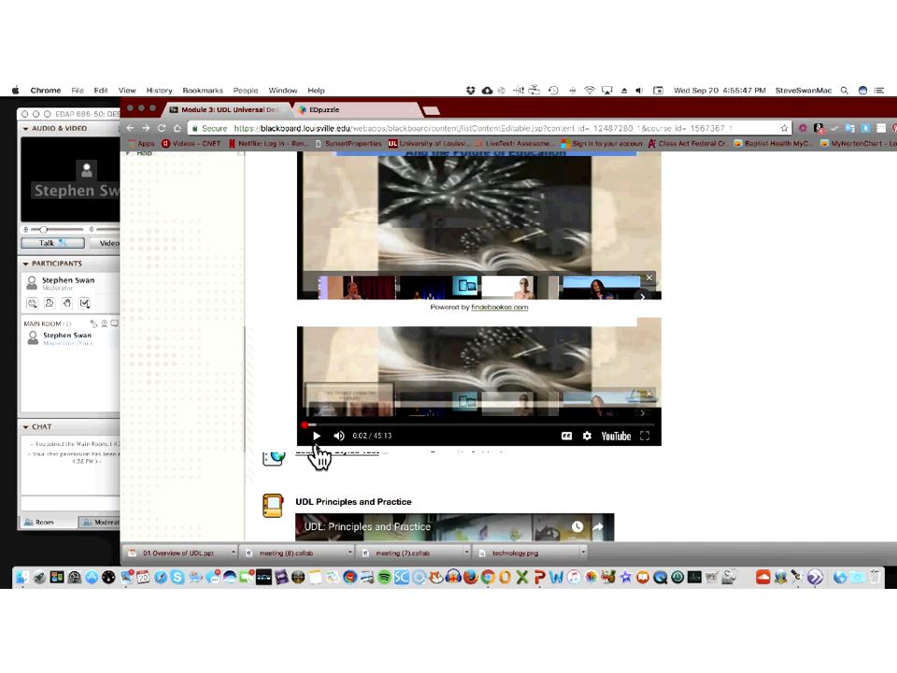
pyautogui.scroll(-3)
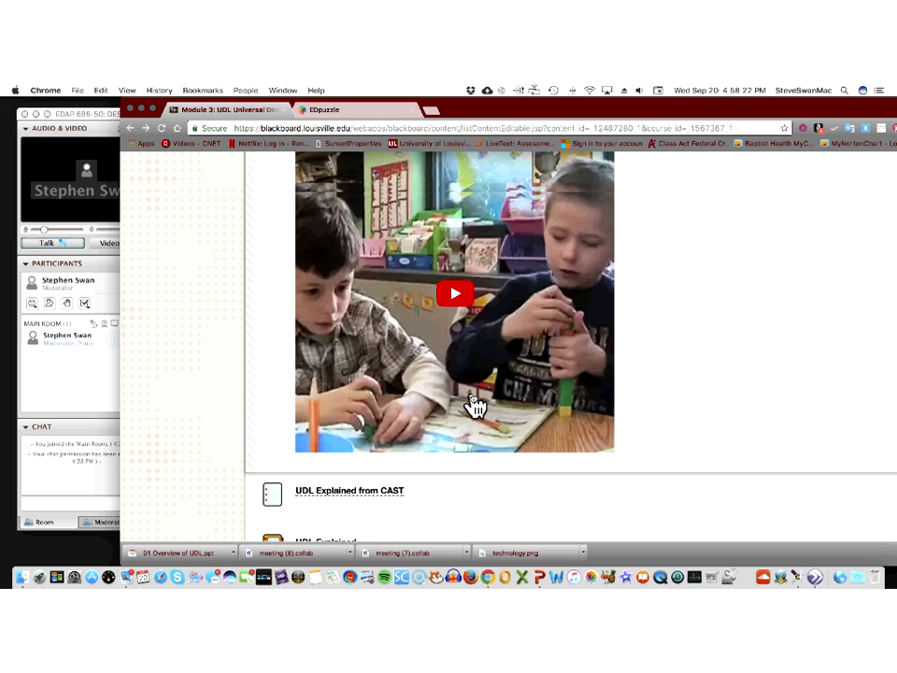
# Scroll Module 3 down to UDL Wiki, UDL Guidelines, UDL Self Check and EDpuzzle Tutorial.
pyautogui.scroll(-3)
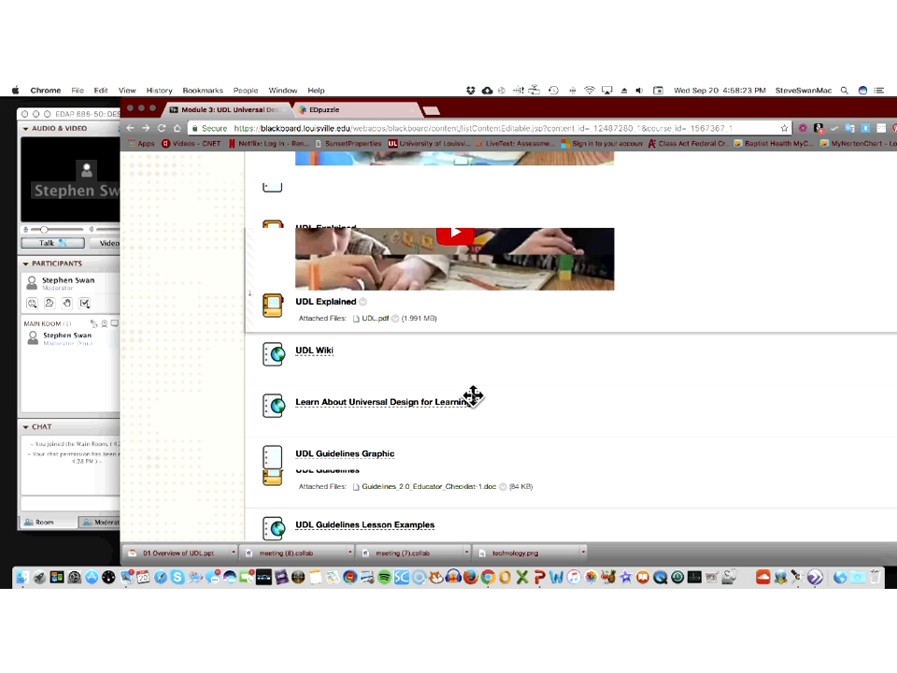
pyautogui.scroll(-3)
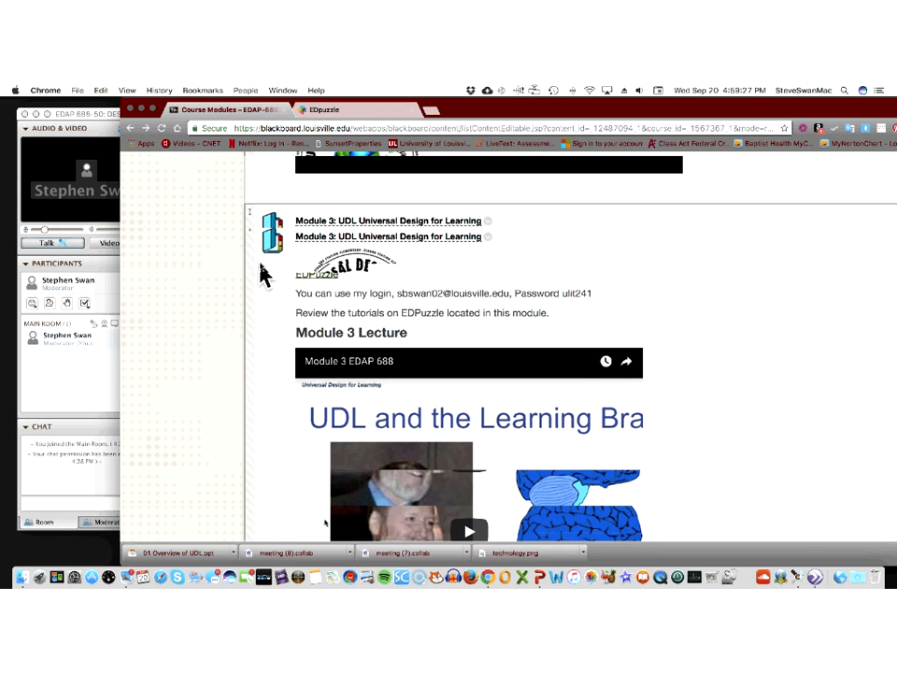
pyautogui.scroll(-3)
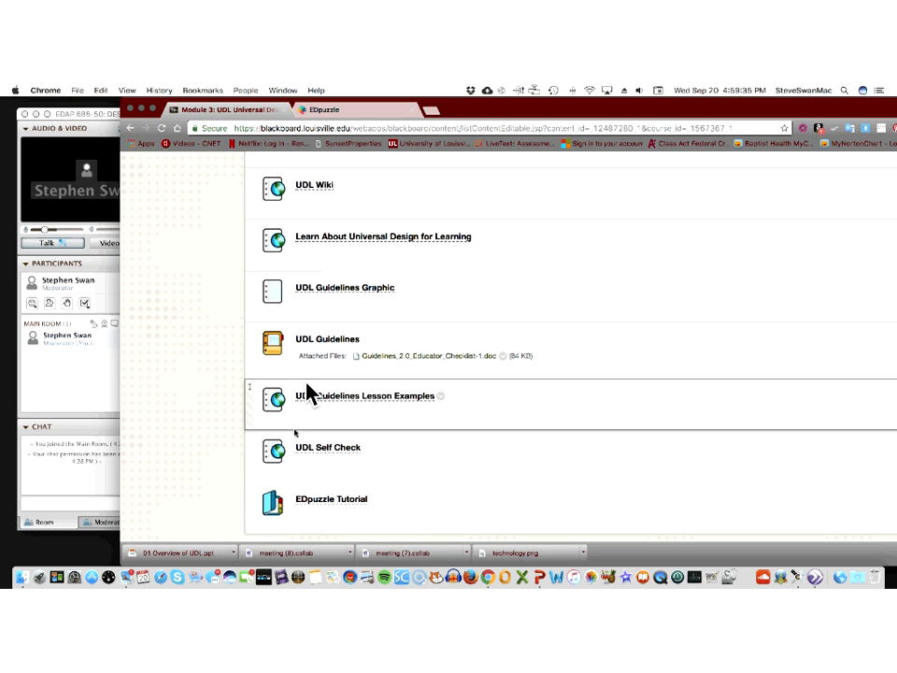
# Open the EDpuzzle Tutorial item and follow its EdPuzzle link to My Classes.
pyautogui.click(331, 498)
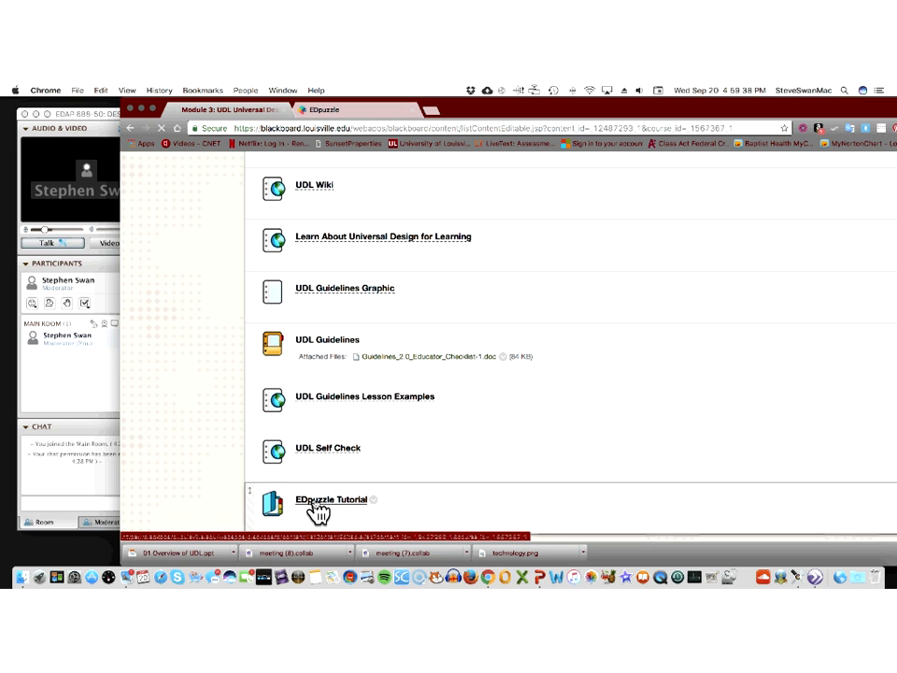
pyautogui.click(331, 499)
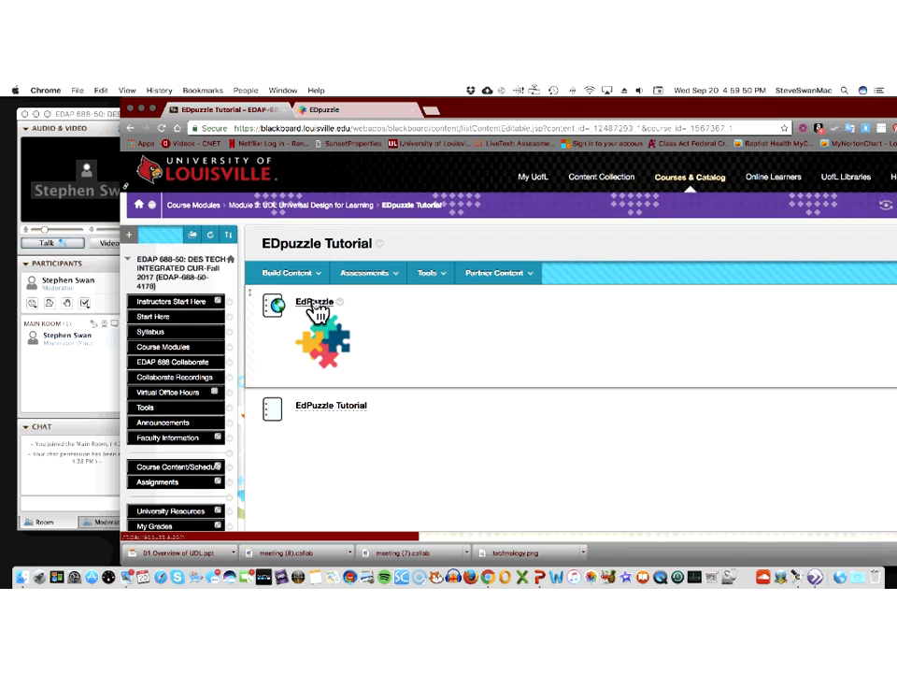
pyautogui.click(309, 301)
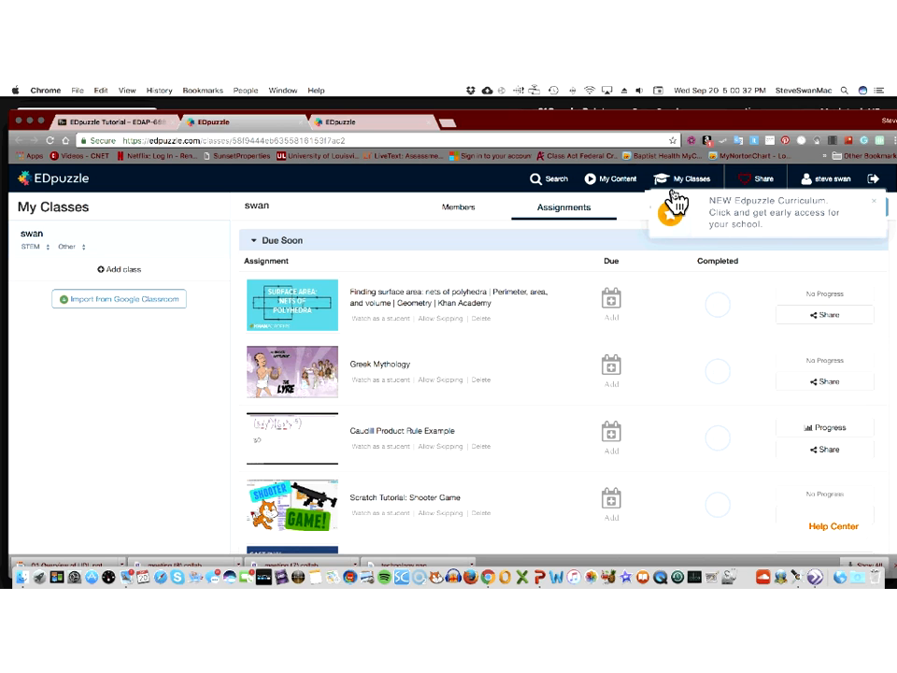
pyautogui.moveTo(780, 262)
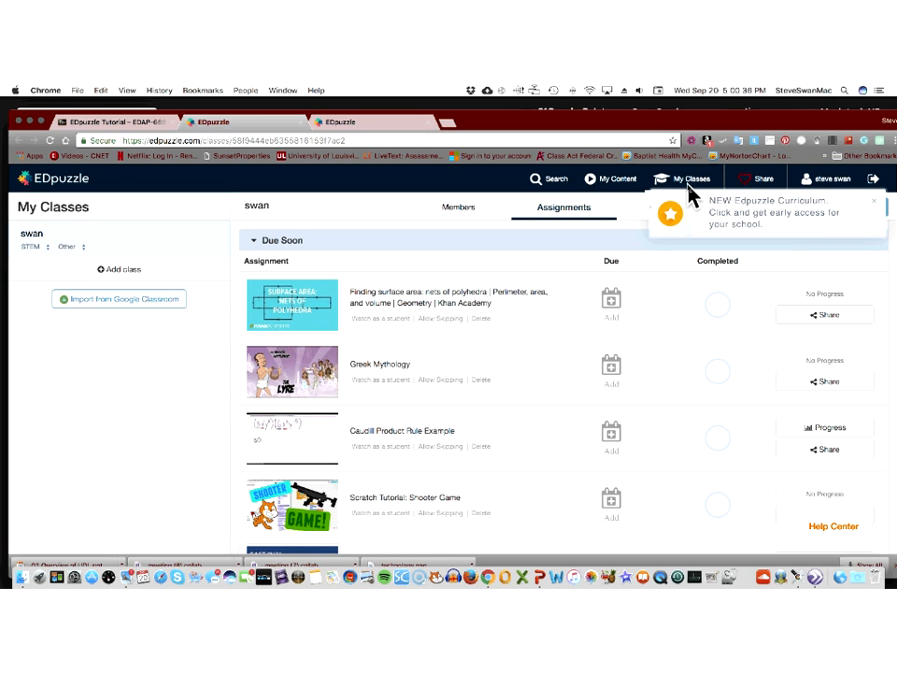
pyautogui.moveTo(611, 182)
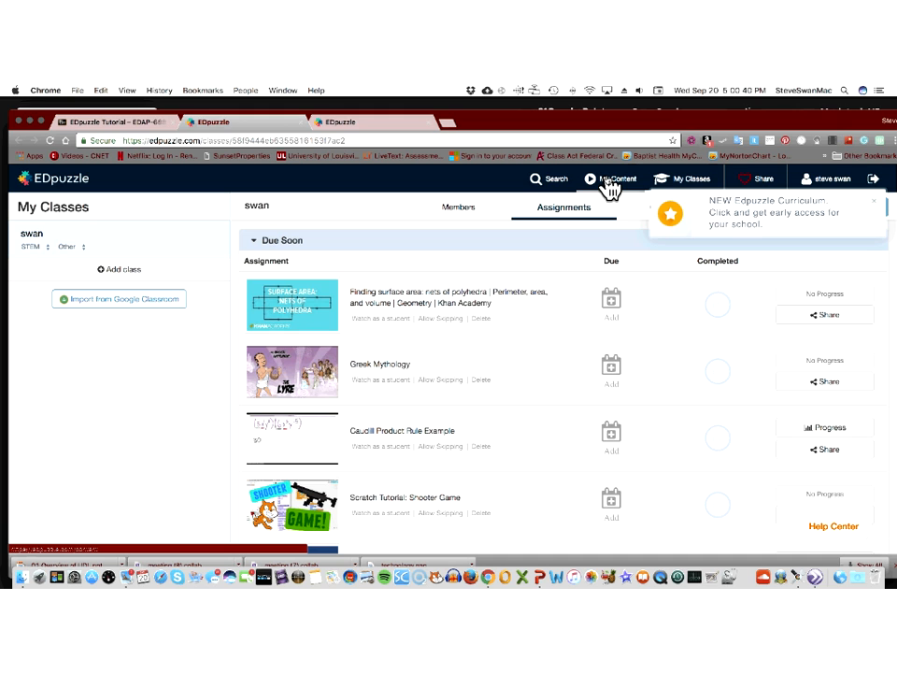
# Browse the My Content video library and preview the first Drawing Nets video.
pyautogui.click(614, 179)
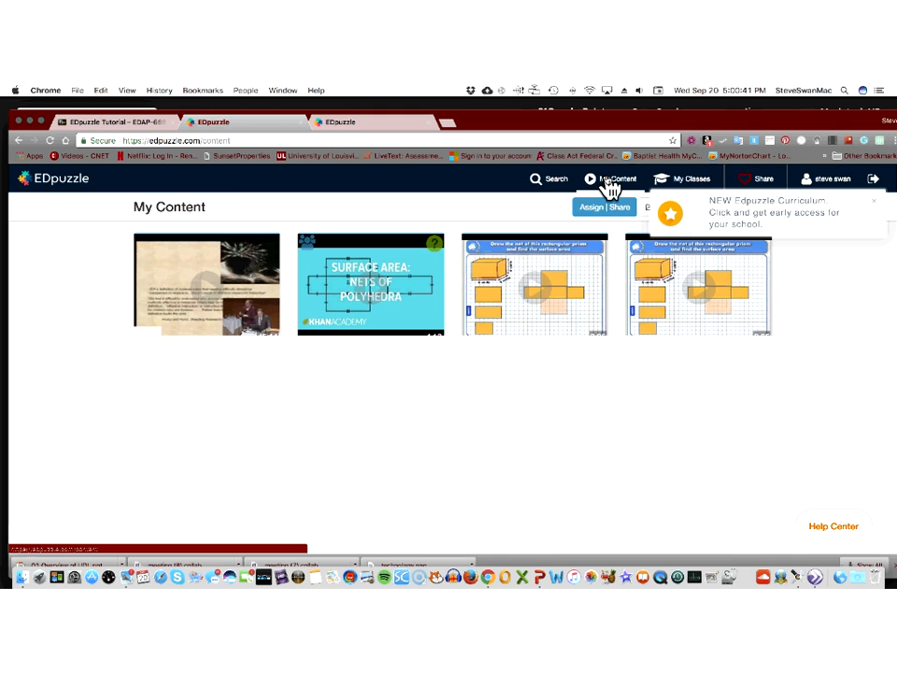
pyautogui.scroll(-3)
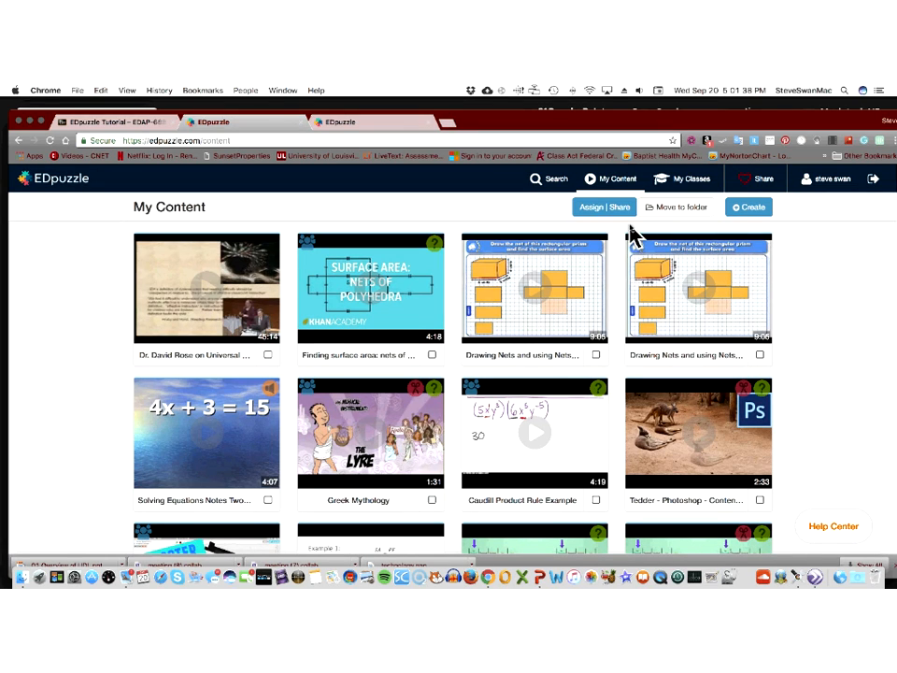
pyautogui.moveTo(210, 276)
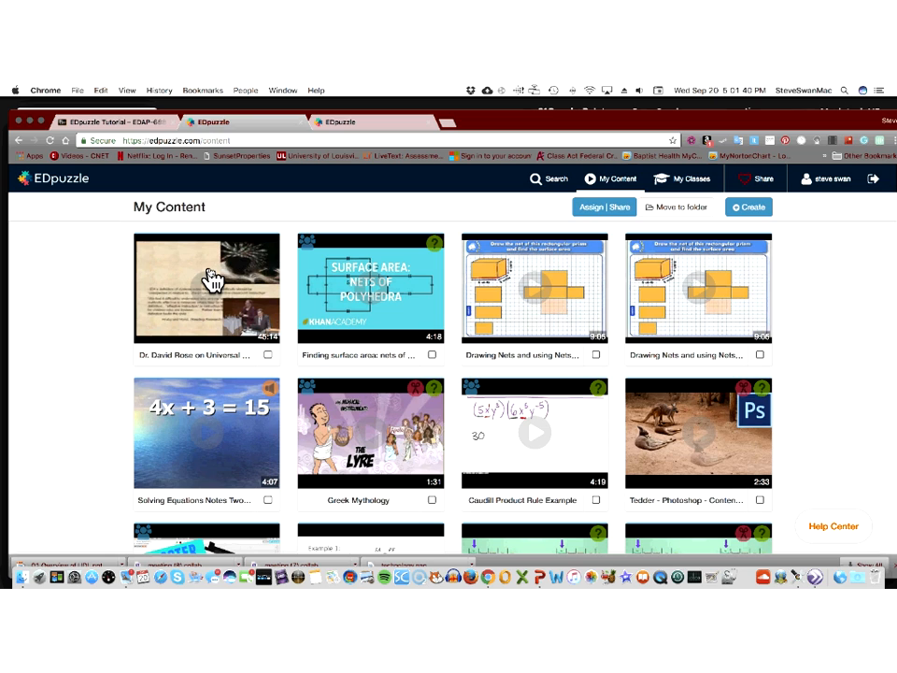
pyautogui.moveTo(384, 297)
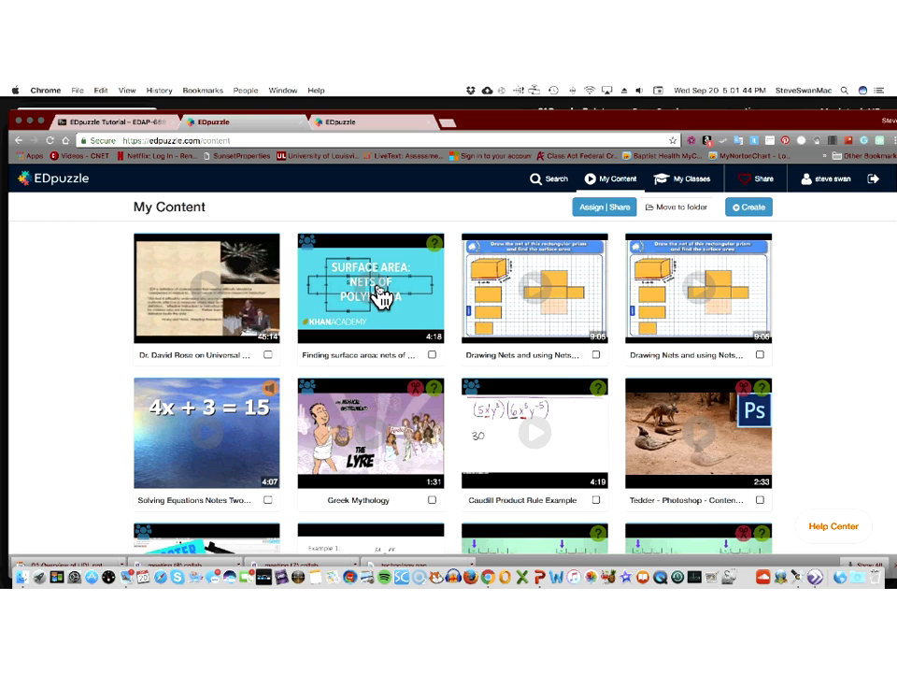
pyautogui.moveTo(537, 297)
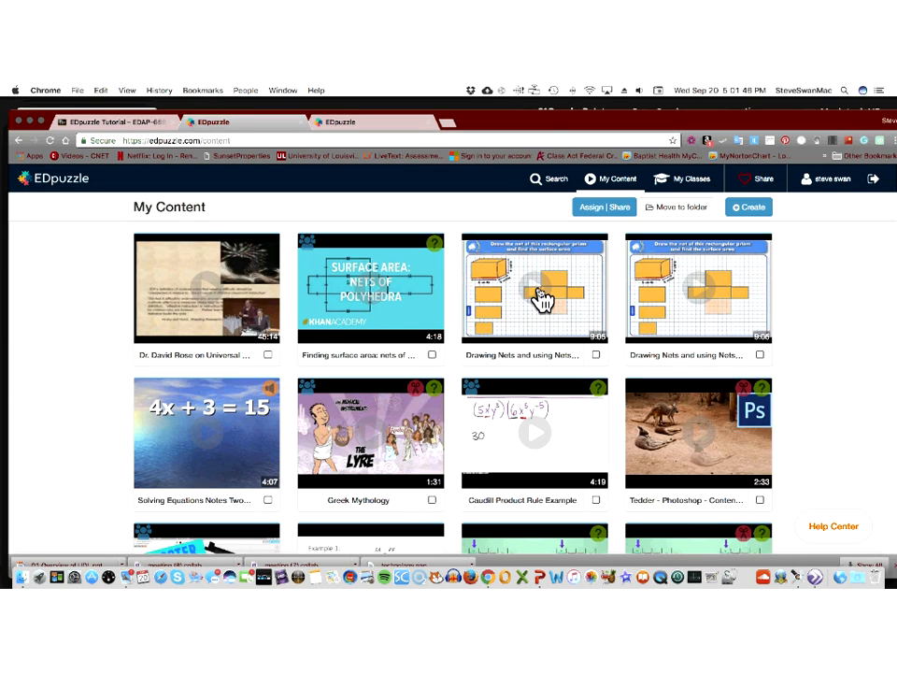
pyautogui.click(534, 288)
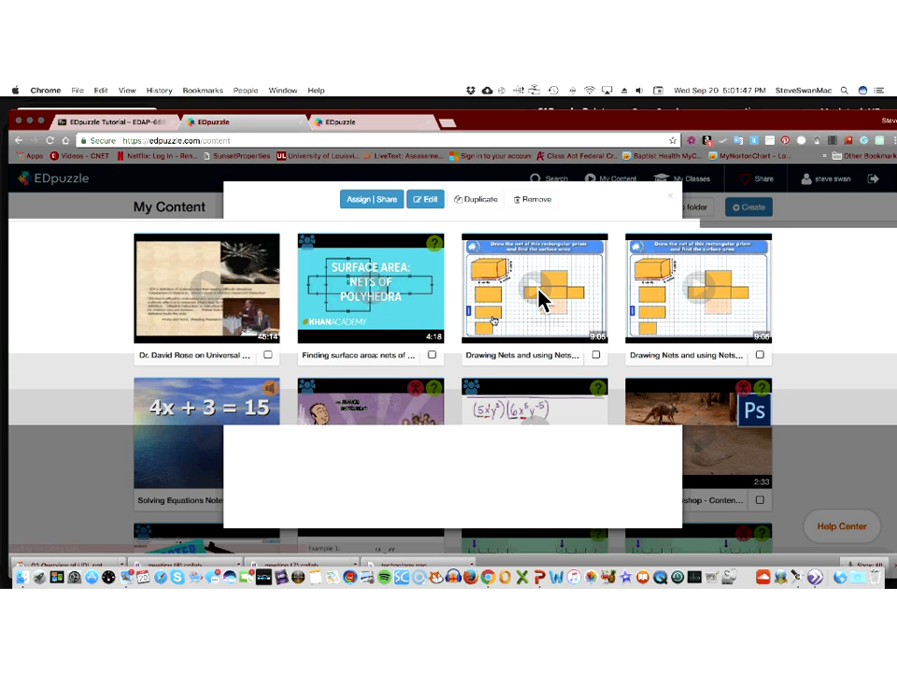
# Play and skip through the Drawing Nets preview, close it, then preview the Dr. David Rose video.
pyautogui.click(533, 288)
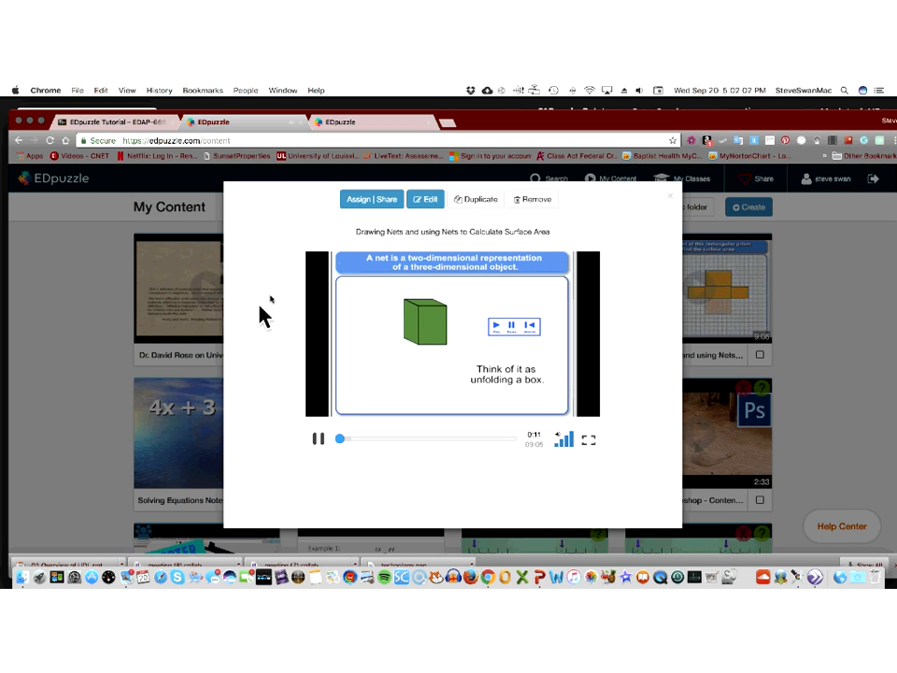
pyautogui.moveTo(283, 241)
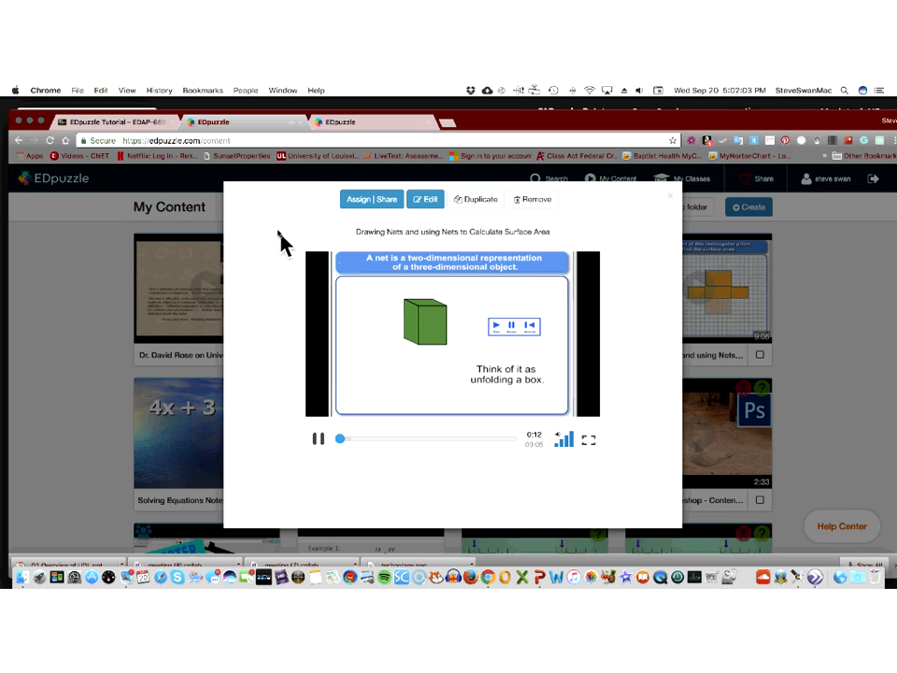
pyautogui.moveTo(677, 194)
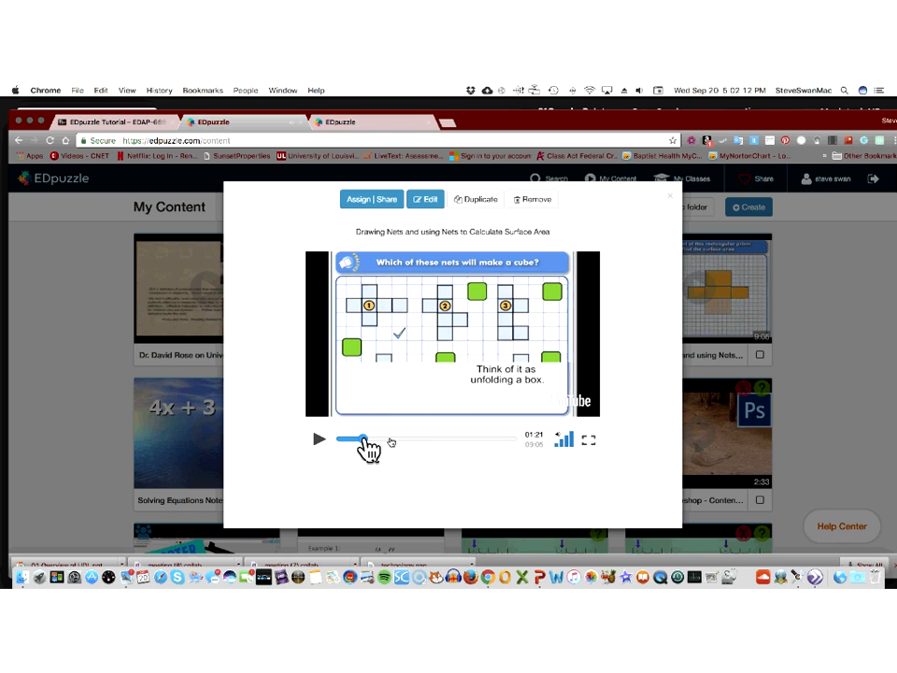
pyautogui.moveTo(350, 439); pyautogui.dragTo(472, 439)
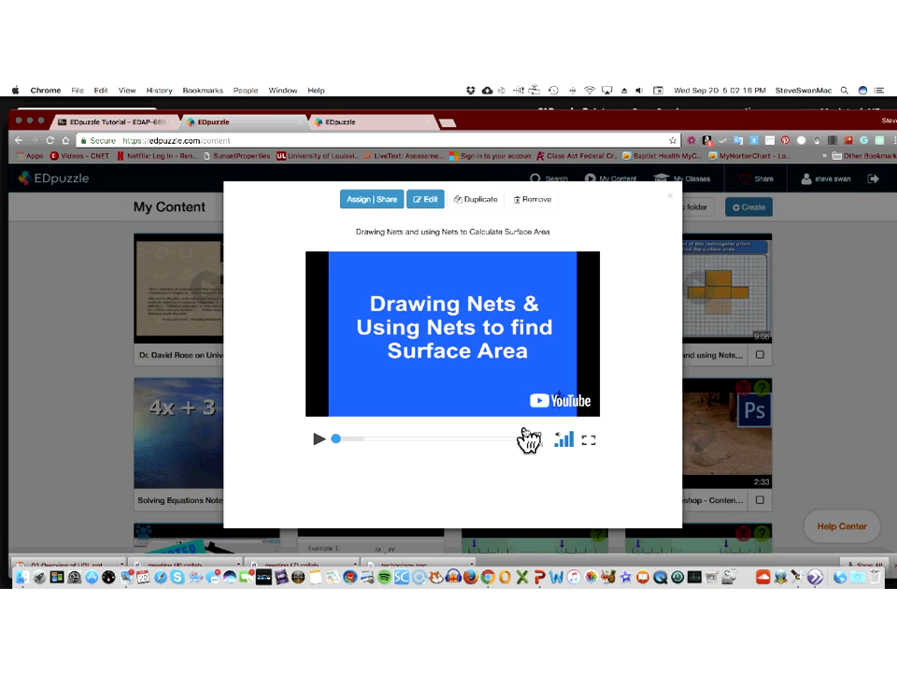
pyautogui.click(317, 439)
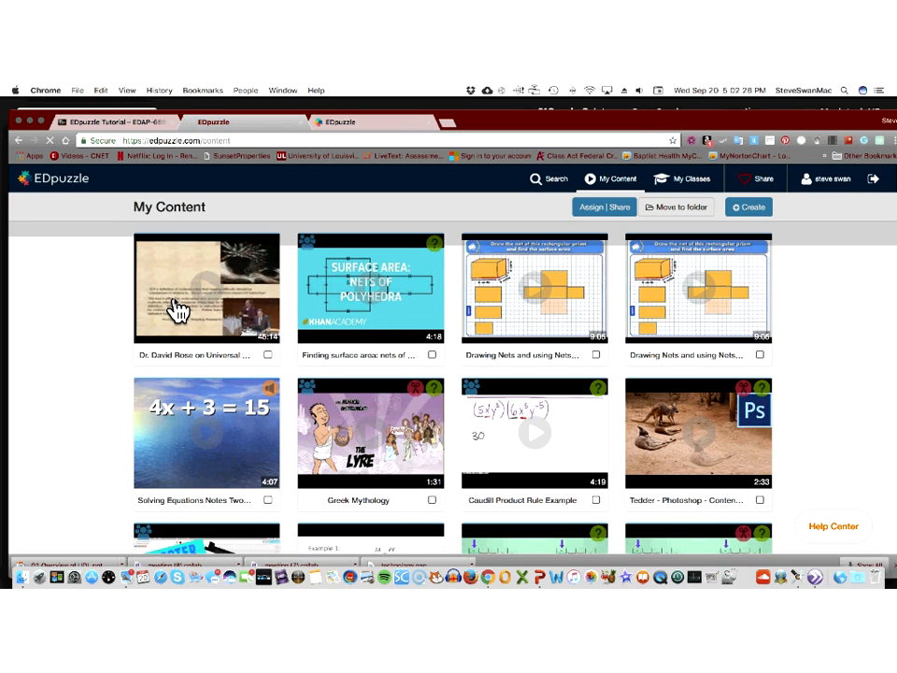
pyautogui.click(206, 288)
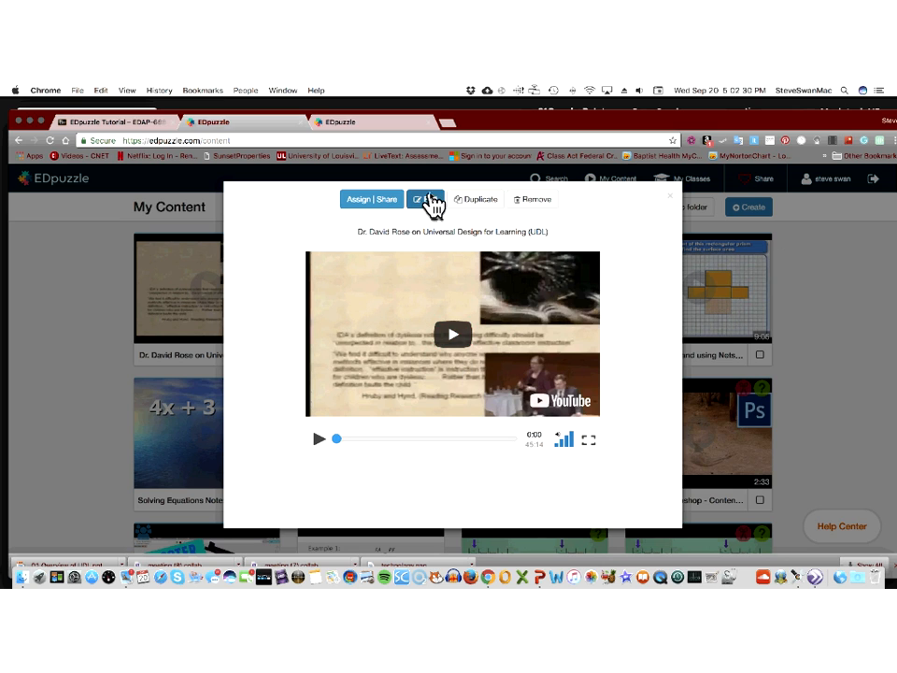
# Edit the Dr. David Rose UDL video, entering the editor's crop step.
pyautogui.click(426, 199)
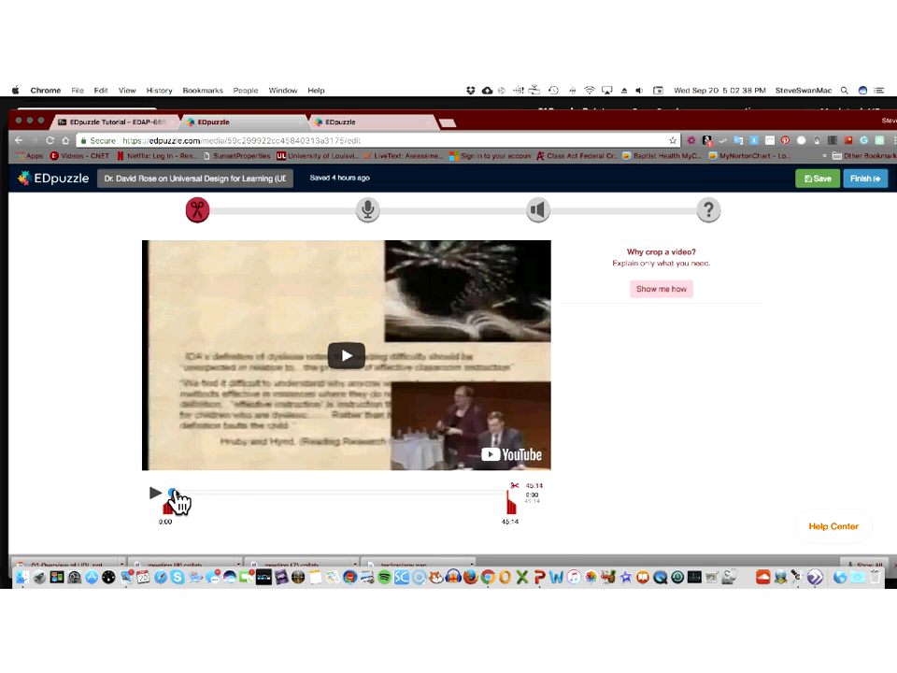
pyautogui.moveTo(173, 493); pyautogui.dragTo(245, 494)
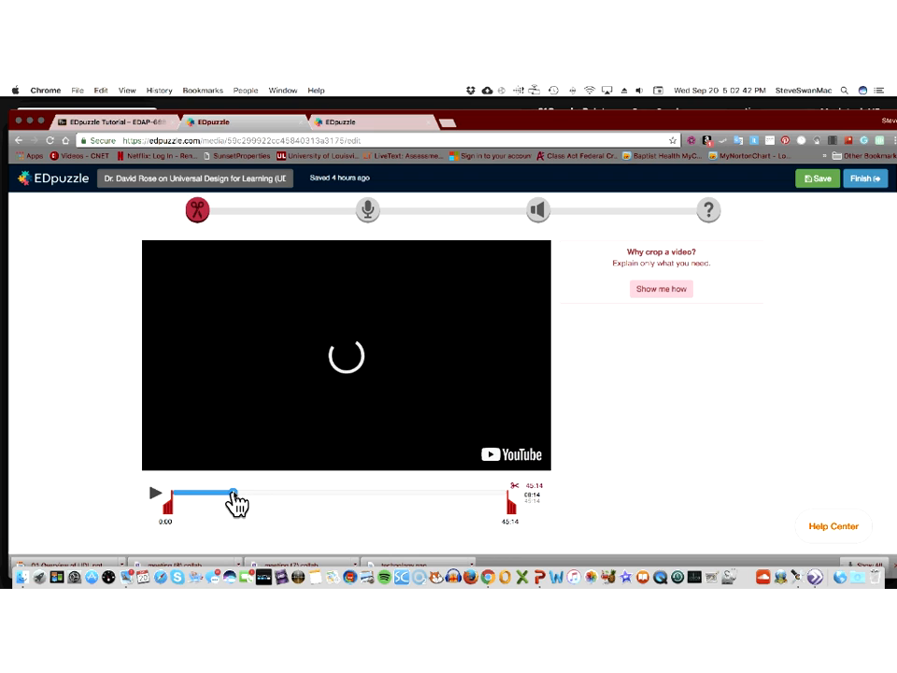
pyautogui.moveTo(231, 493); pyautogui.dragTo(168, 493)
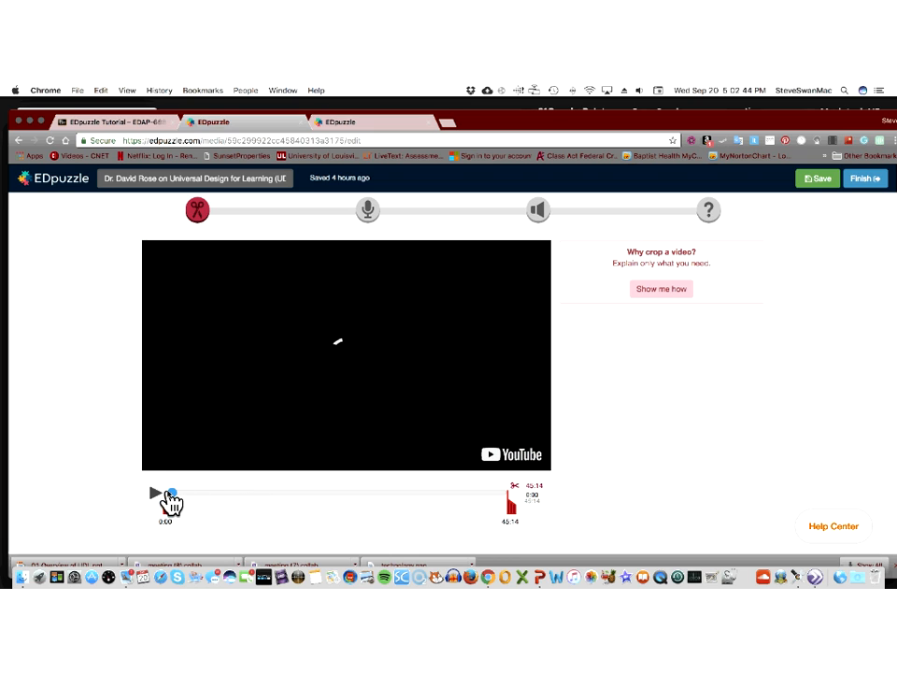
pyautogui.click(157, 492)
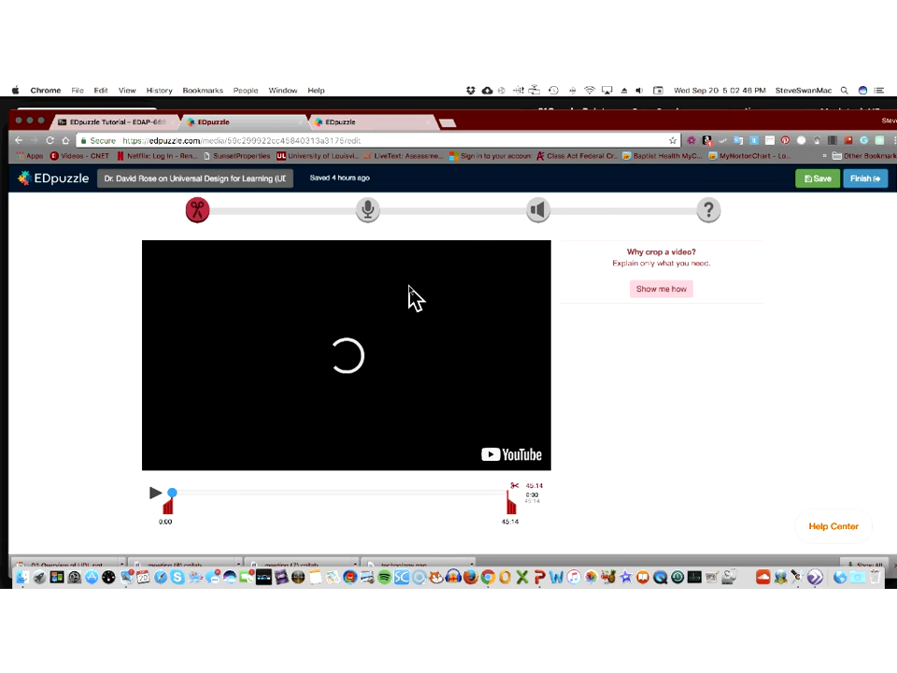
pyautogui.moveTo(537, 209)
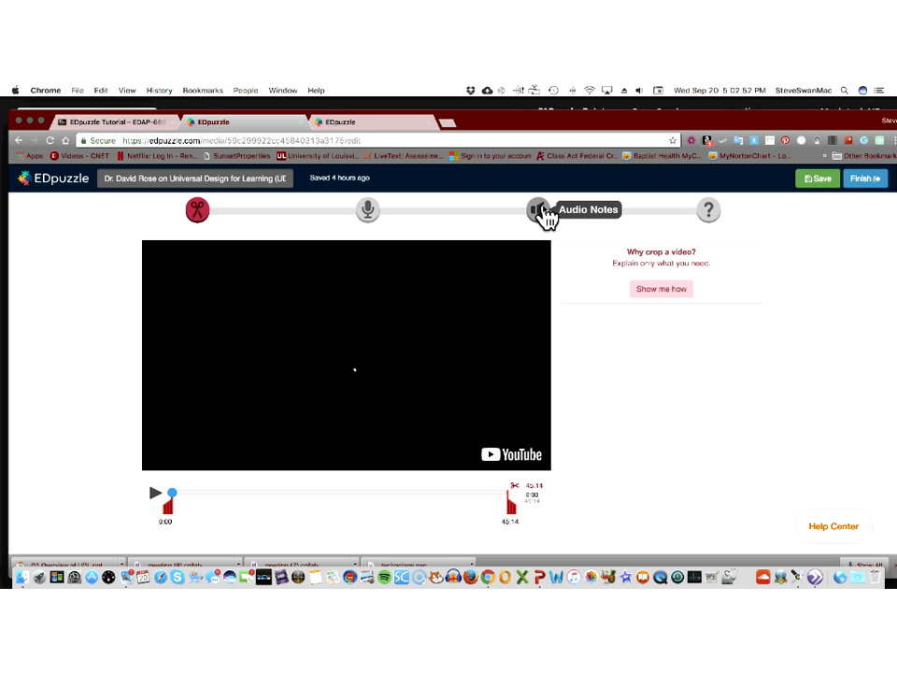
pyautogui.click(536, 210)
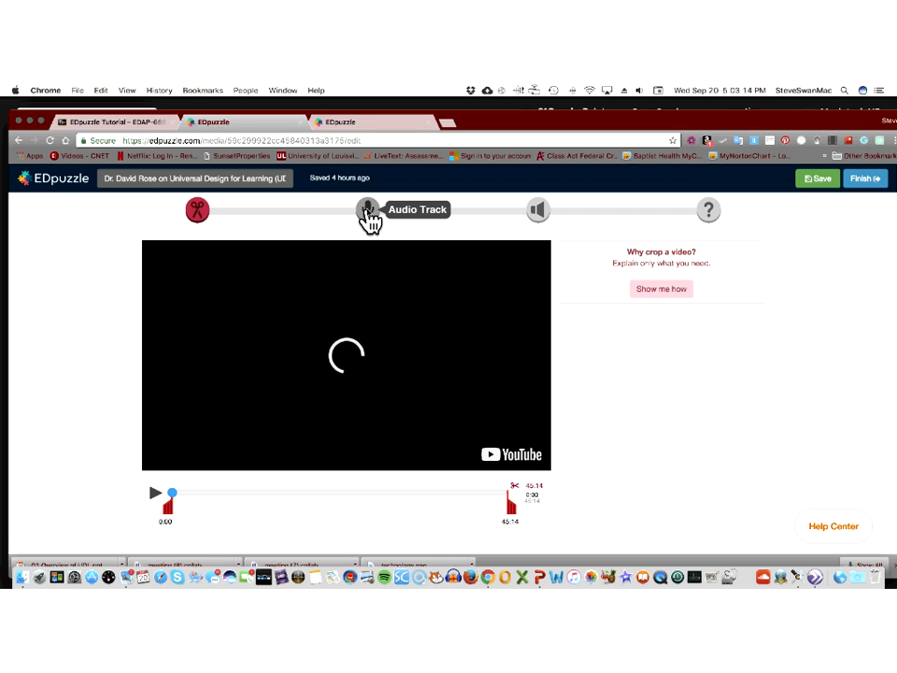
pyautogui.moveTo(535, 217)
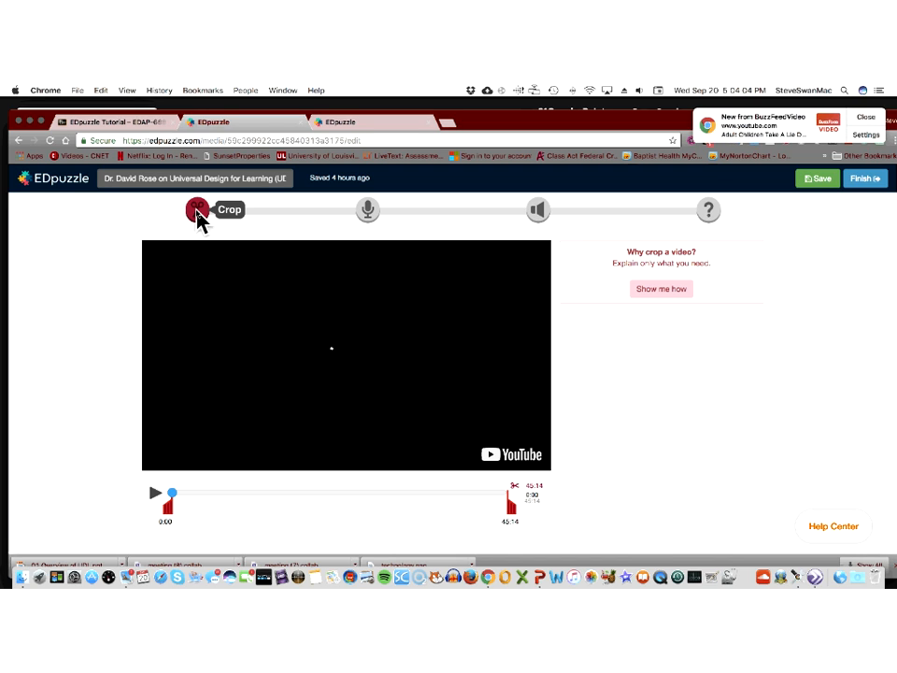
pyautogui.click(195, 209)
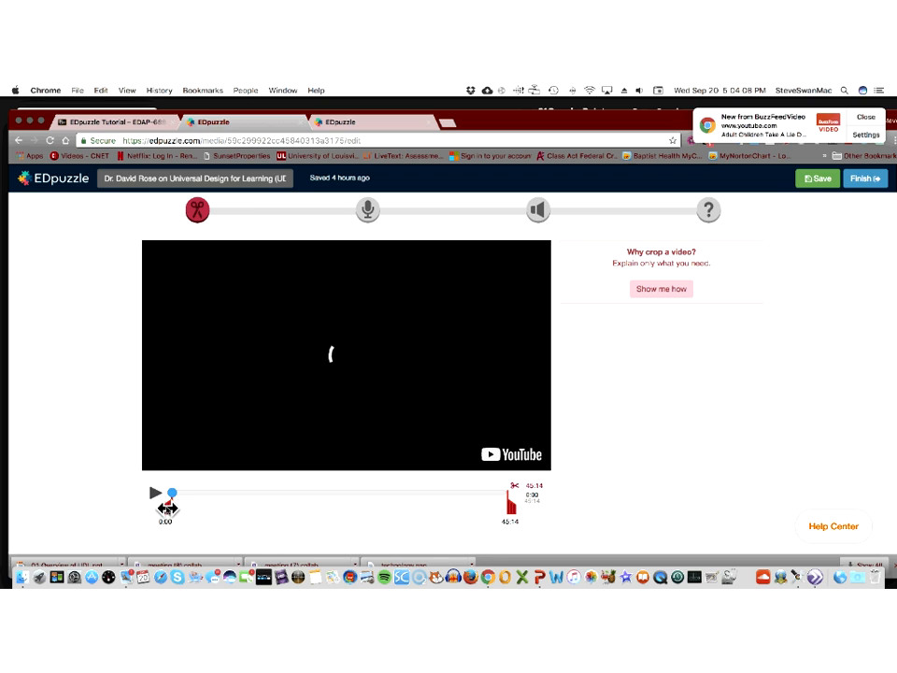
# Play and scrub through the talk to preview later sections, including the Thinking Reader demo.
pyautogui.click(156, 492)
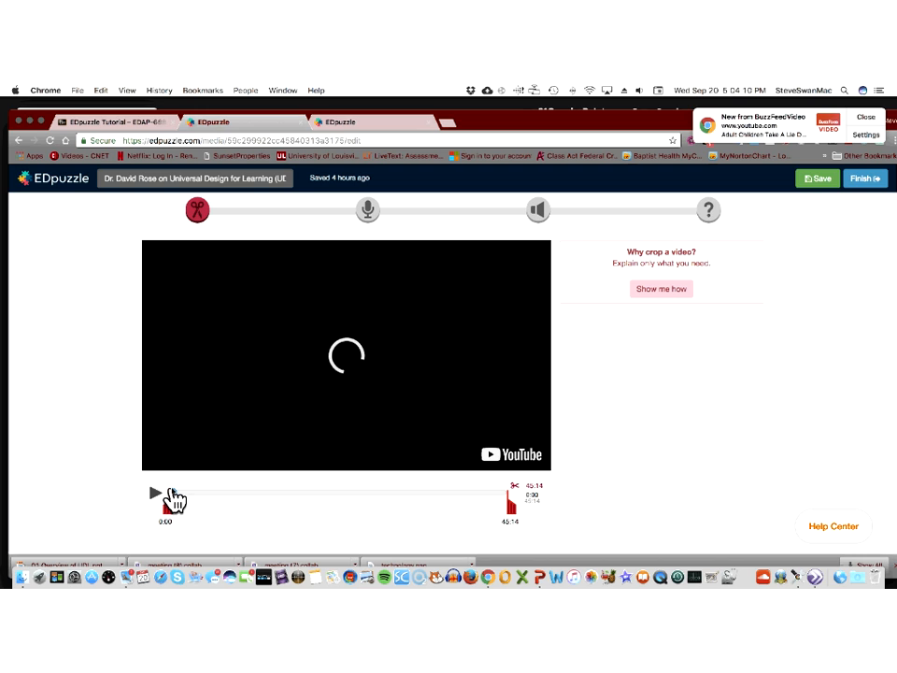
pyautogui.moveTo(163, 494); pyautogui.dragTo(244, 493)
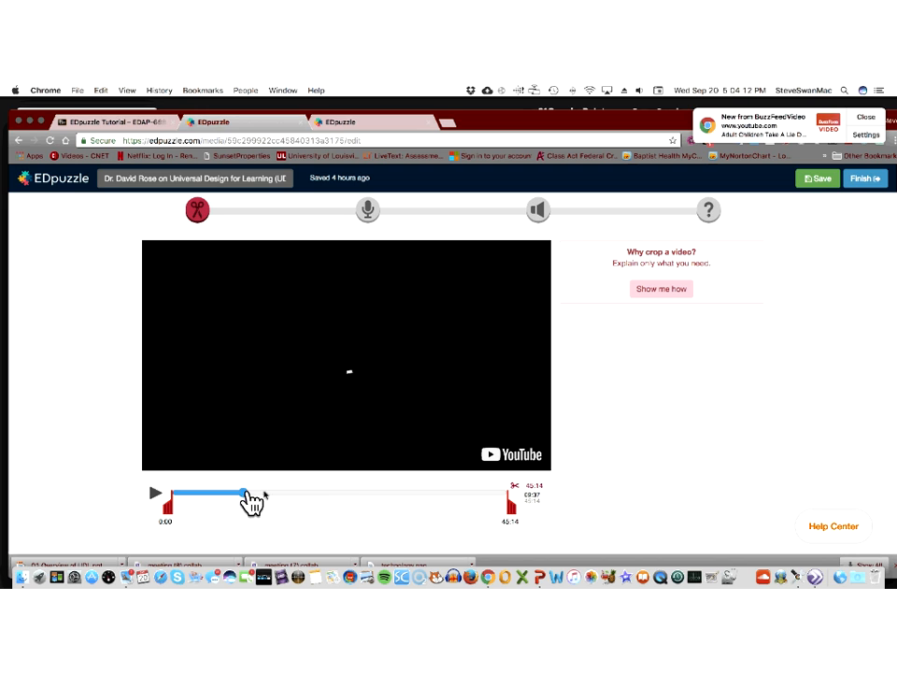
pyautogui.moveTo(245, 493); pyautogui.dragTo(331, 493)
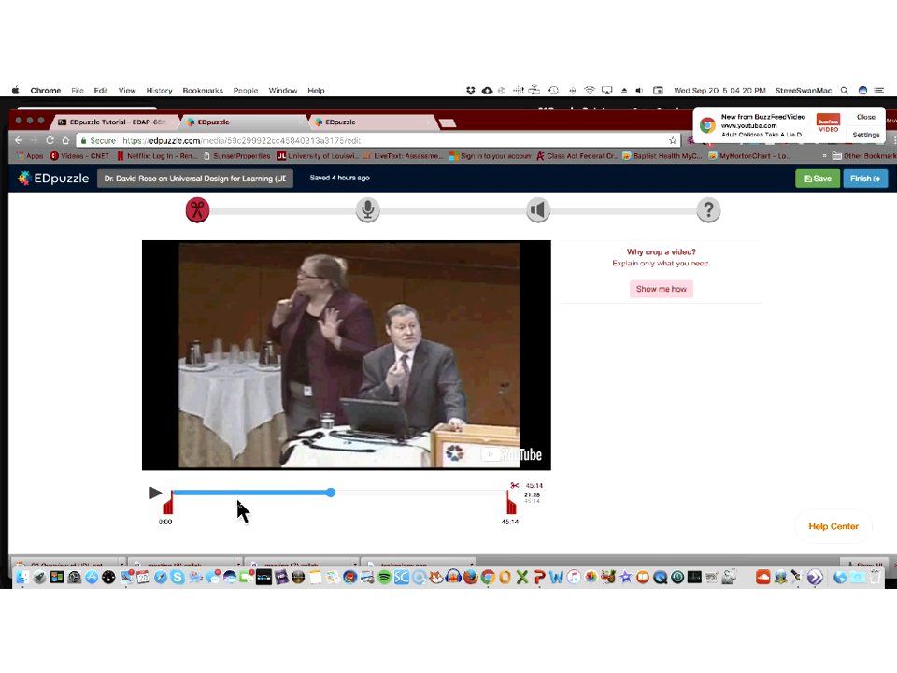
pyautogui.moveTo(332, 493); pyautogui.dragTo(365, 493)
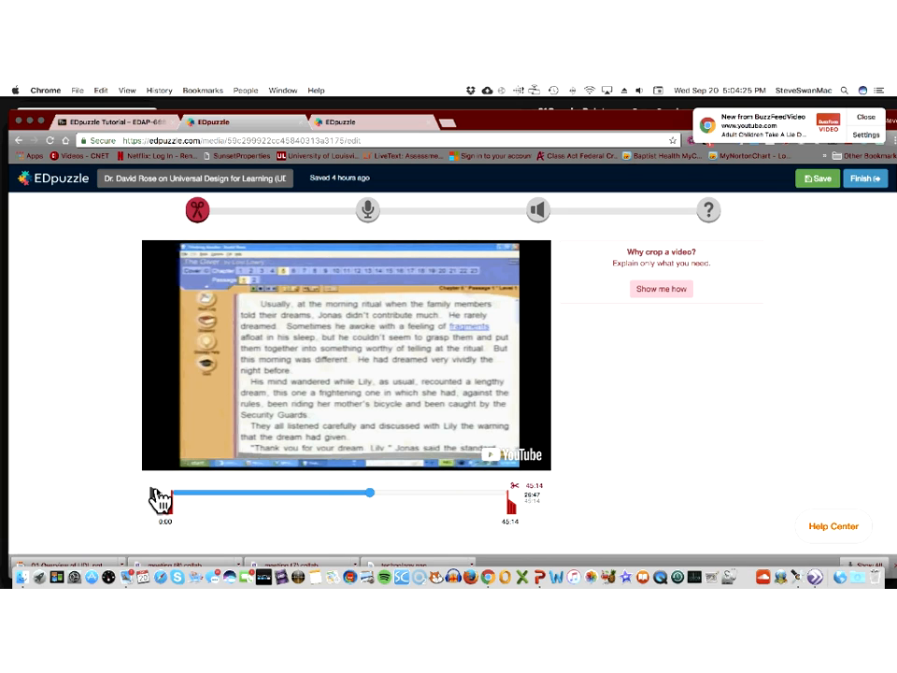
pyautogui.click(154, 495)
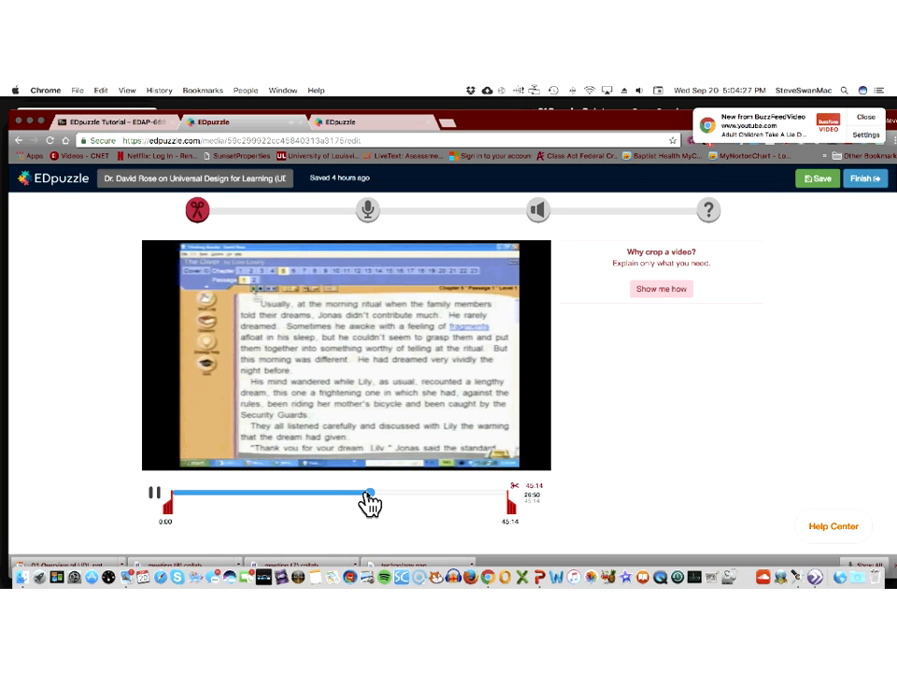
pyautogui.click(151, 490)
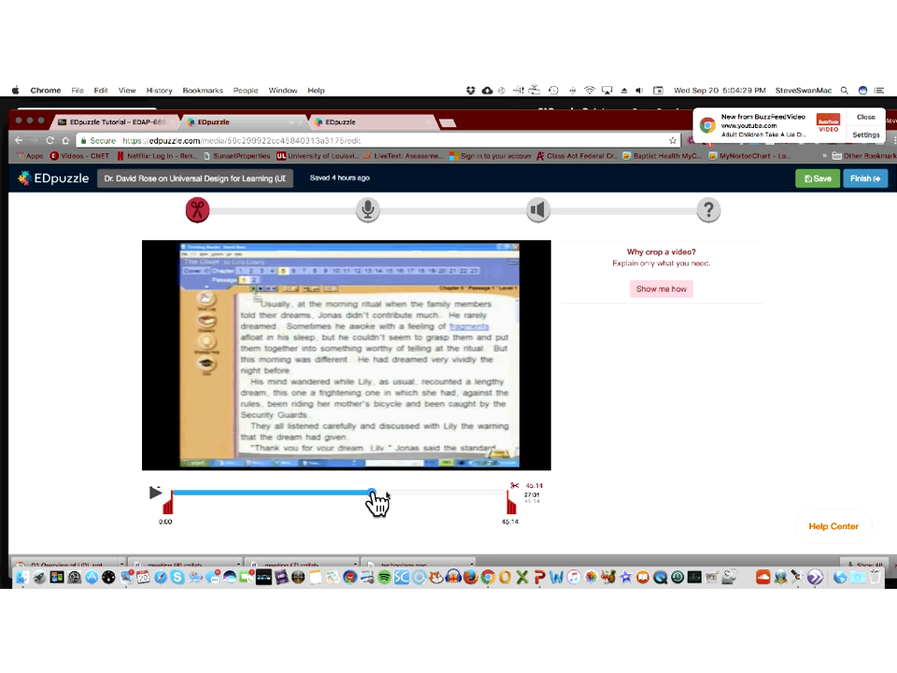
pyautogui.moveTo(374, 493); pyautogui.dragTo(452, 493)
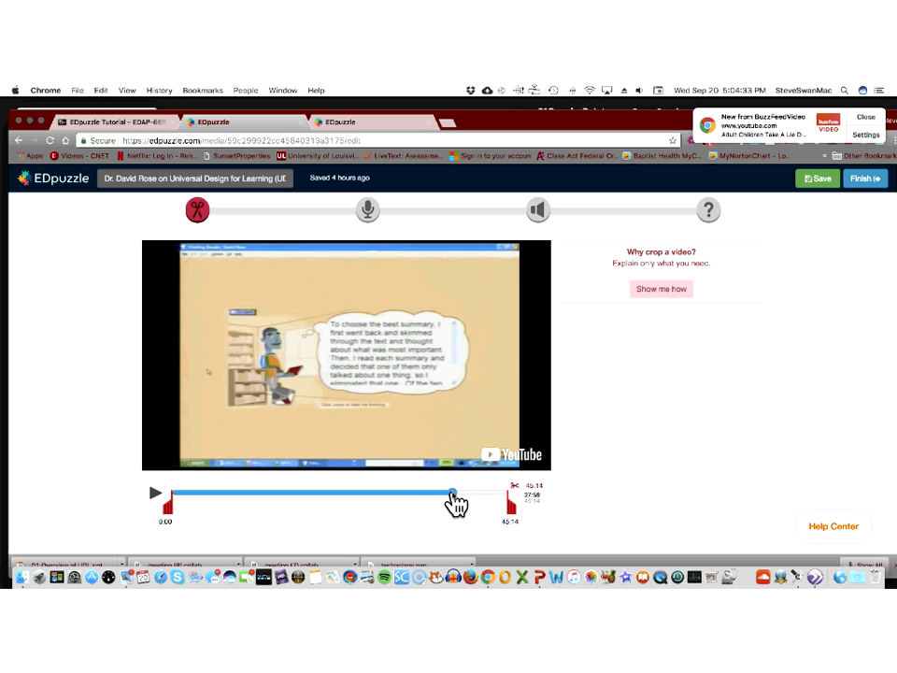
pyautogui.click(156, 492)
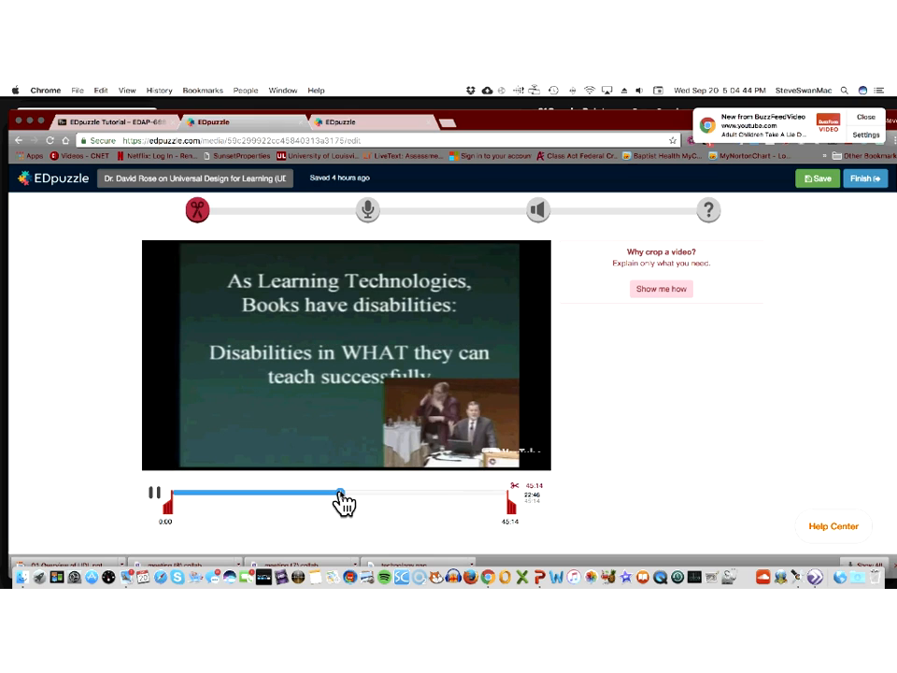
# Locate the learning-technologies section and crop the clip from 11:37 to 33:06.
pyautogui.click(155, 492)
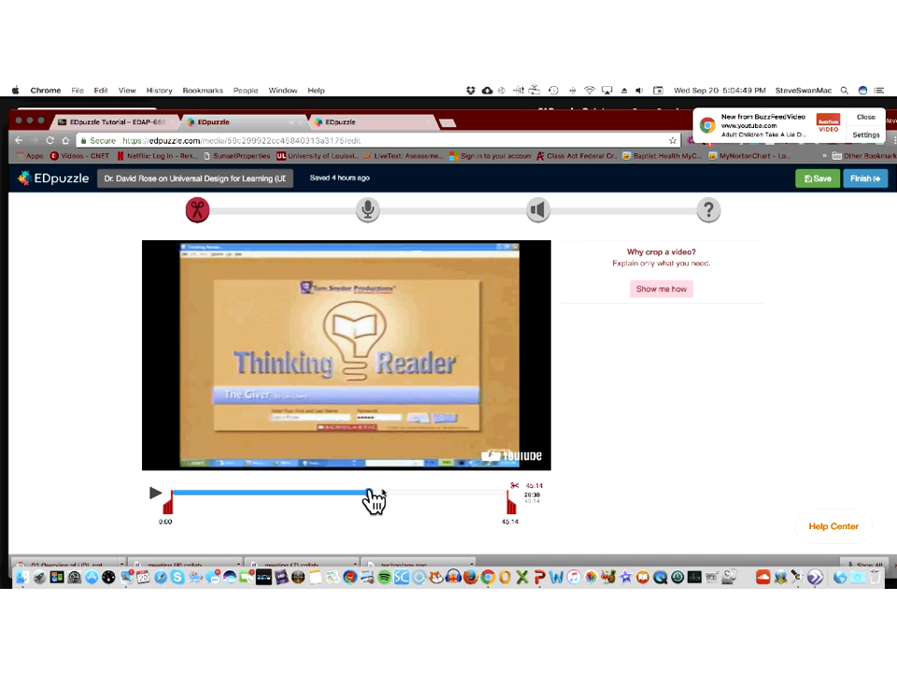
pyautogui.click(155, 494)
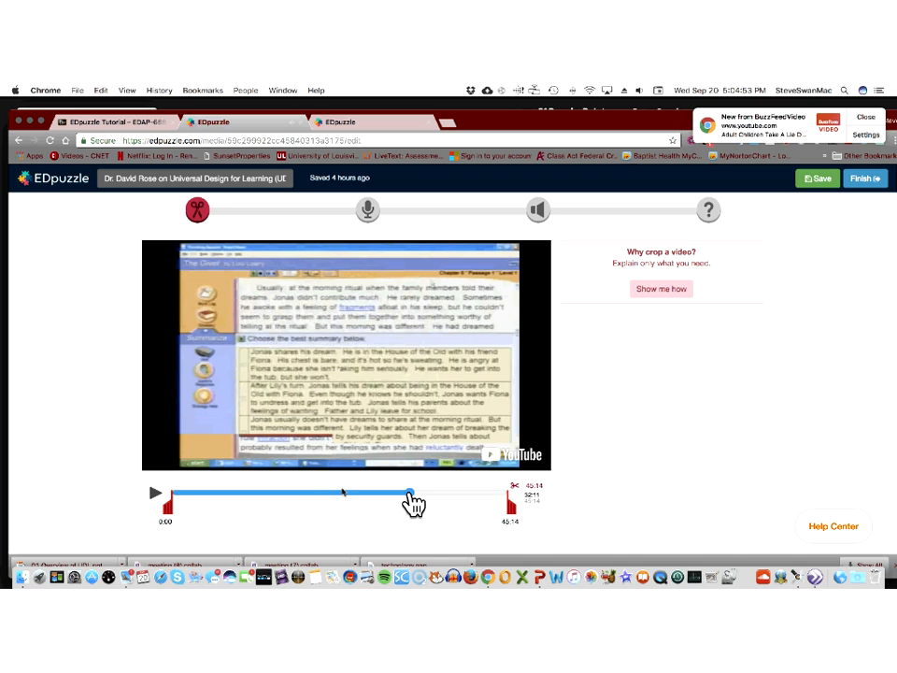
pyautogui.moveTo(411, 493); pyautogui.dragTo(291, 494)
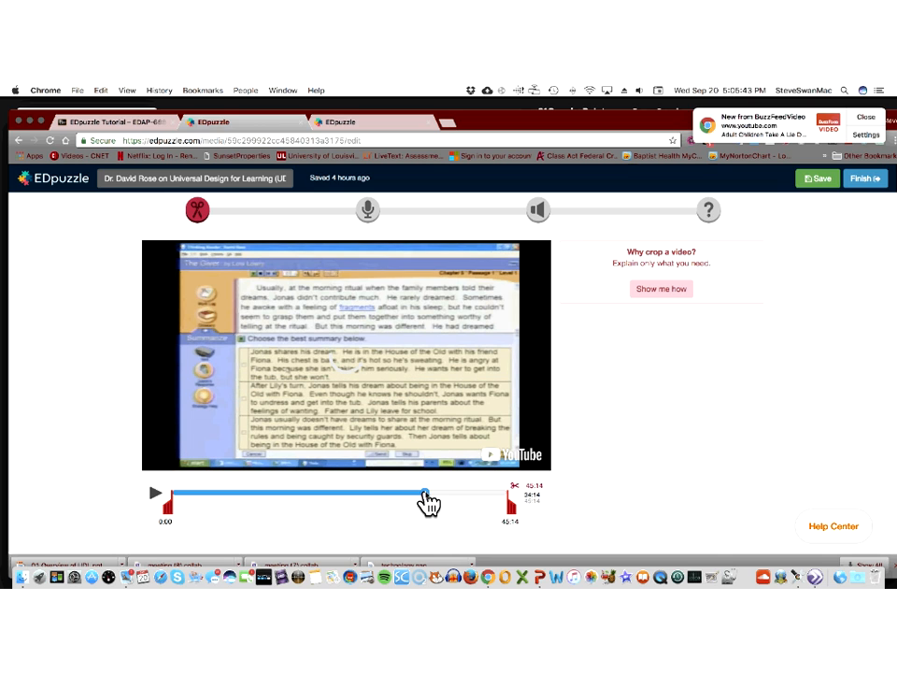
pyautogui.moveTo(425, 492); pyautogui.dragTo(350, 493)
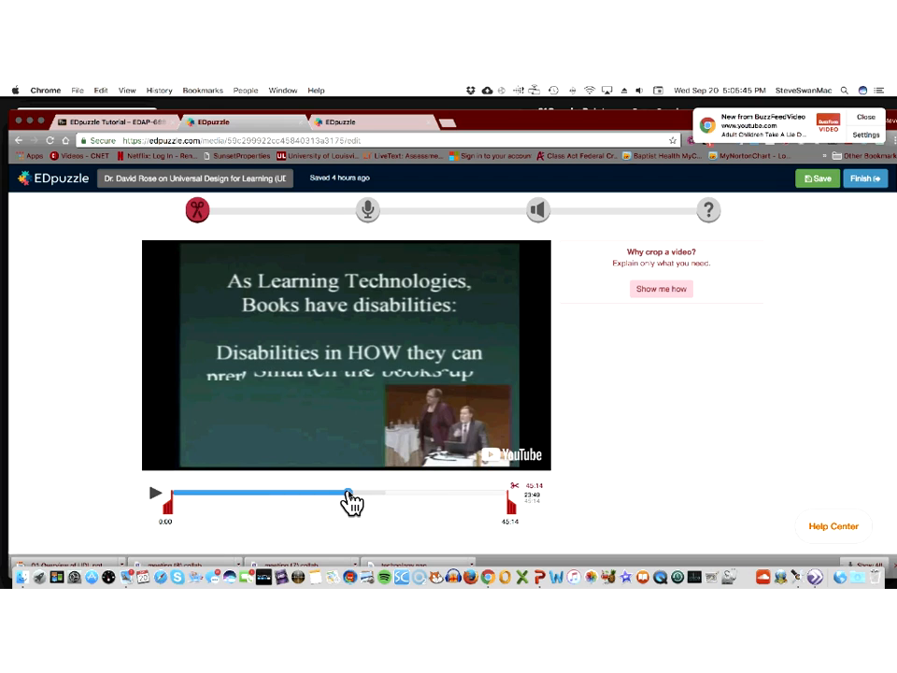
pyautogui.moveTo(346, 492); pyautogui.dragTo(328, 492)
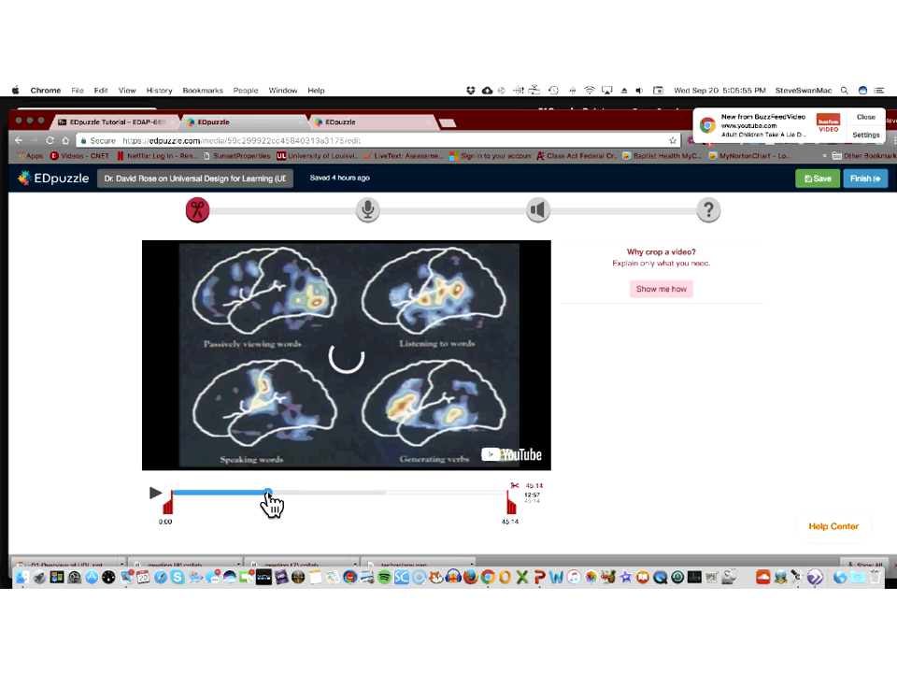
pyautogui.moveTo(268, 493); pyautogui.dragTo(257, 492)
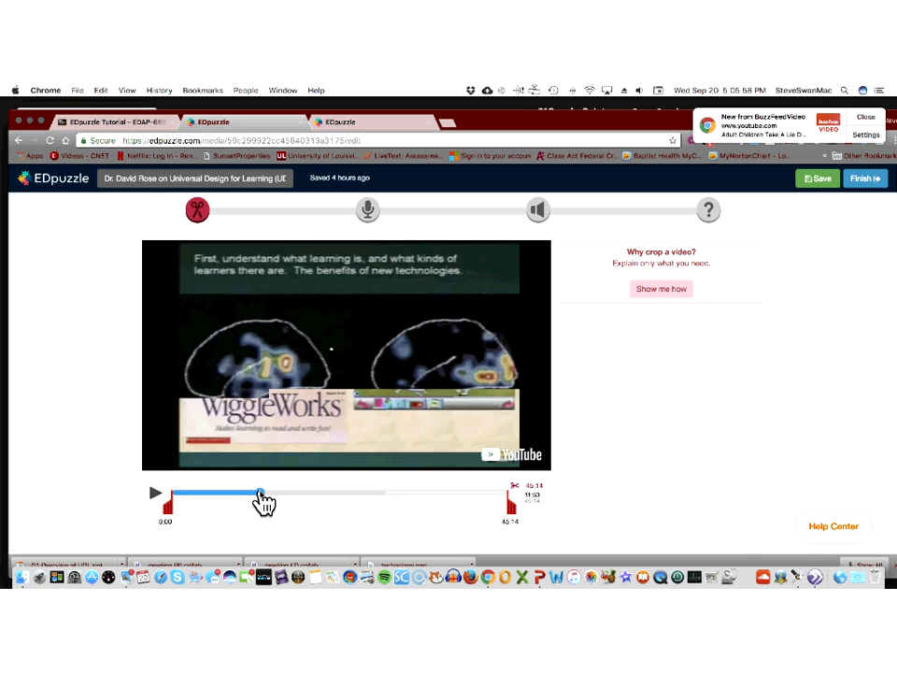
pyautogui.click(155, 492)
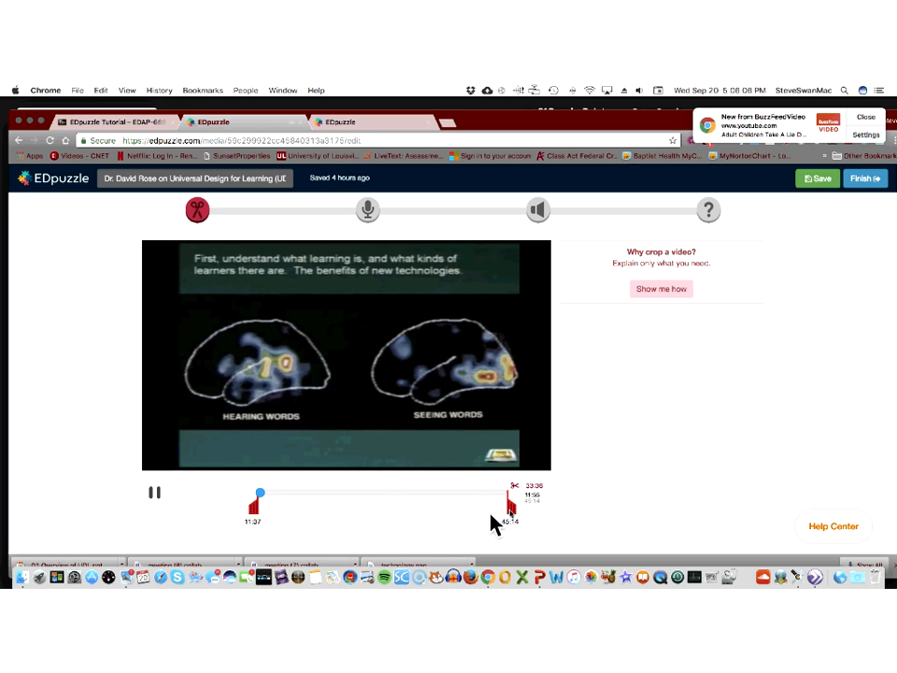
pyautogui.moveTo(507, 491); pyautogui.dragTo(423, 507)
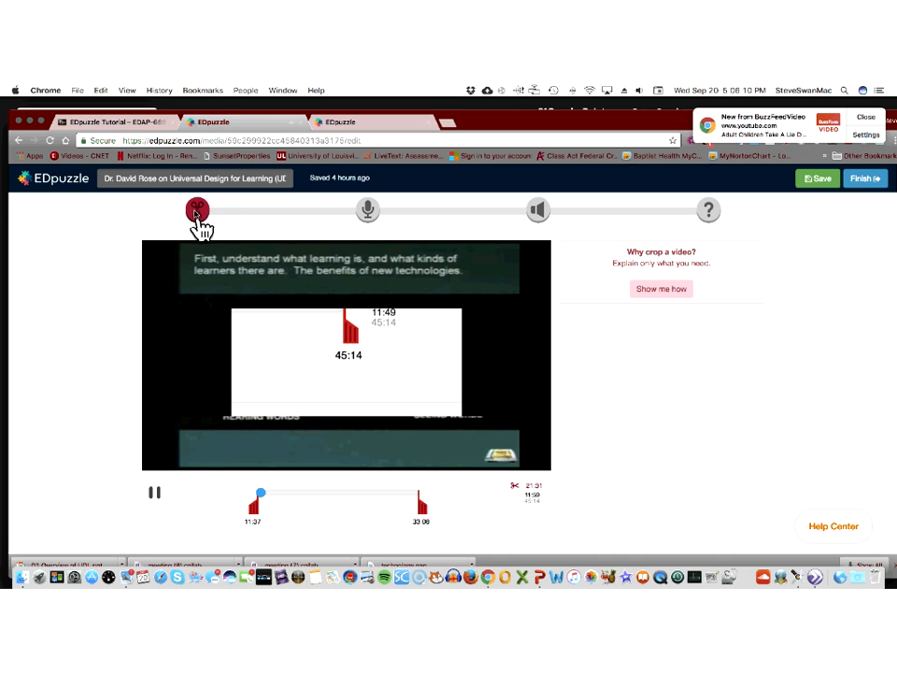
pyautogui.moveTo(195, 209)
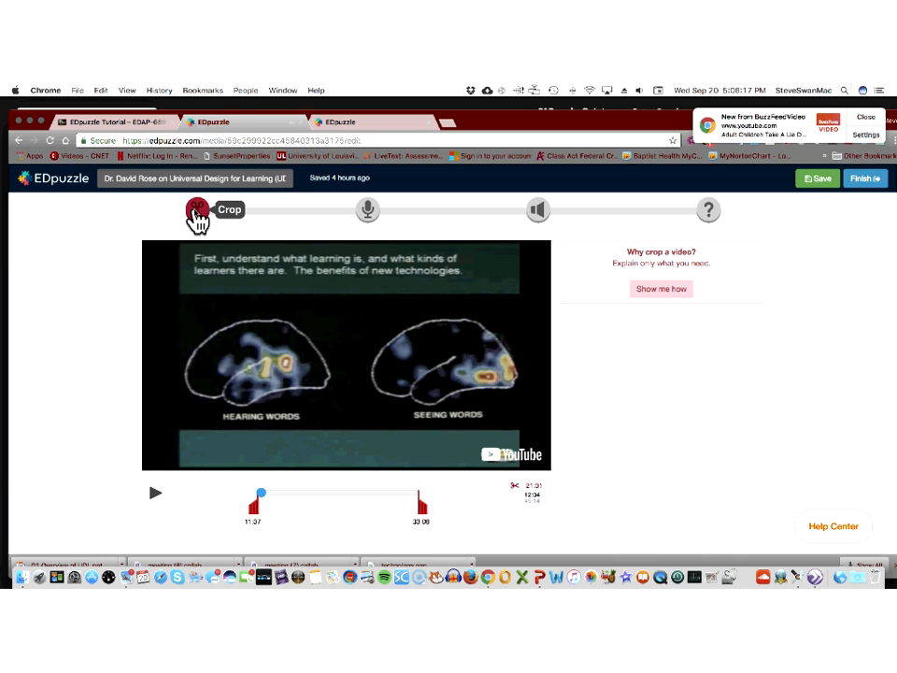
pyautogui.moveTo(320, 393)
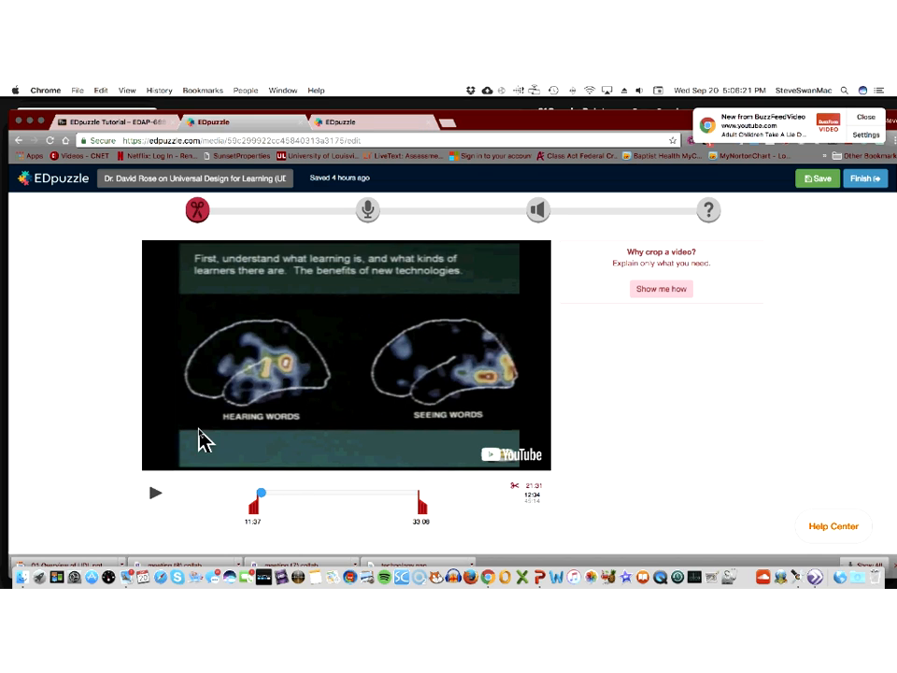
pyautogui.moveTo(337, 369)
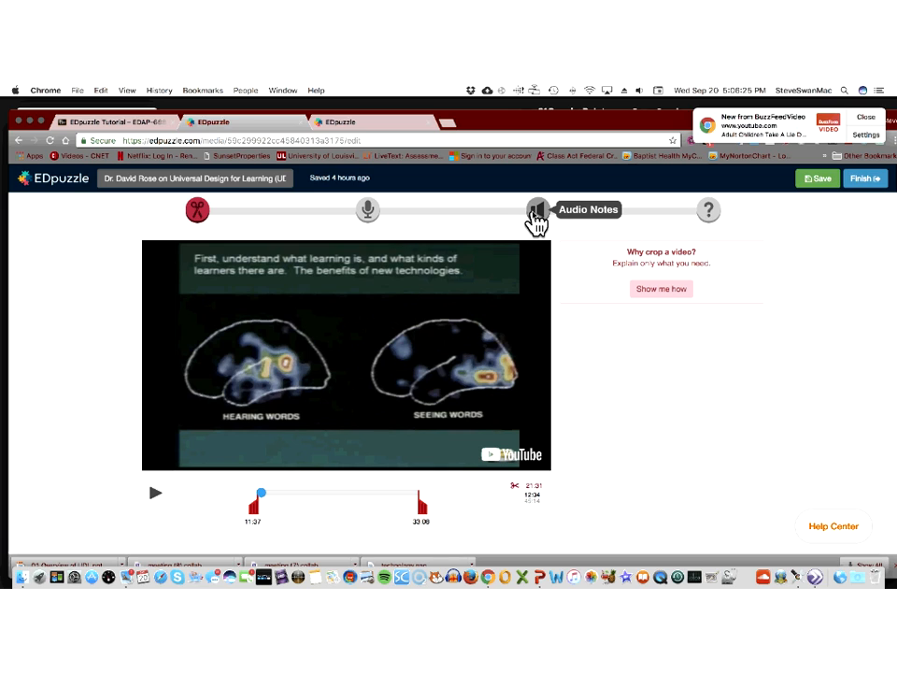
# Record a voice note at 0:17 of the cropped UDL clip and stop recording.
pyautogui.click(537, 210)
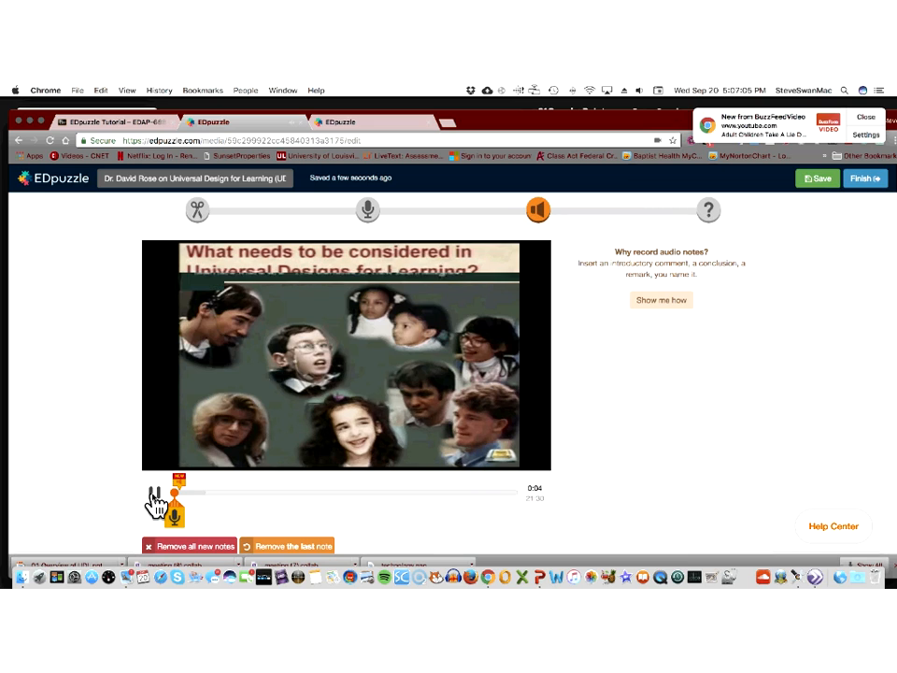
pyautogui.click(152, 487)
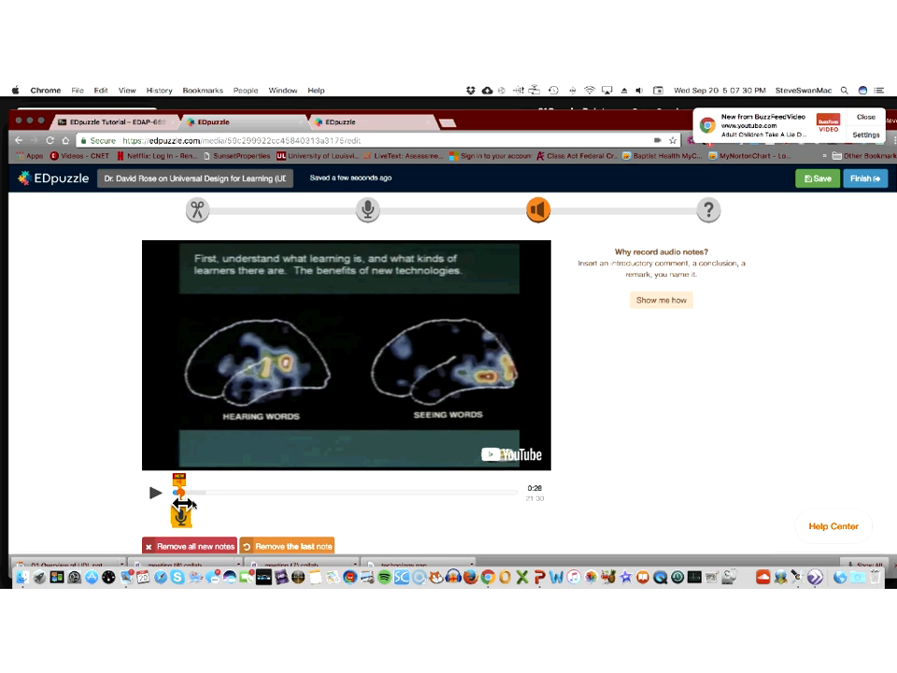
pyautogui.click(154, 493)
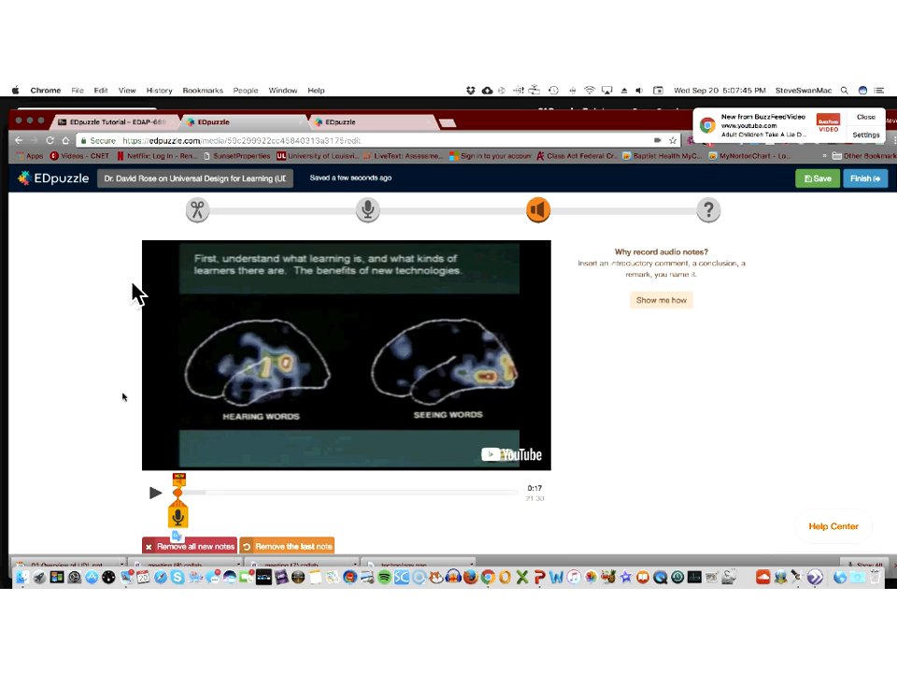
pyautogui.moveTo(329, 390)
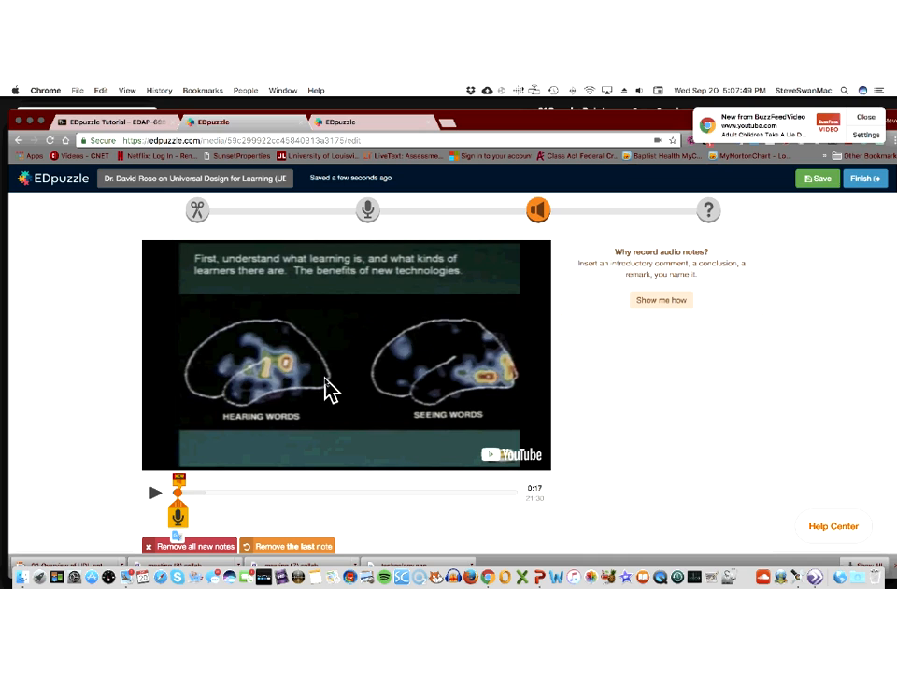
pyautogui.moveTo(274, 423)
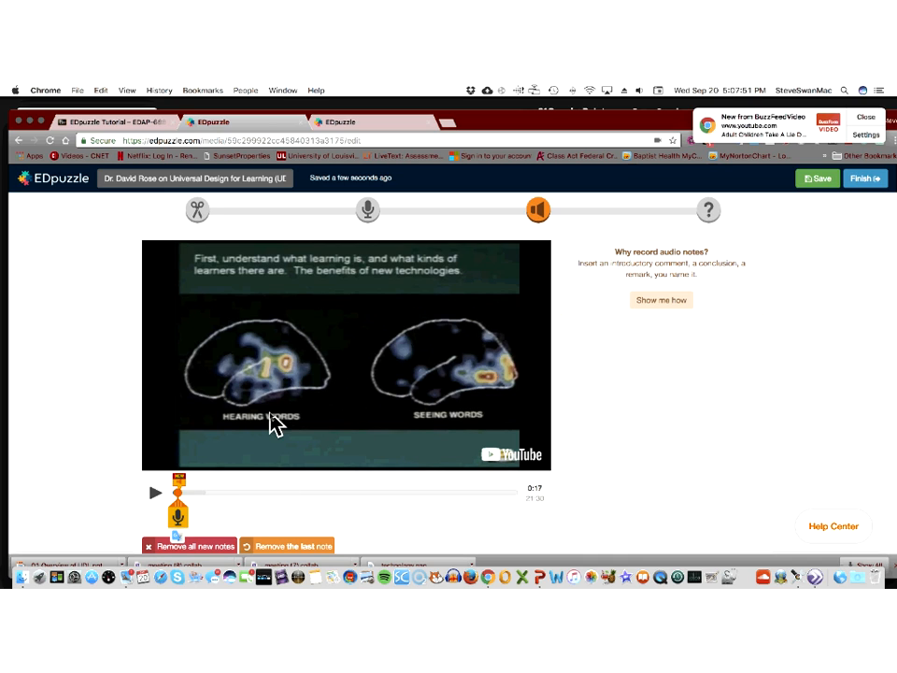
pyautogui.moveTo(201, 302)
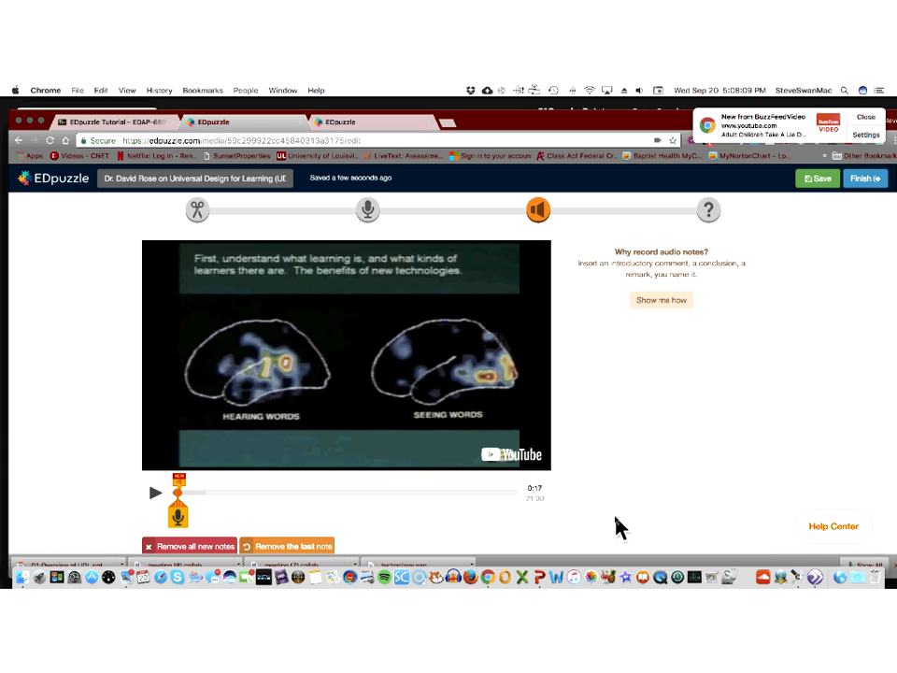
pyautogui.moveTo(347, 355)
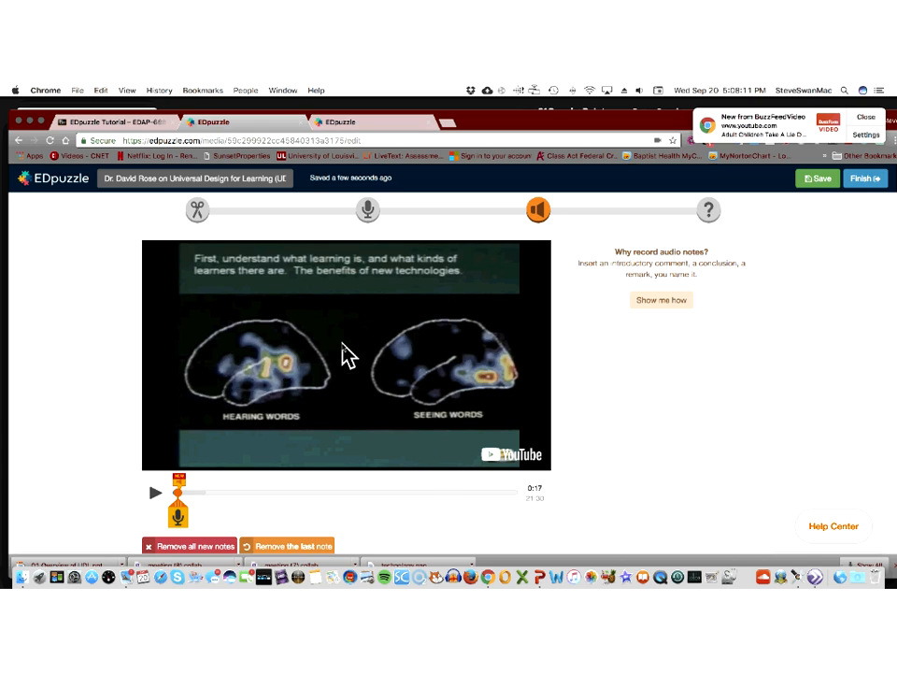
pyautogui.moveTo(678, 232)
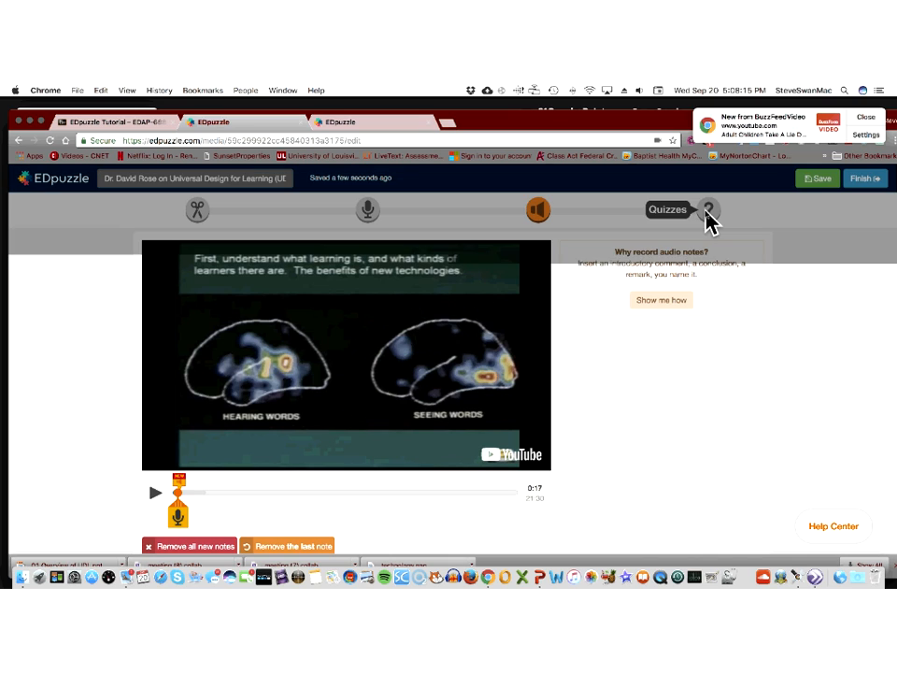
# Switch to the Quizzes step and dismiss the quiz instructions walkthrough.
pyautogui.click(708, 209)
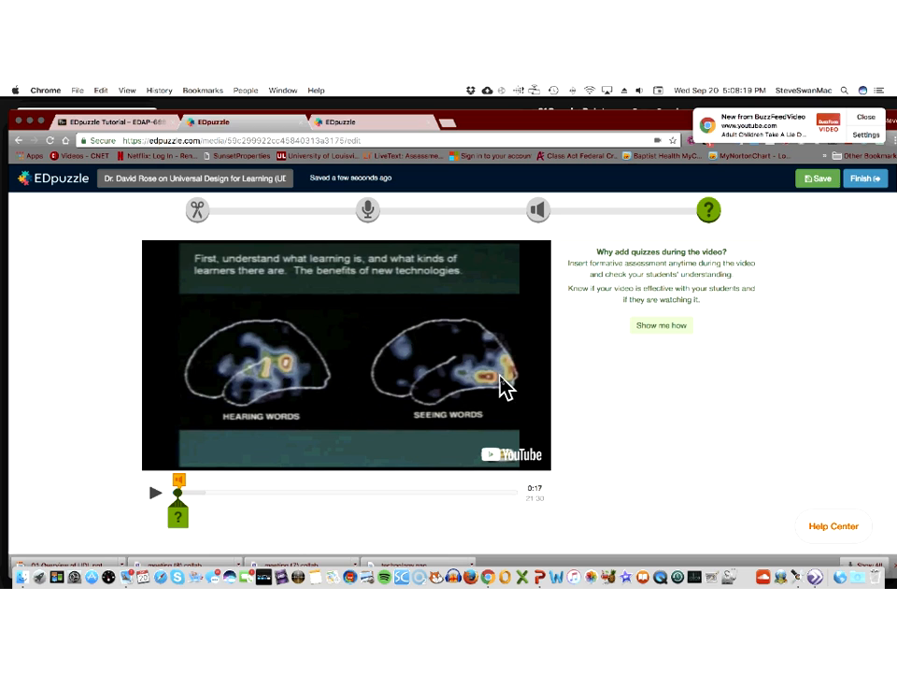
pyautogui.moveTo(587, 366)
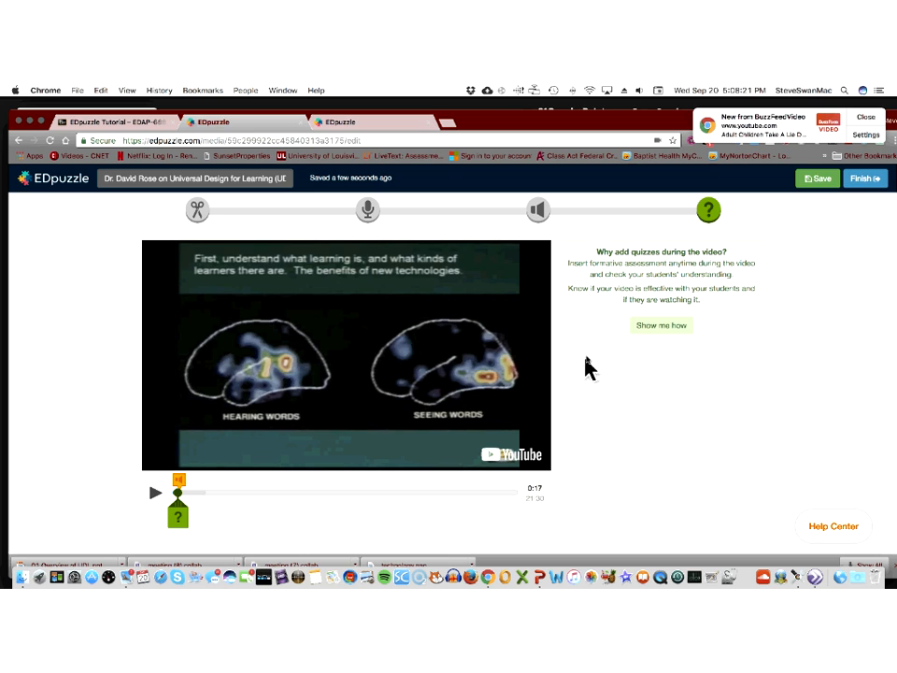
pyautogui.moveTo(561, 340)
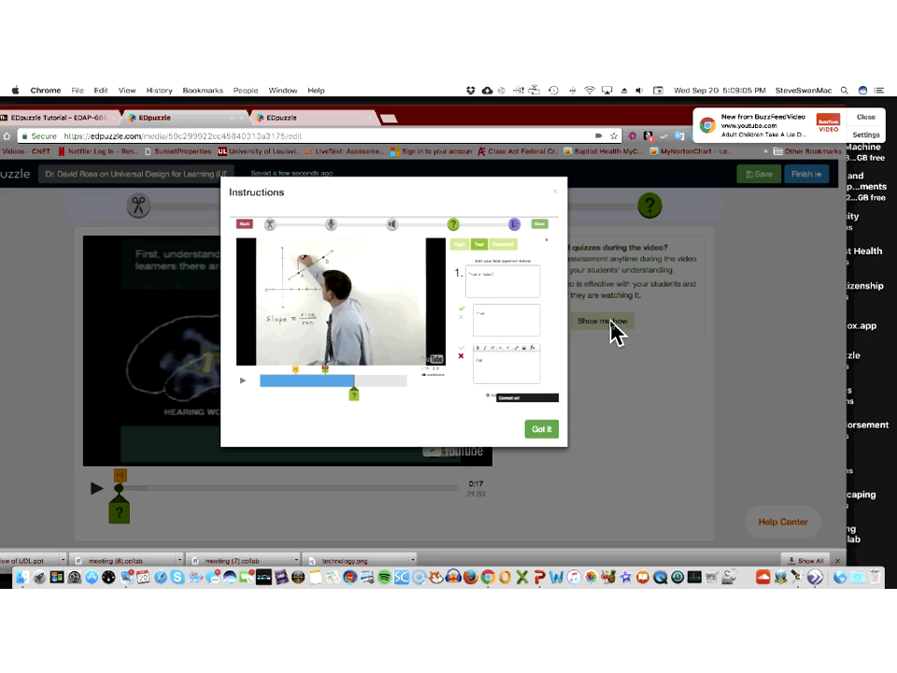
pyautogui.moveTo(645, 437)
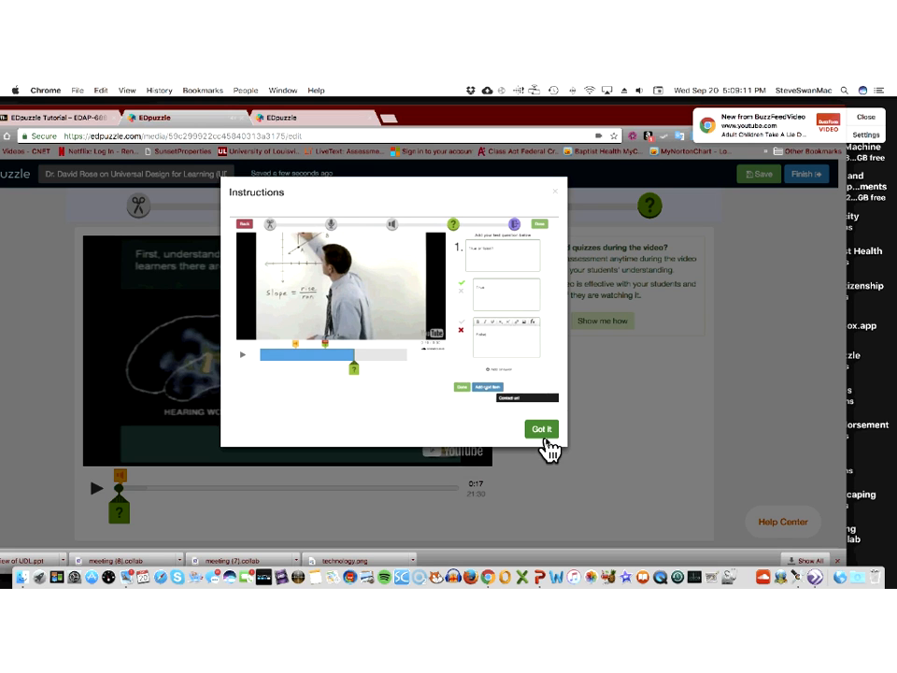
pyautogui.click(541, 429)
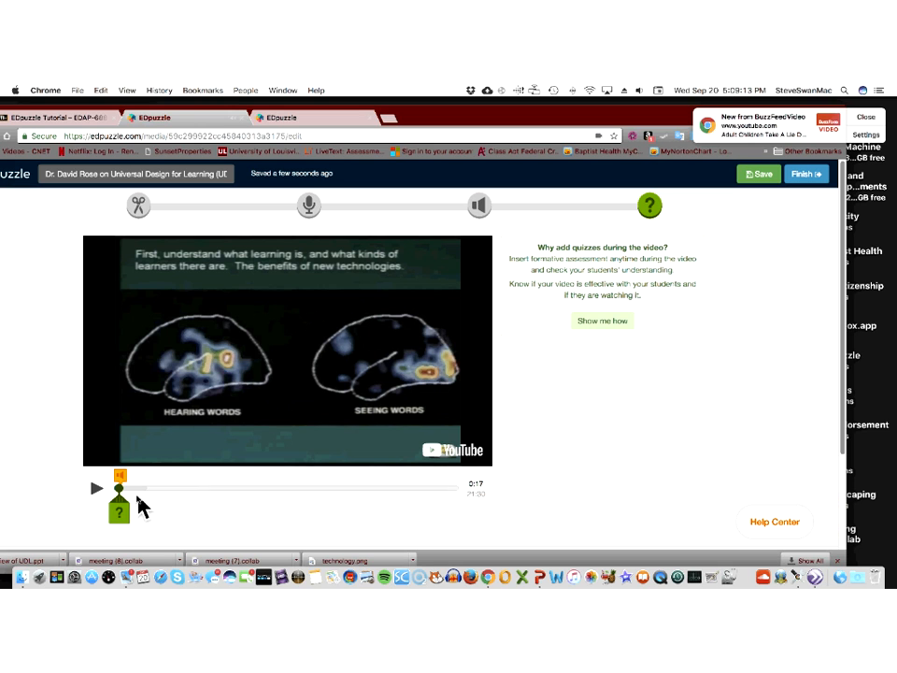
# Move the video to about 6:48 on the dyslexia slide and start a multiple-choice question.
pyautogui.moveTo(119, 487); pyautogui.dragTo(202, 486)
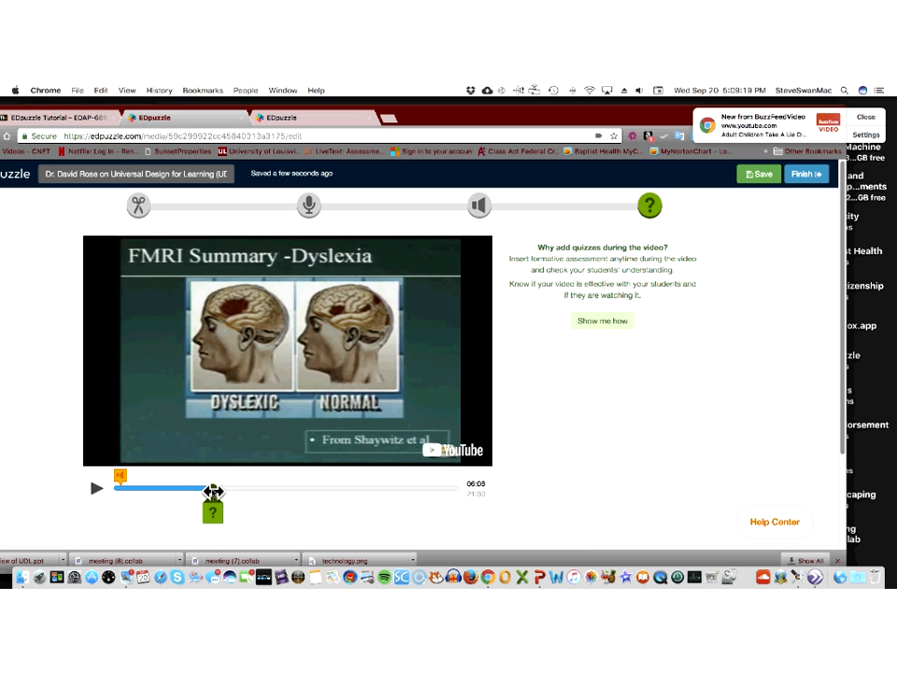
pyautogui.moveTo(208, 489); pyautogui.dragTo(222, 490)
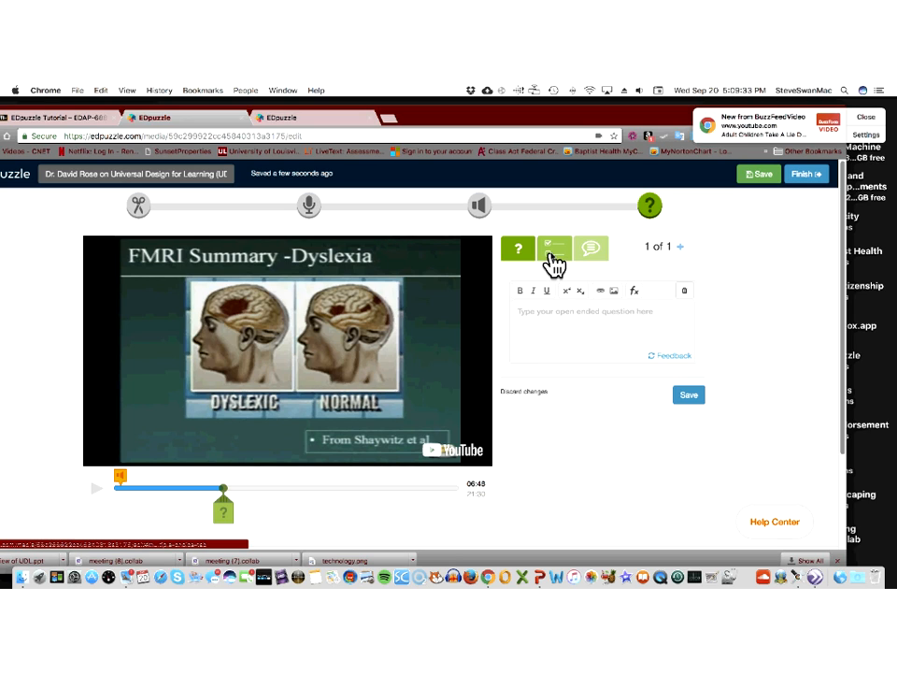
pyautogui.click(553, 248)
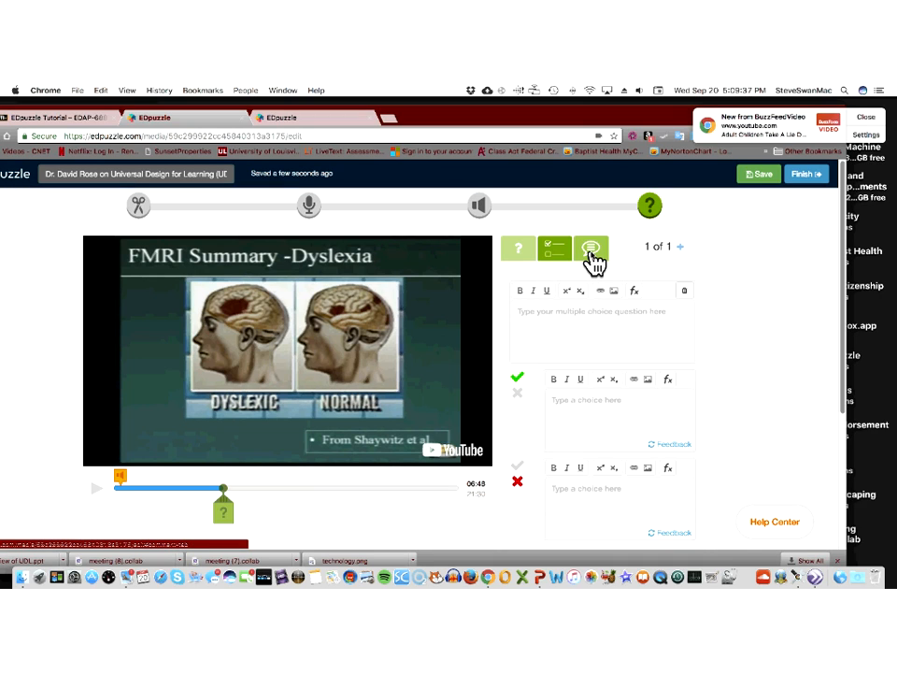
pyautogui.click(591, 247)
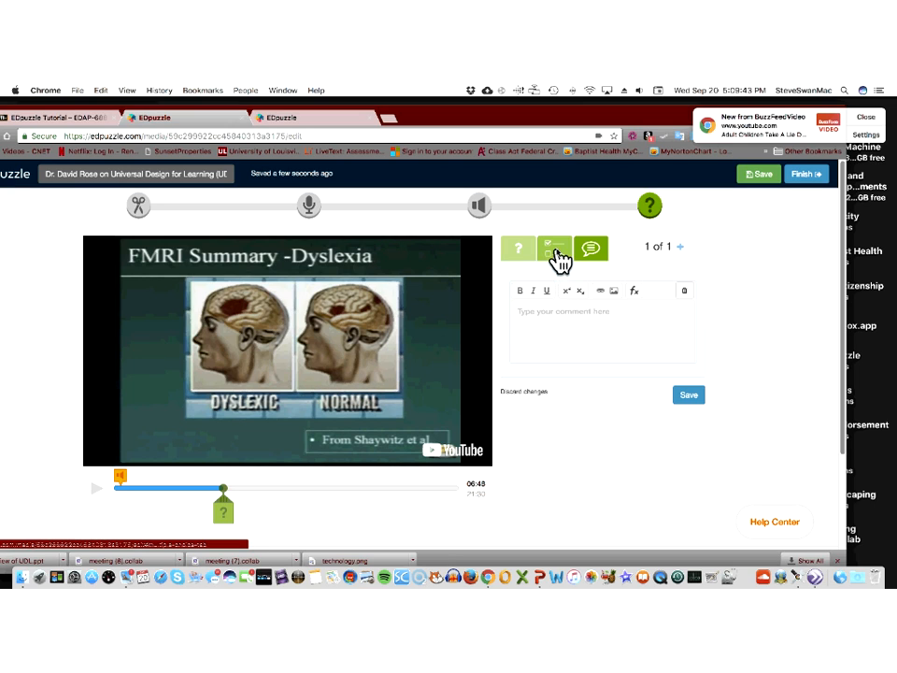
pyautogui.click(553, 248)
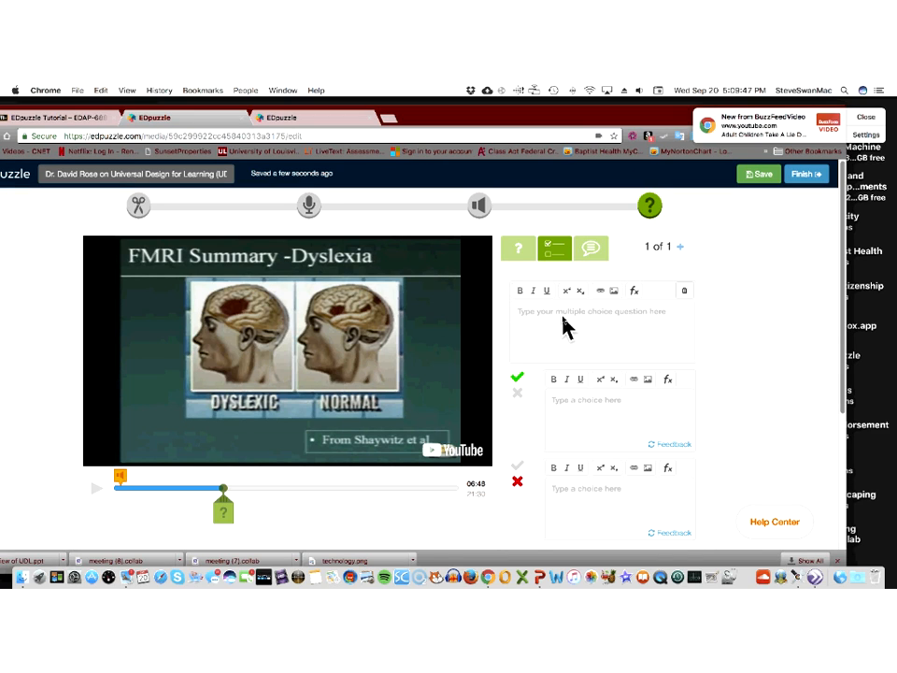
# Enter the question 'How does the brain learn?' with Experiences as the correct answer.
pyautogui.write('How')
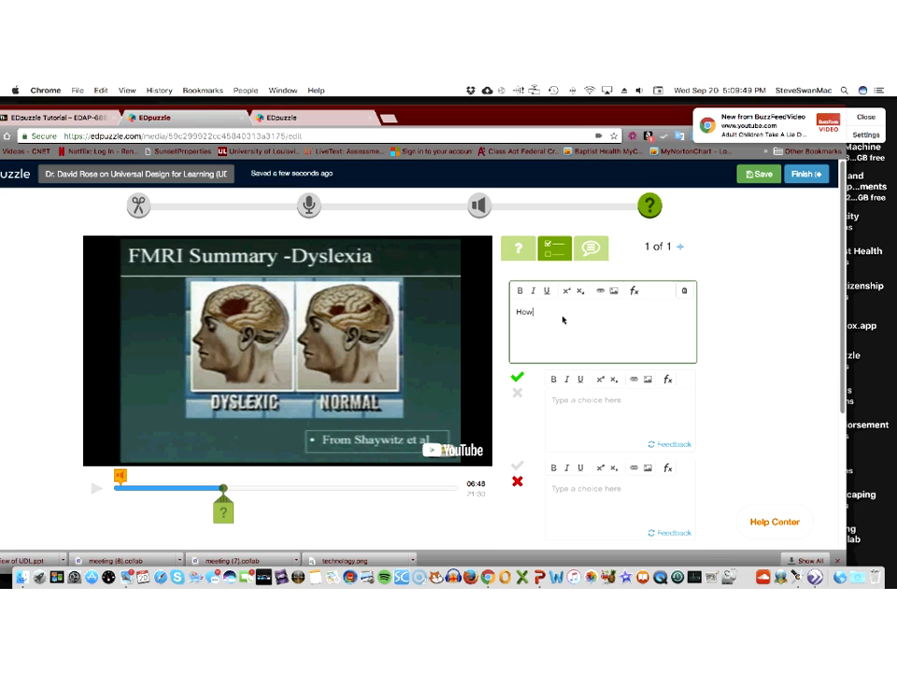
pyautogui.write('does the brain')
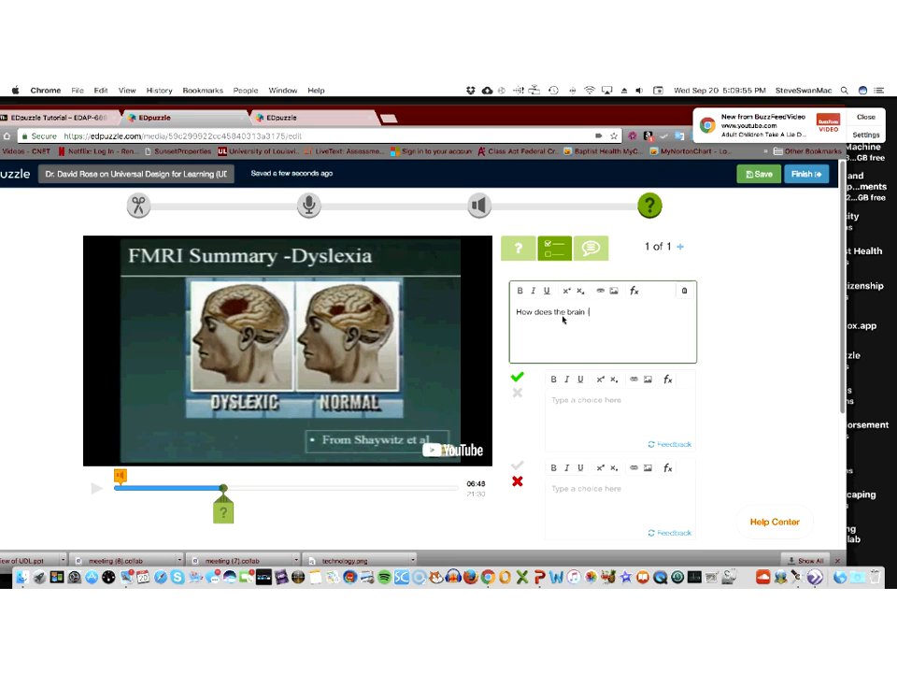
pyautogui.write('learn')
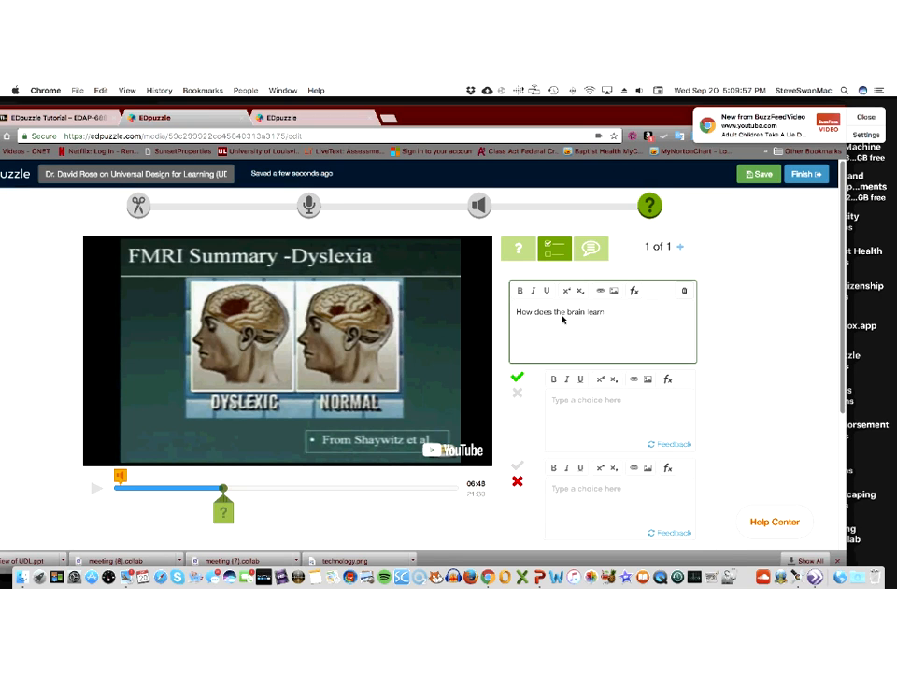
pyautogui.write('?')
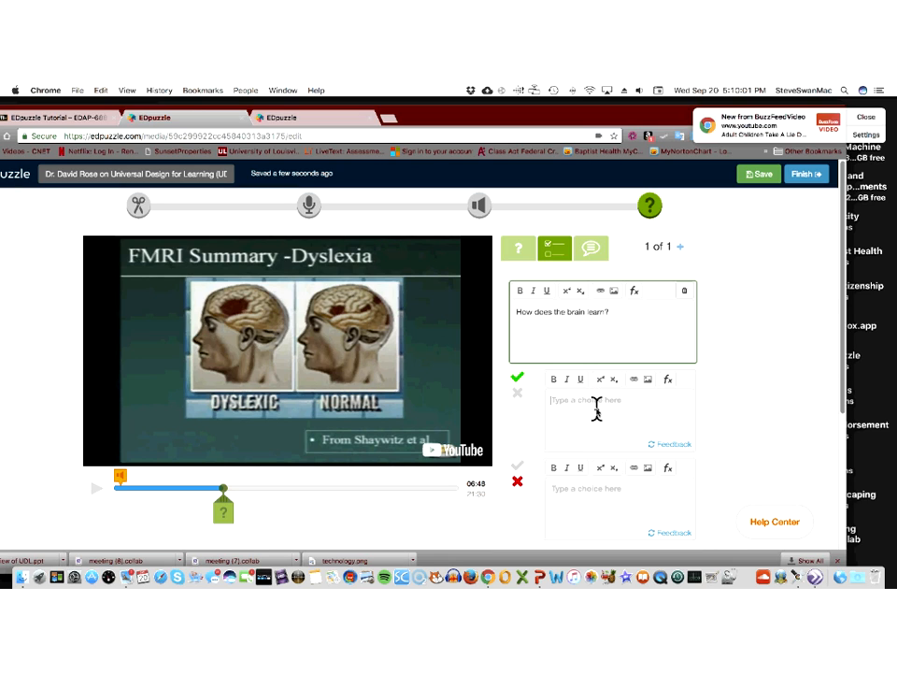
pyautogui.write('tx')
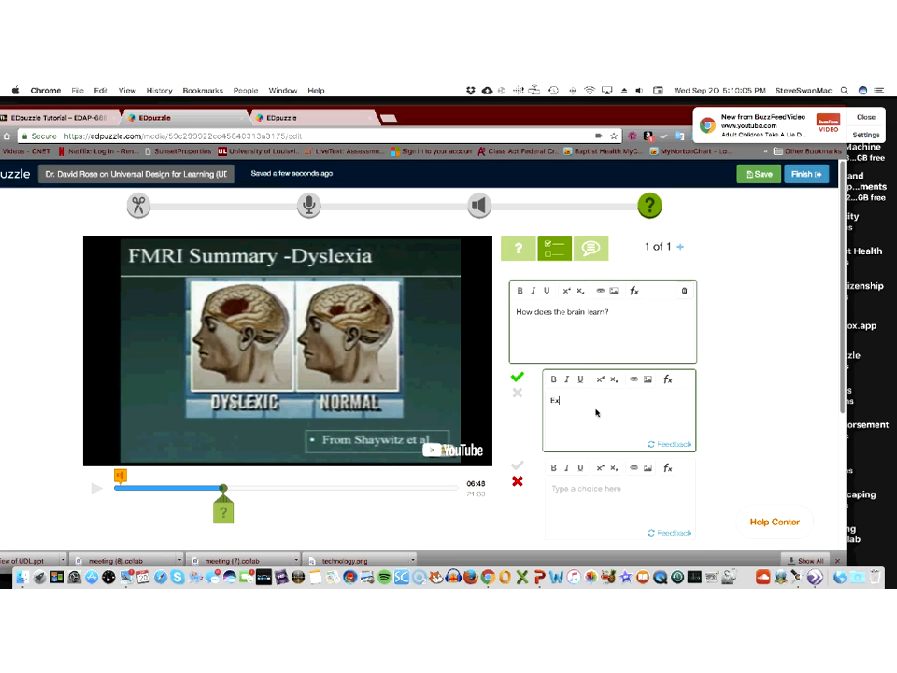
pyautogui.write('Experi')
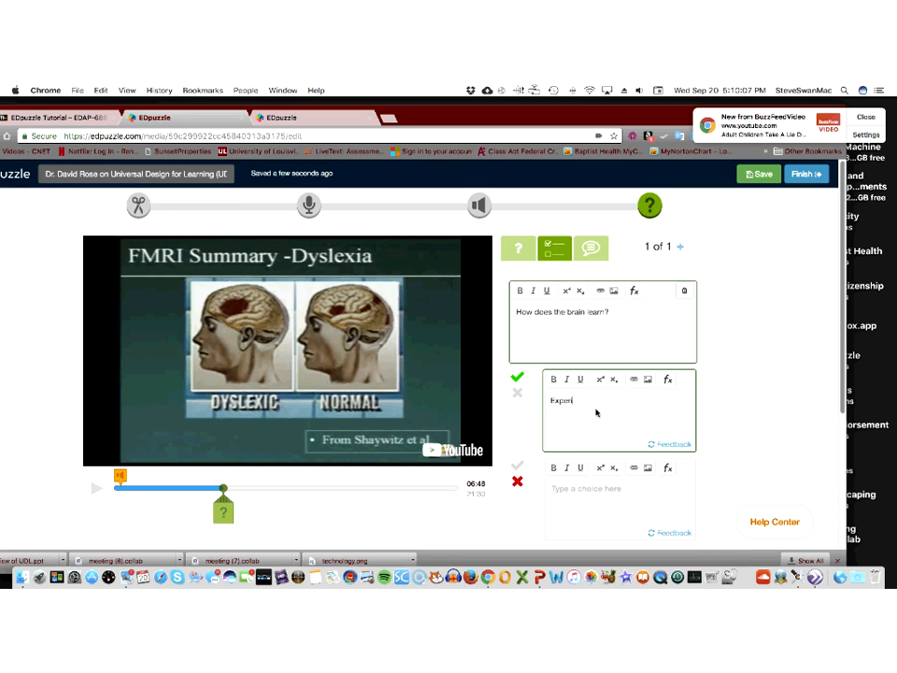
pyautogui.write('ences')
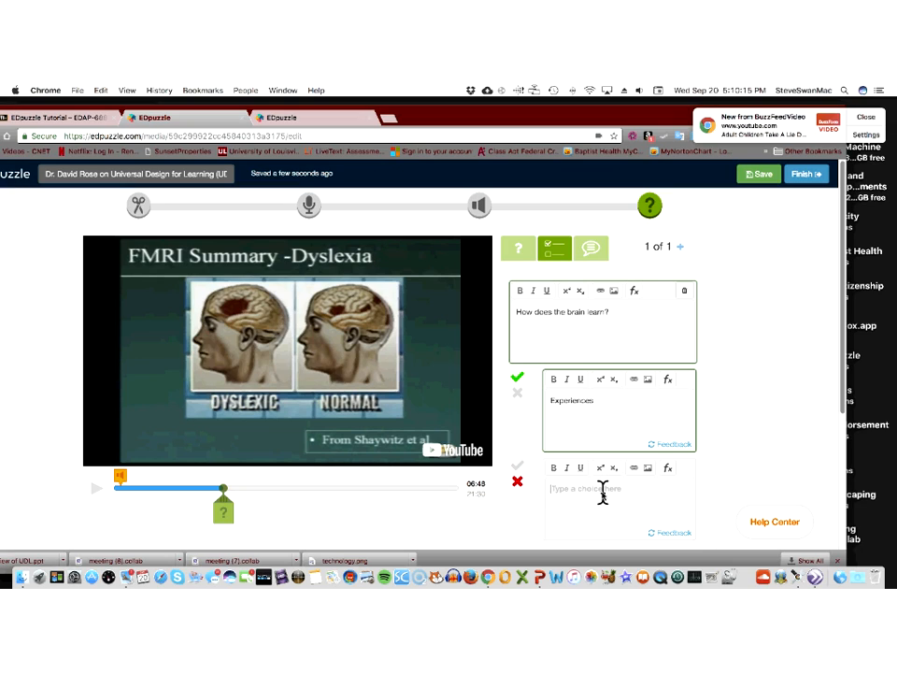
# Add the wrong answers Eating Cheerios and Lots of sugar.
pyautogui.write('Fat')
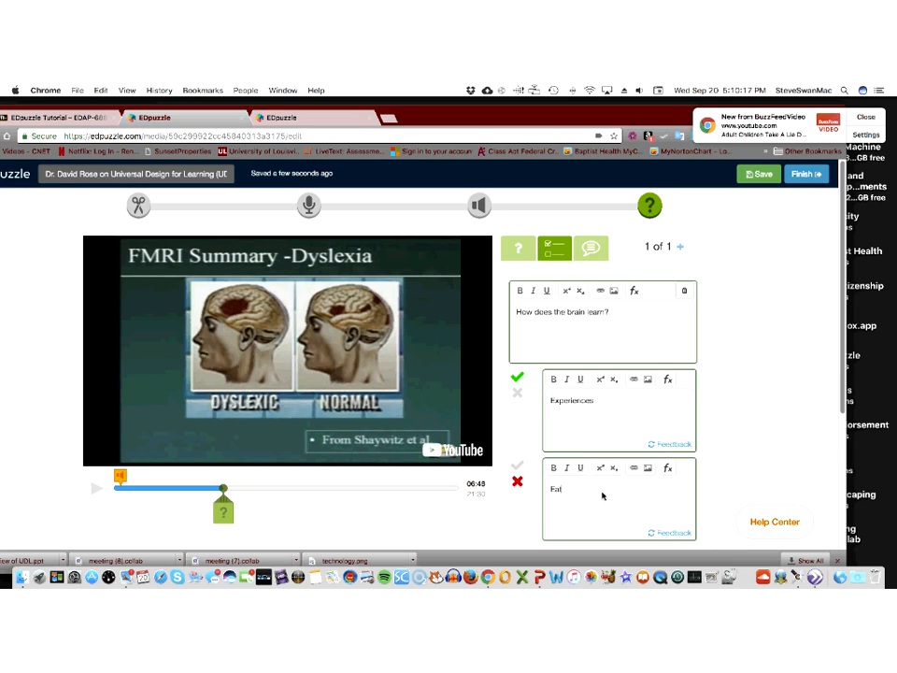
pyautogui.write('Eating Chi')
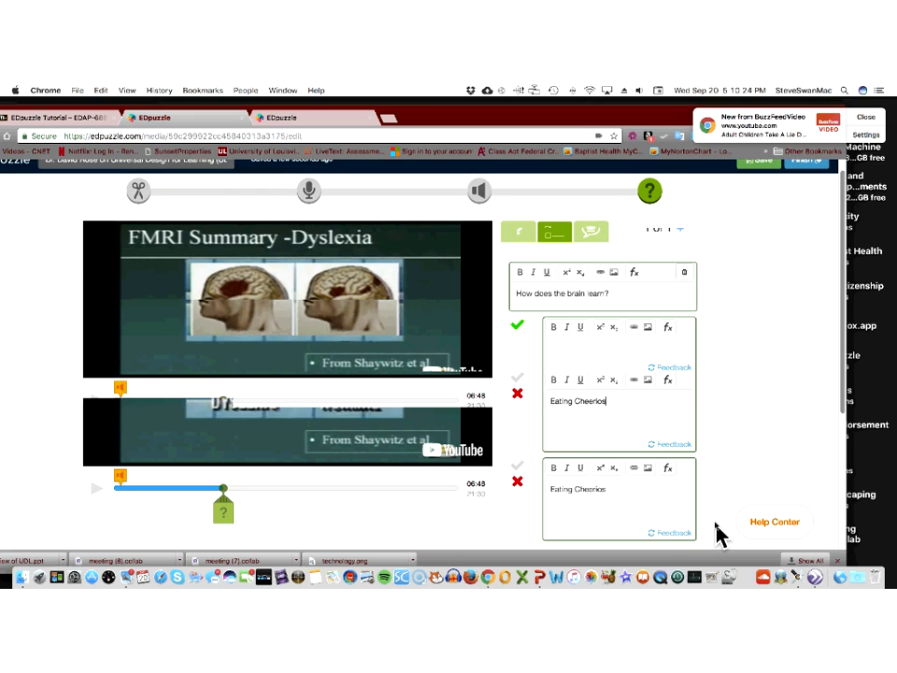
pyautogui.scroll(-3)
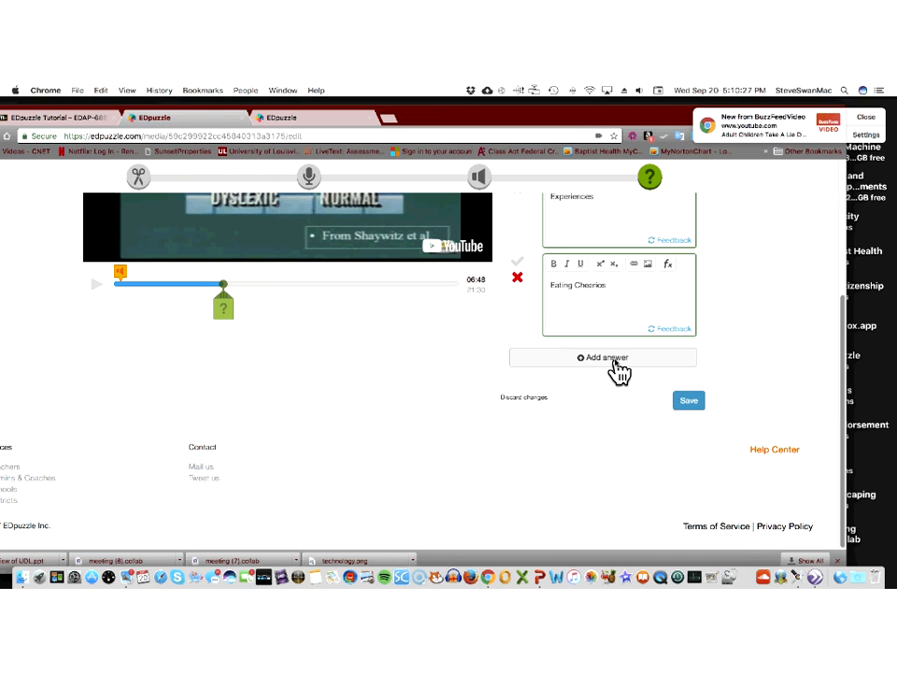
pyautogui.click(602, 357)
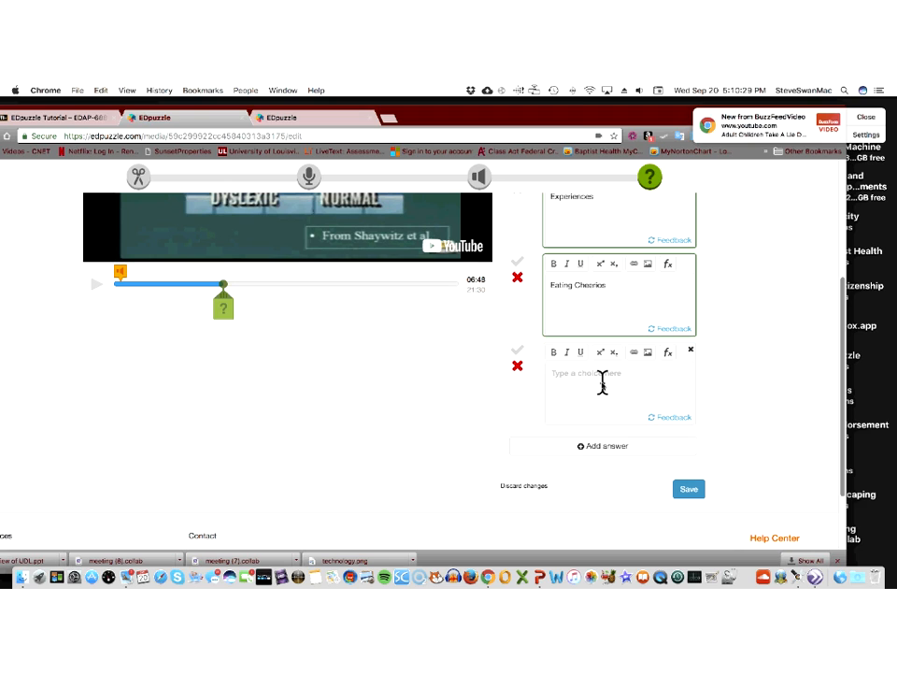
pyautogui.write('Lots of')
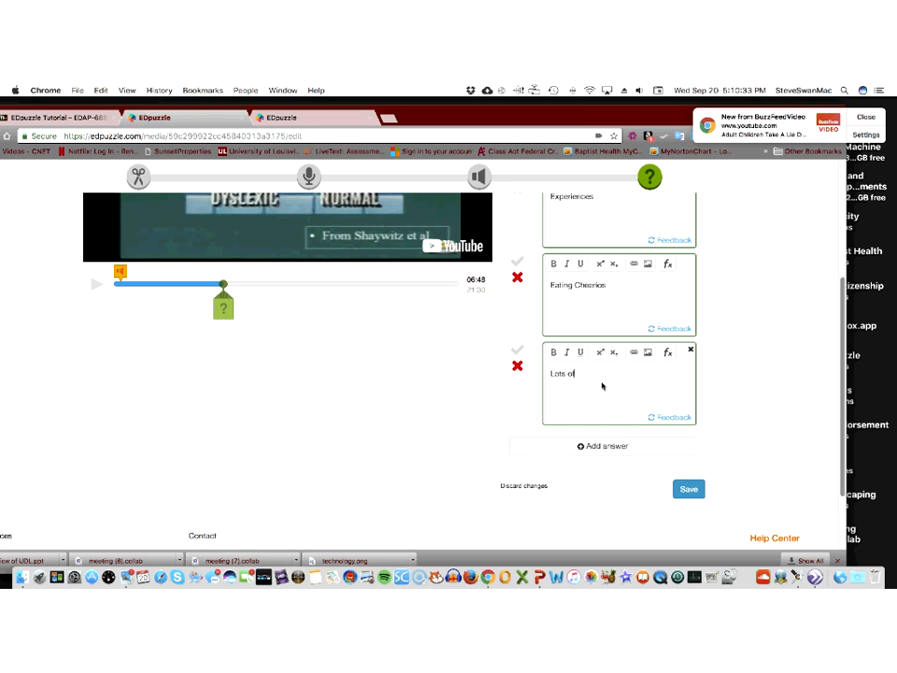
pyautogui.write('sugar')
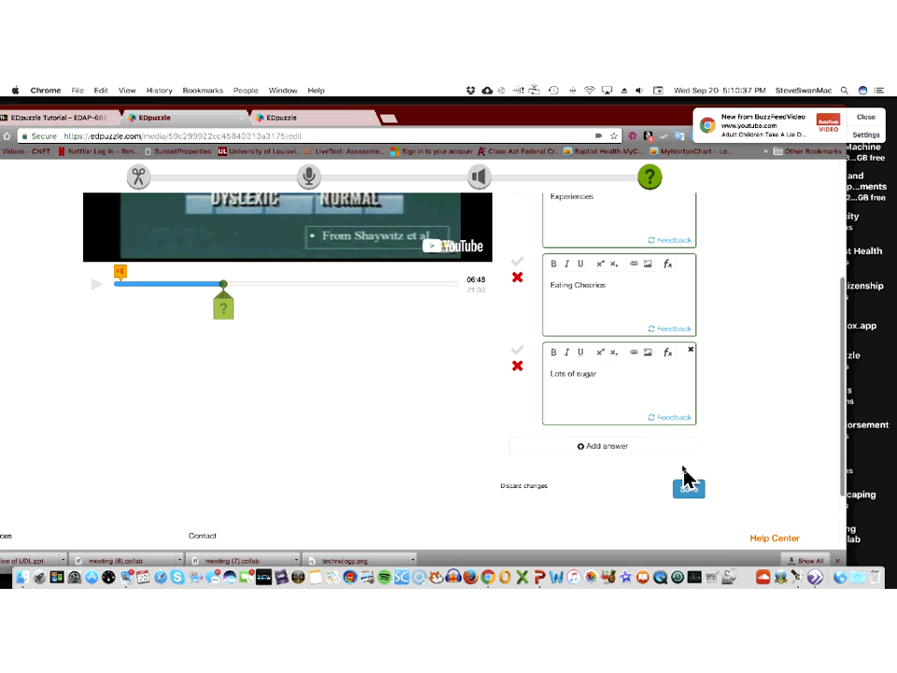
# Save the brain-learning question and advance playback past its marker to 07:00.
pyautogui.click(689, 487)
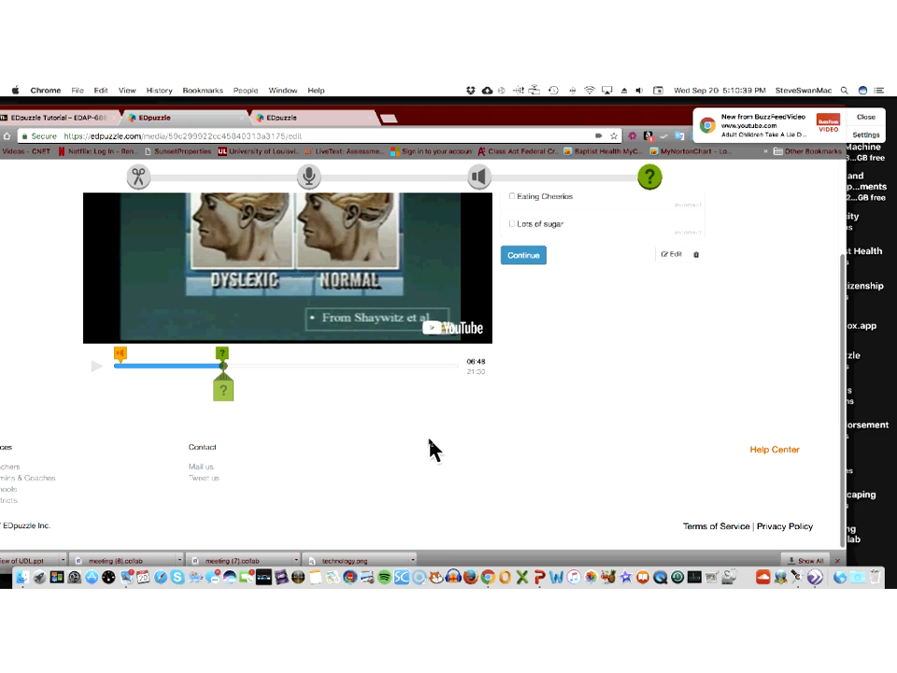
pyautogui.moveTo(265, 419)
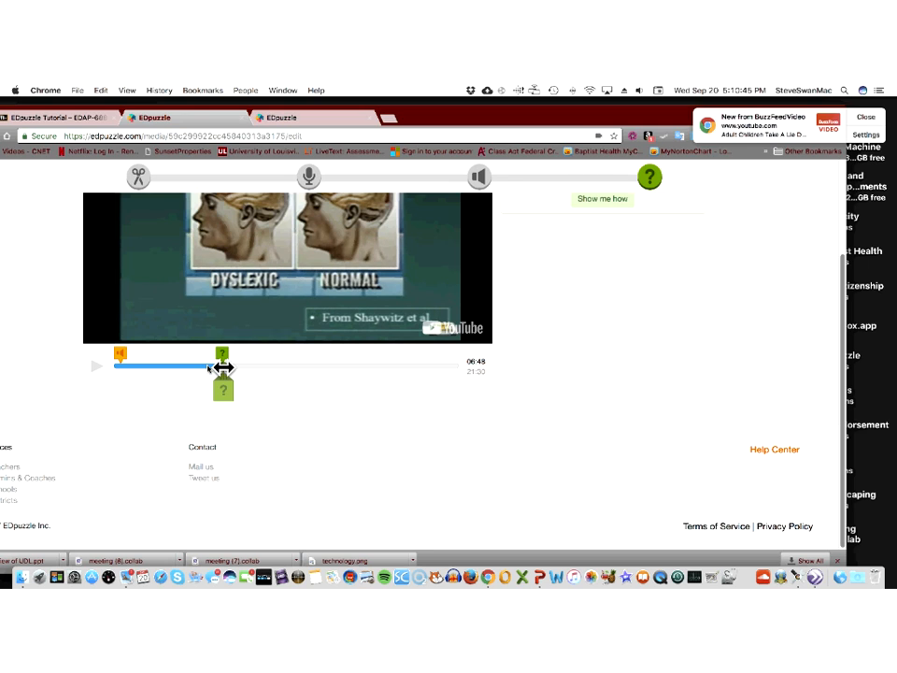
pyautogui.click(98, 365)
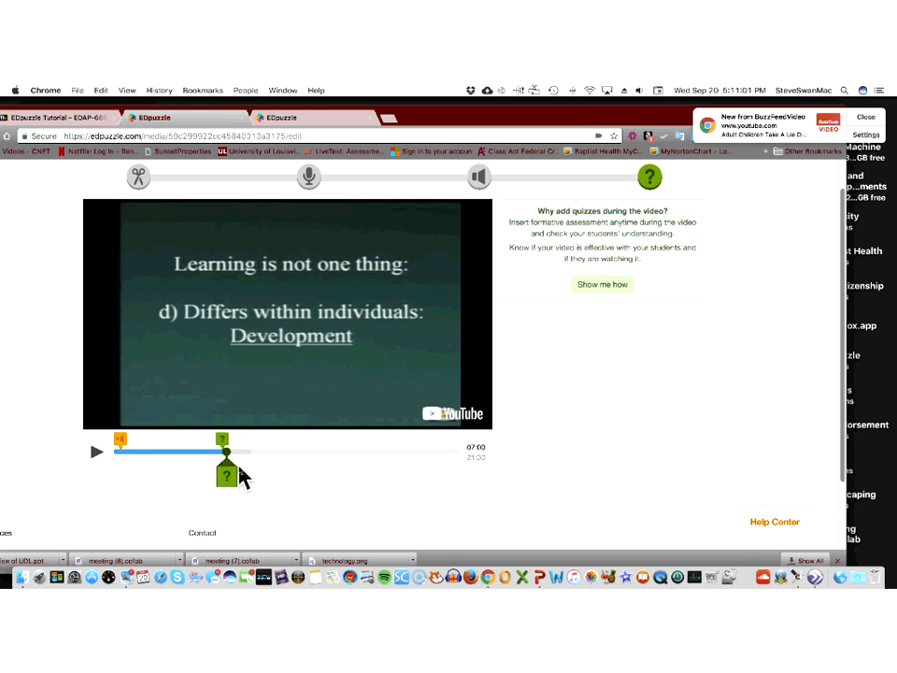
pyautogui.moveTo(213, 471)
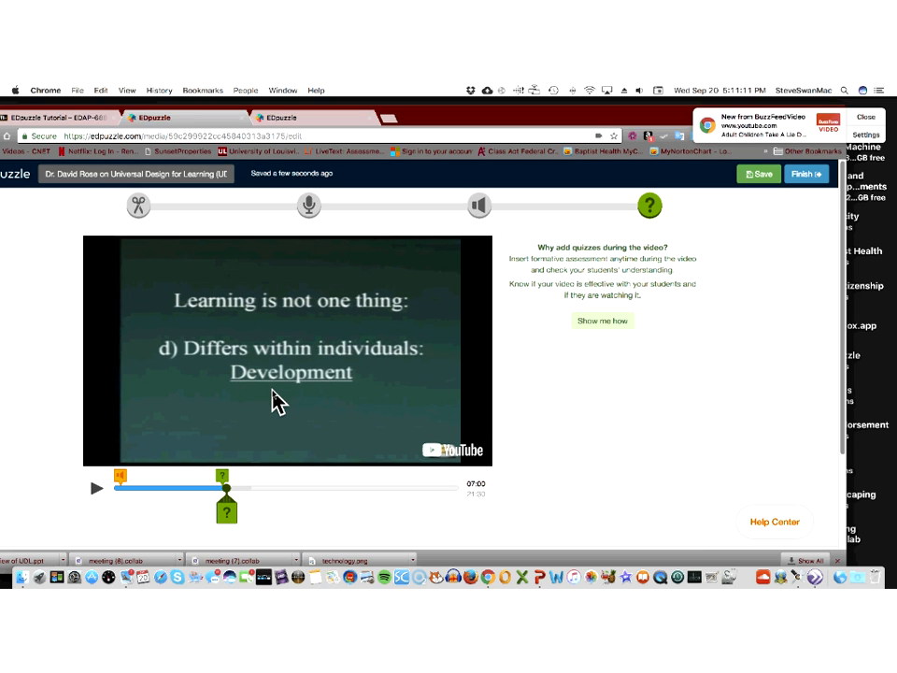
pyautogui.moveTo(322, 390)
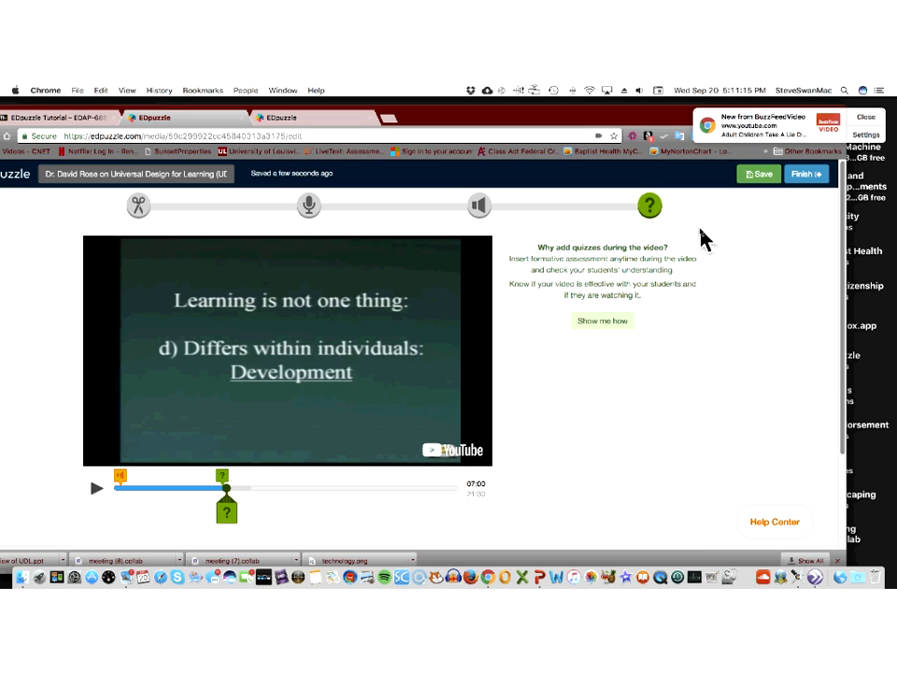
pyautogui.moveTo(803, 193)
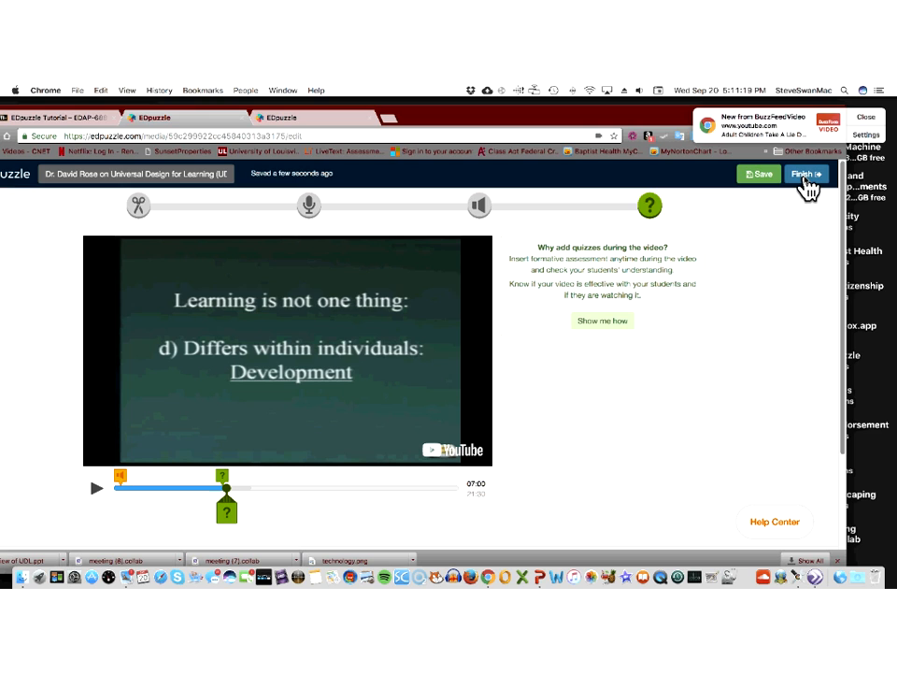
# Finish editing the UDL video, turn on Prevent skipping, and select the class.
pyautogui.click(806, 174)
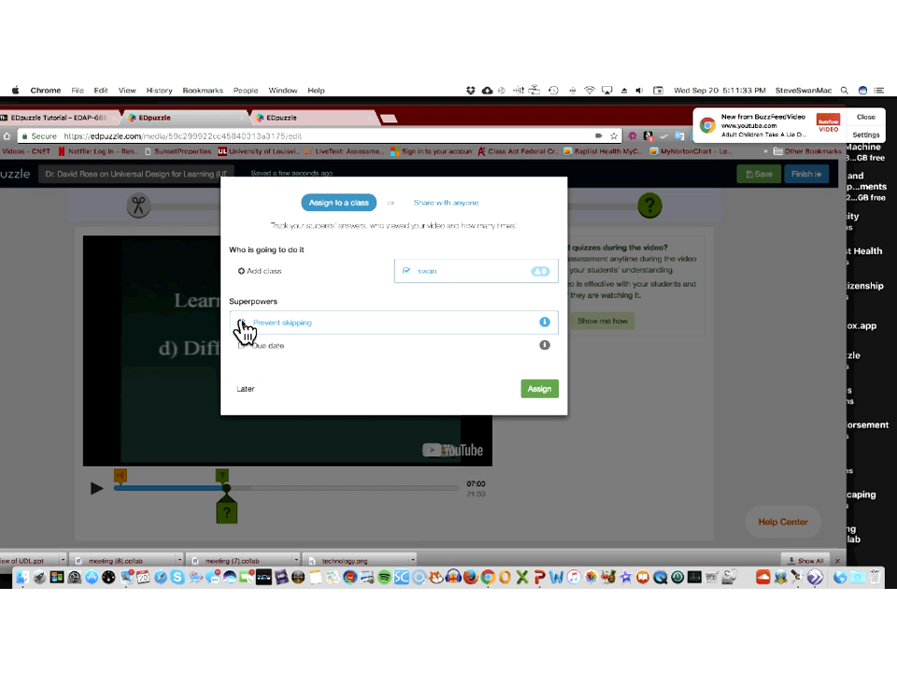
pyautogui.click(241, 322)
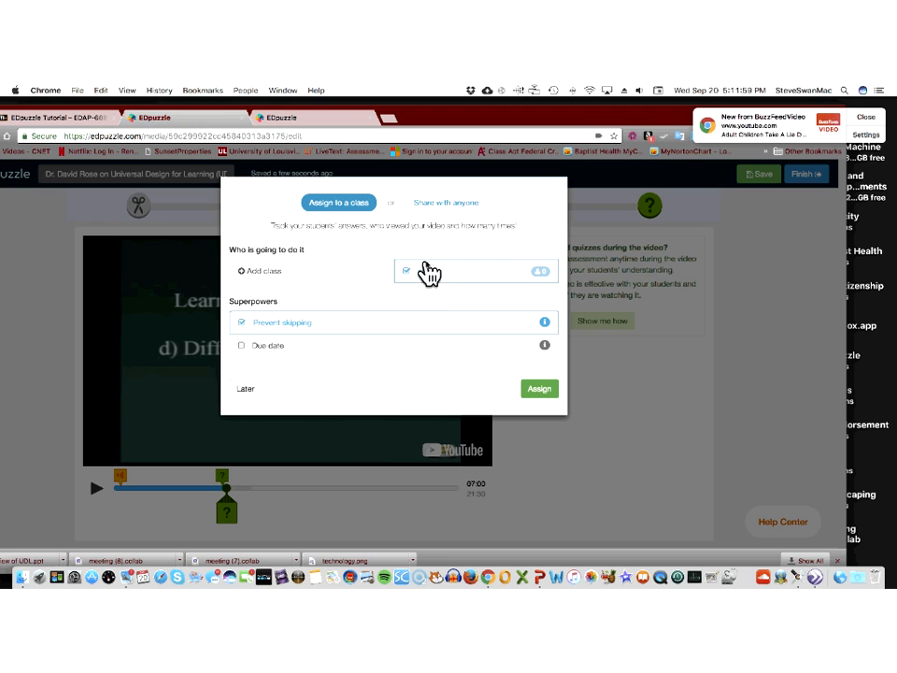
pyautogui.click(446, 202)
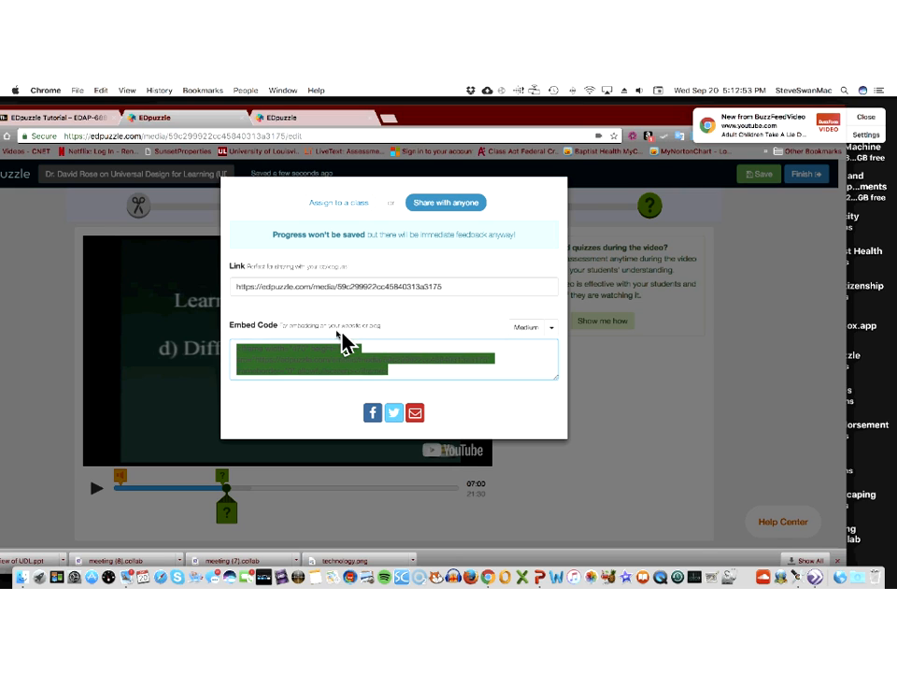
pyautogui.moveTo(566, 204)
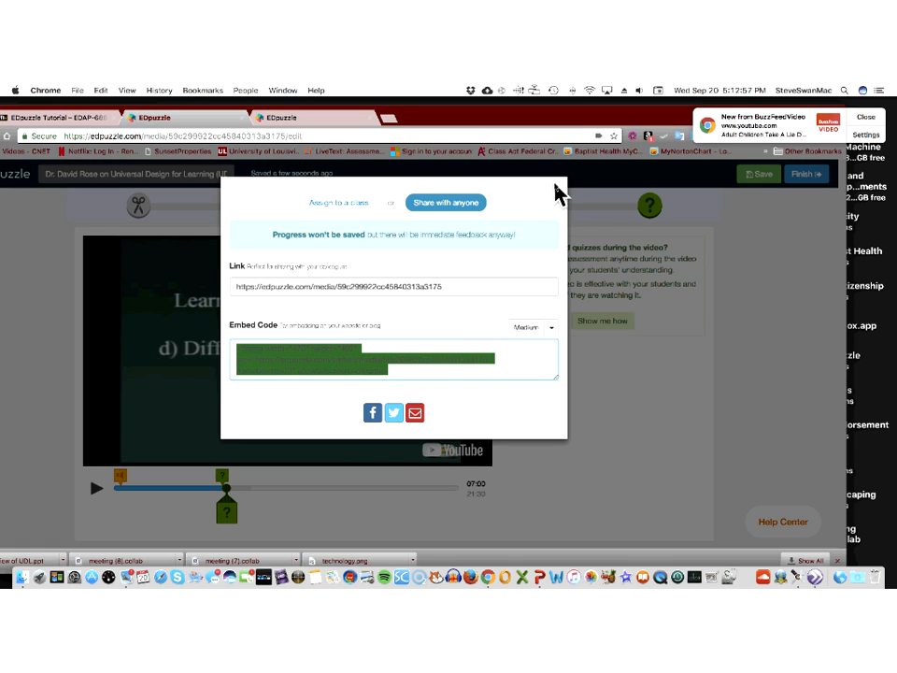
pyautogui.moveTo(419, 269)
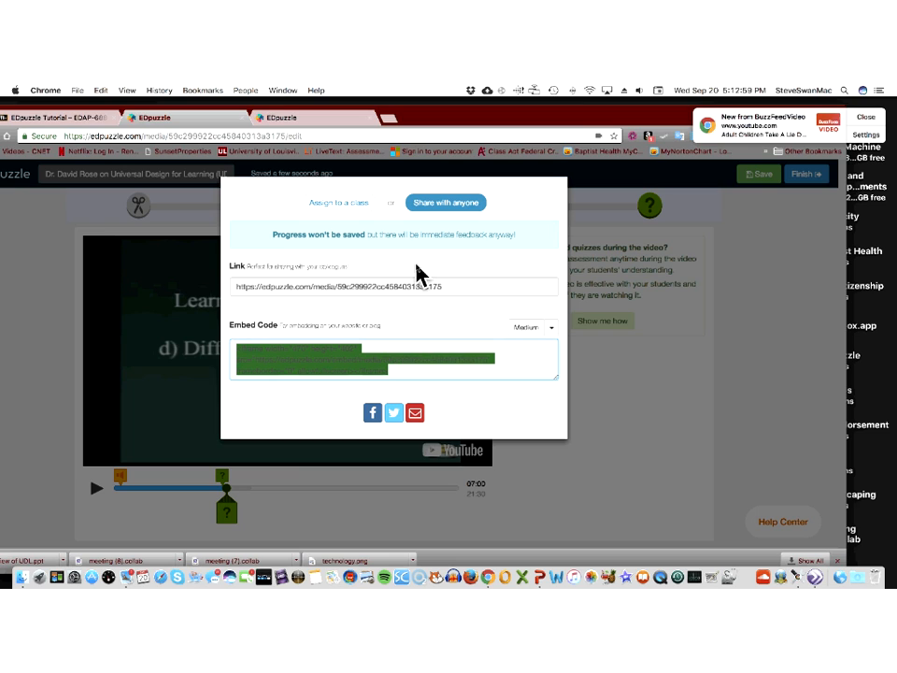
pyautogui.moveTo(350, 266)
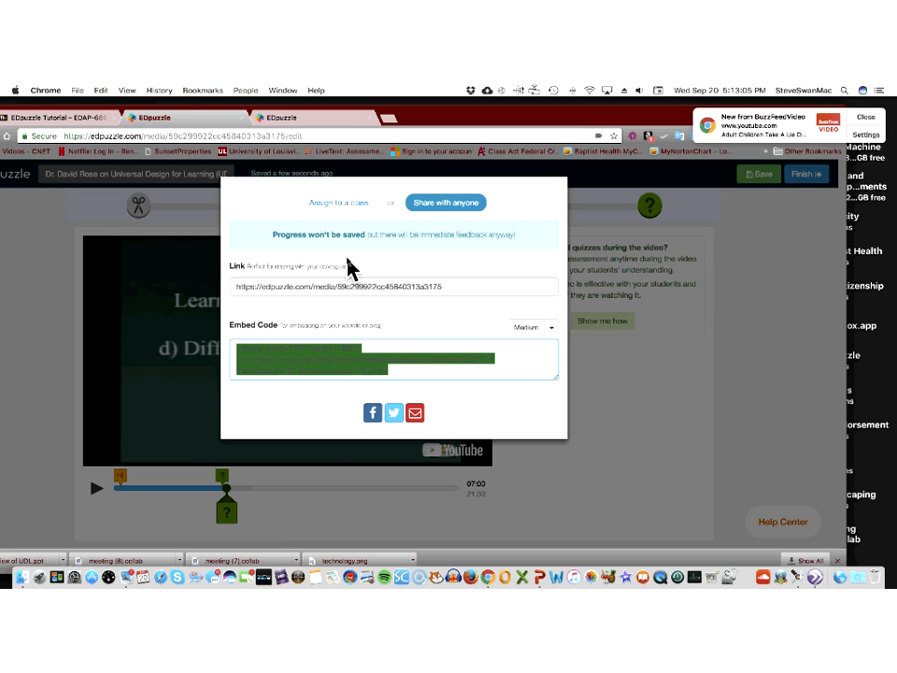
pyautogui.moveTo(318, 206)
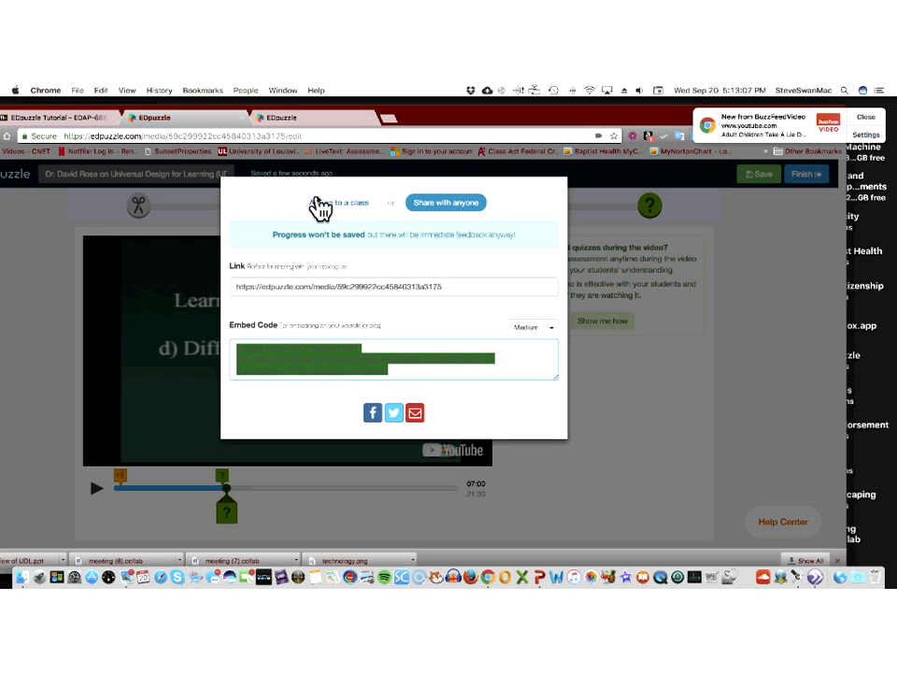
pyautogui.click(339, 203)
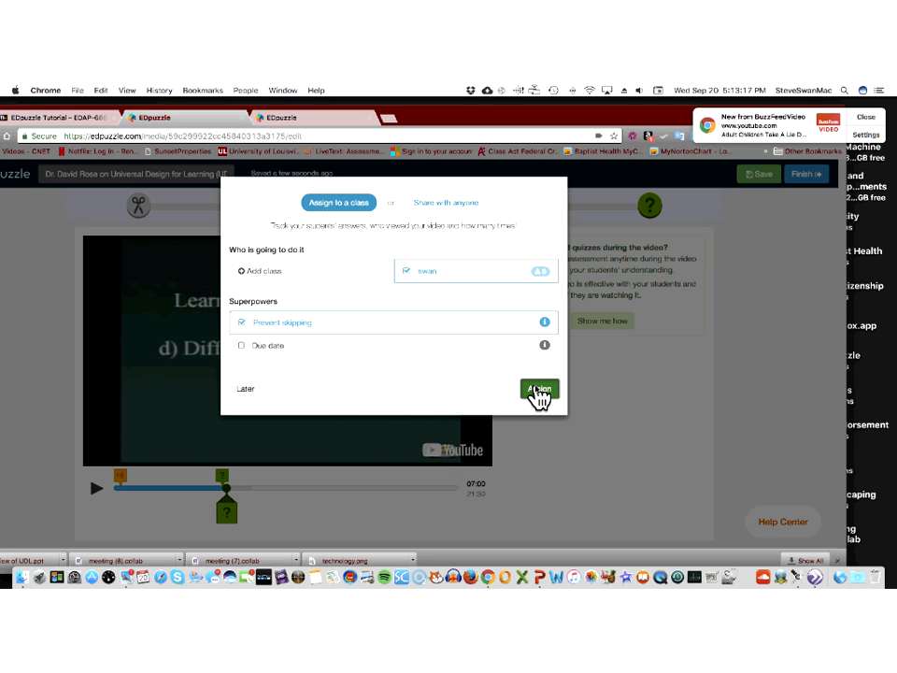
# Assign the Dr. David Rose UDL video to the swan class.
pyautogui.click(539, 389)
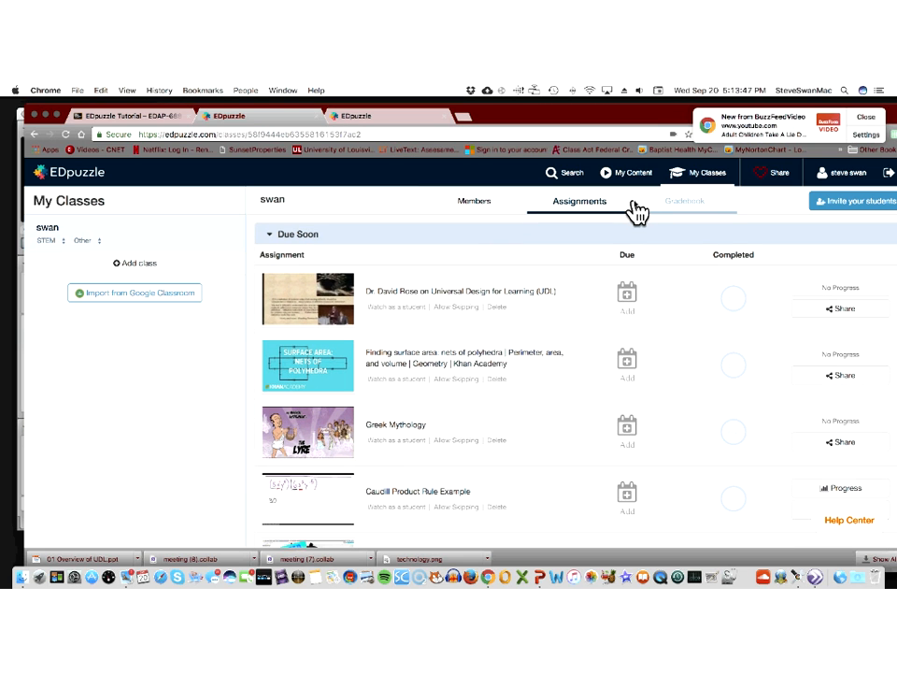
# Return to My Content, then browse EDpuzzle channels and Best Lesson Examples via Search.
pyautogui.click(626, 172)
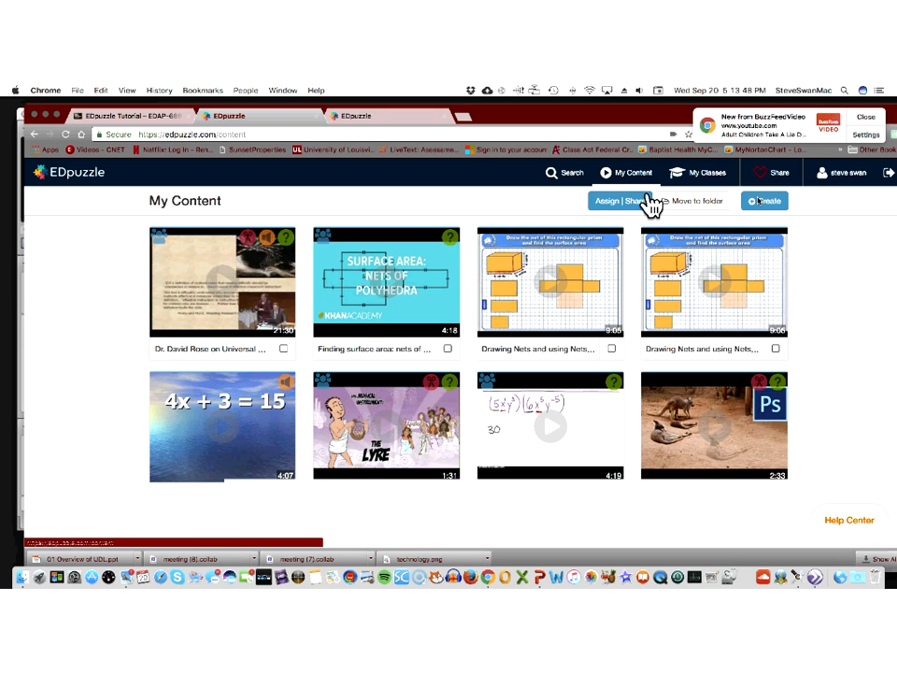
pyautogui.click(764, 200)
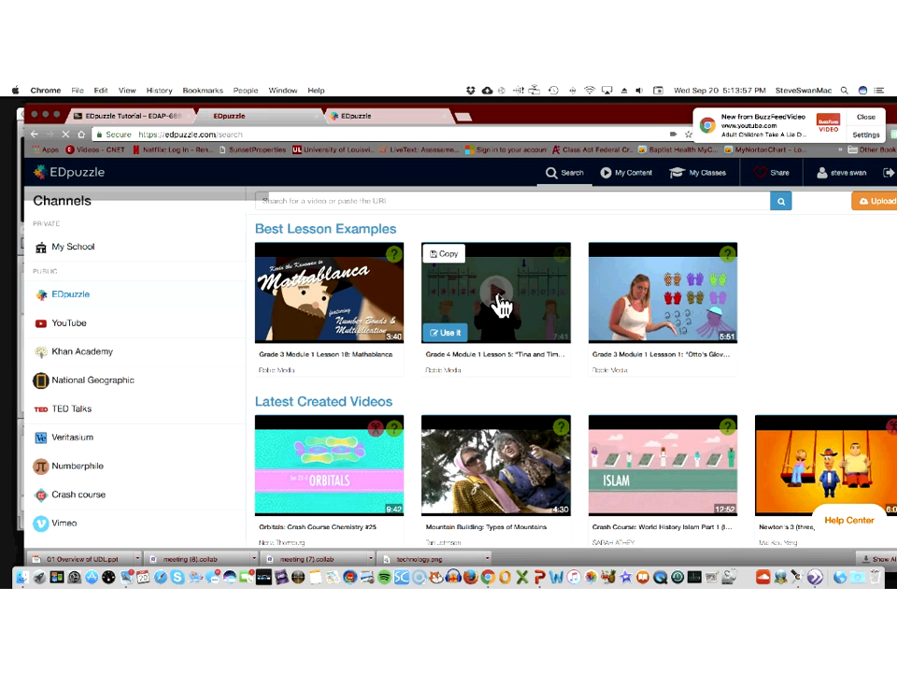
# Preview the Grade 4 'Tina and Timmy's Tantrum' lesson, skipping ahead to its first question at 0:57.
pyautogui.click(494, 292)
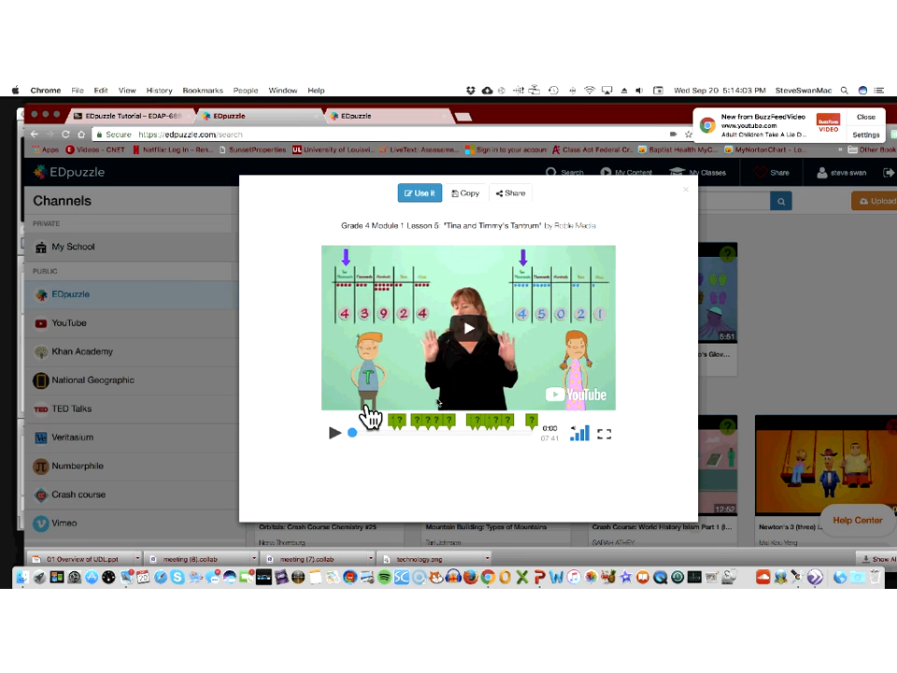
pyautogui.click(467, 329)
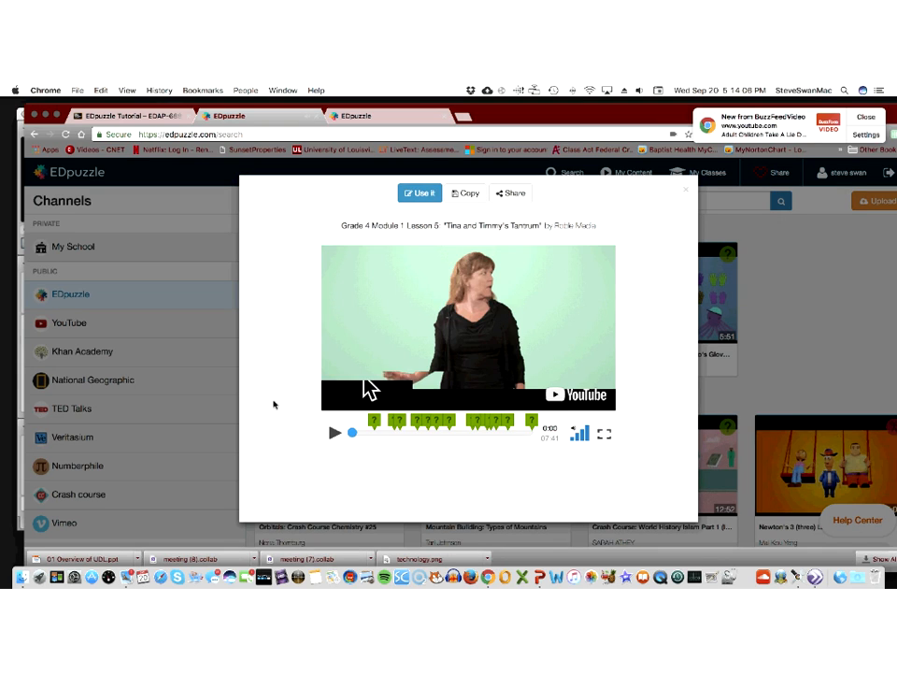
pyautogui.click(335, 431)
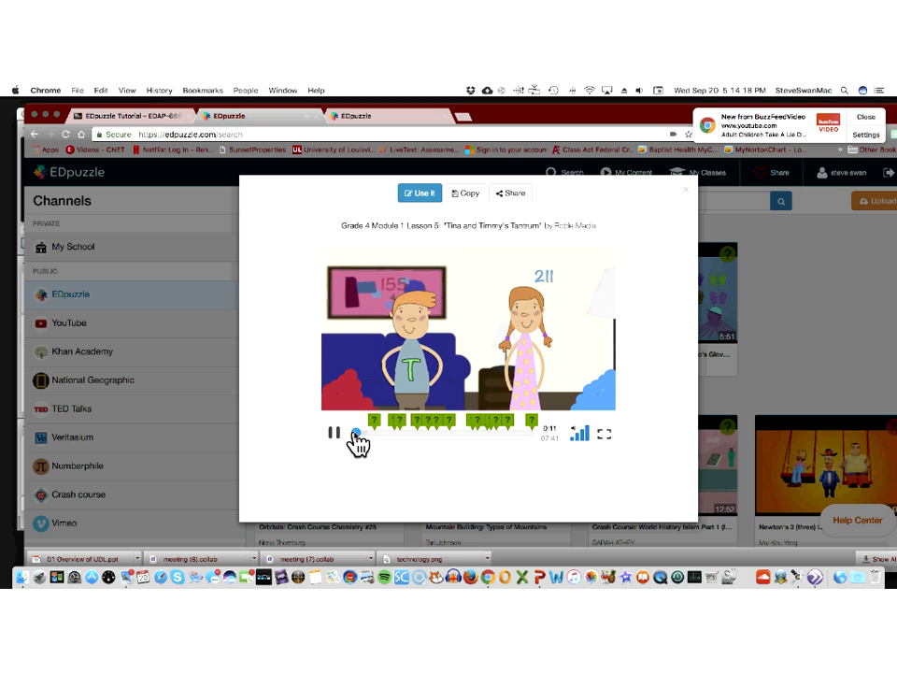
pyautogui.click(334, 431)
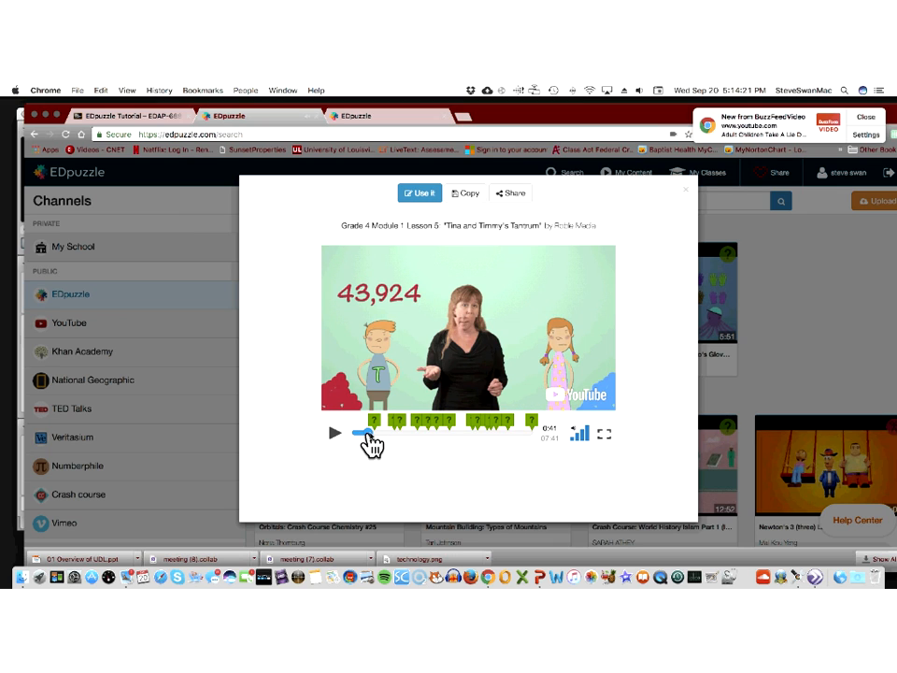
pyautogui.click(334, 431)
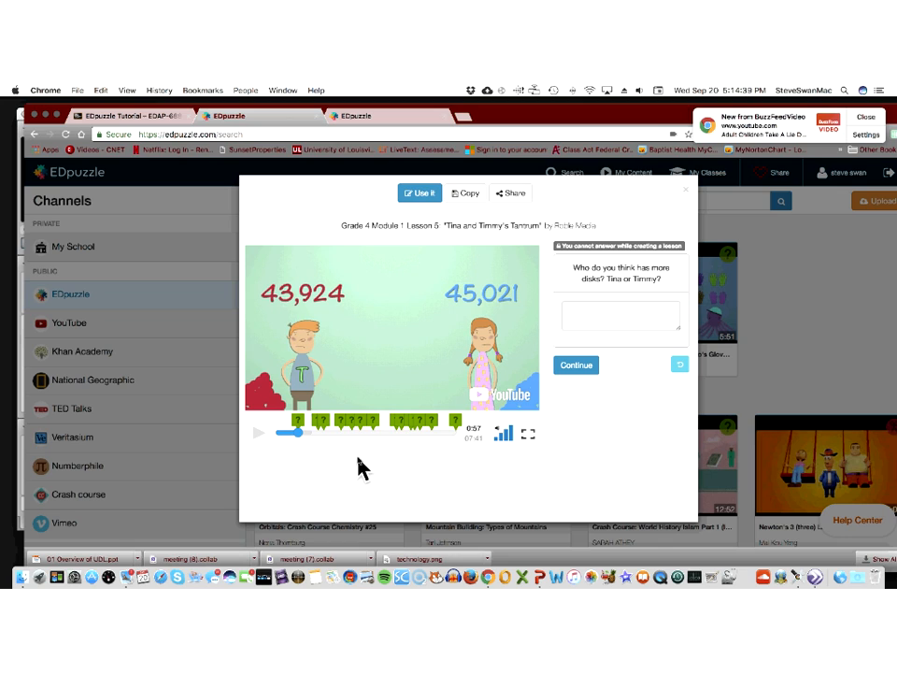
pyautogui.moveTo(372, 455)
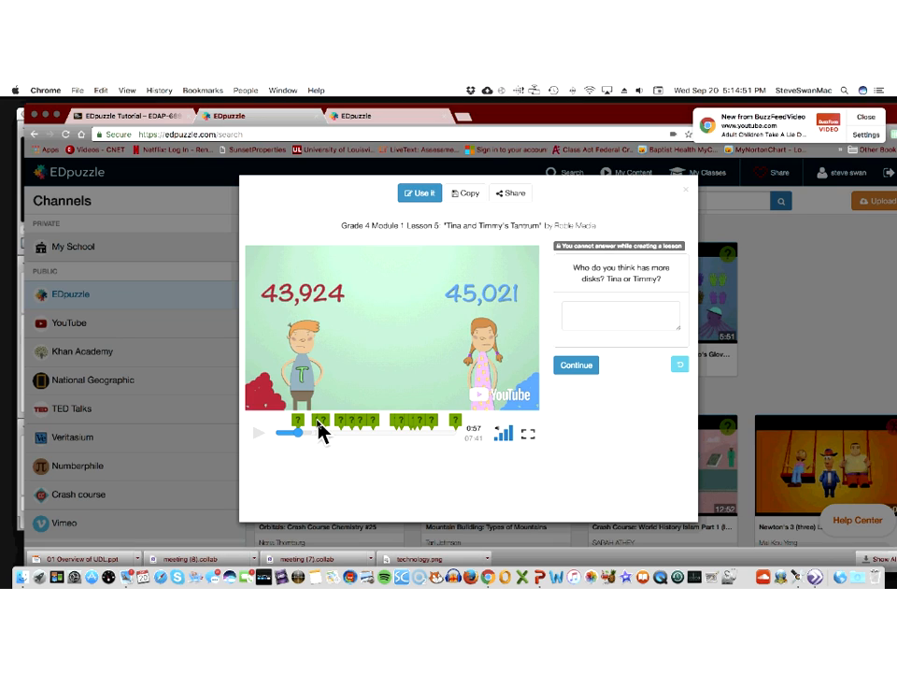
pyautogui.moveTo(641, 229)
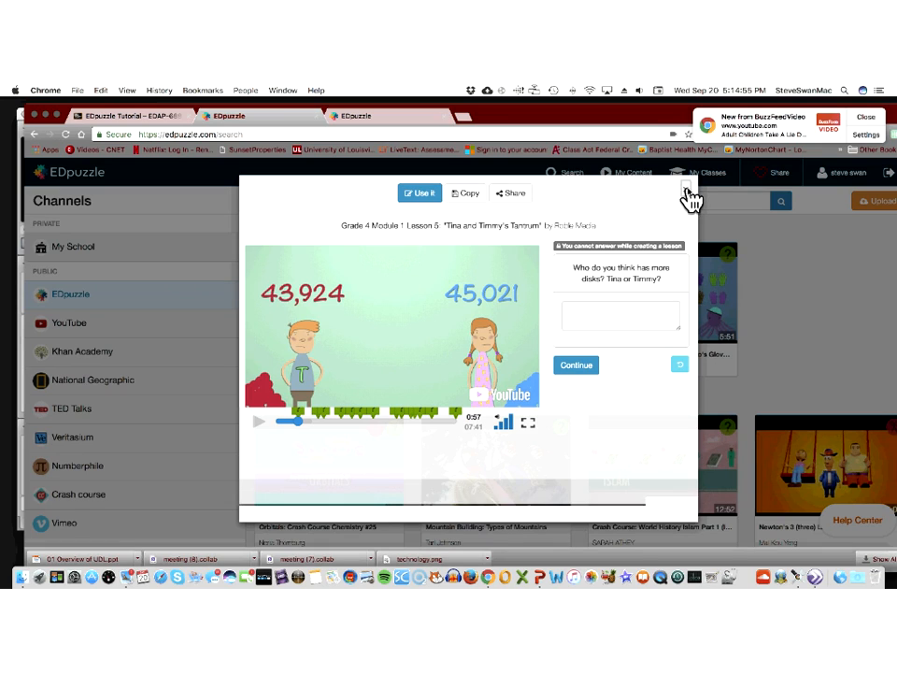
# Close the lesson preview, return to My Content, then go to Blackboard's Module 3 Lecture page.
pyautogui.click(692, 182)
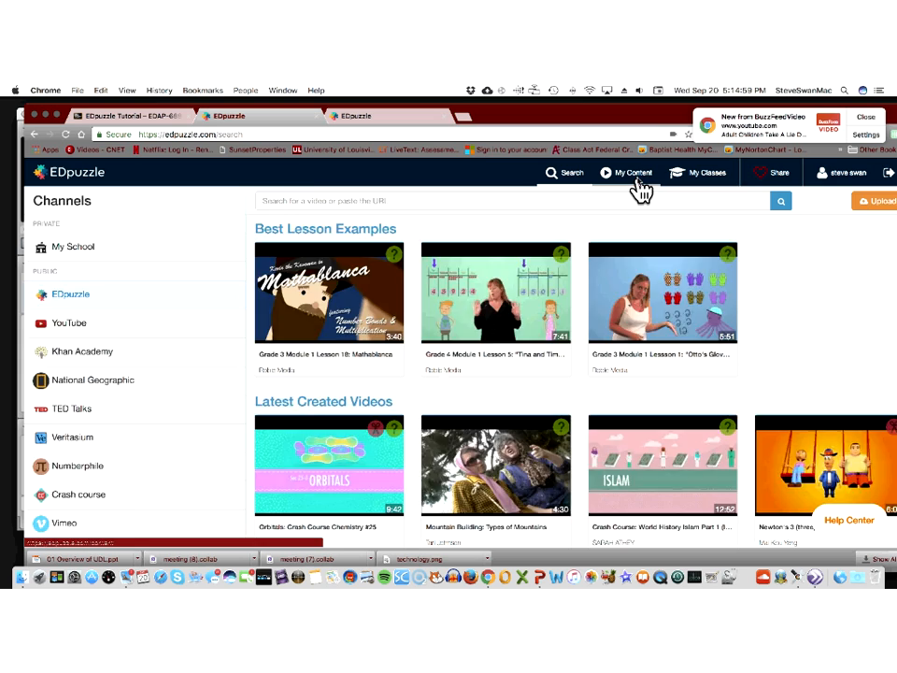
pyautogui.click(626, 172)
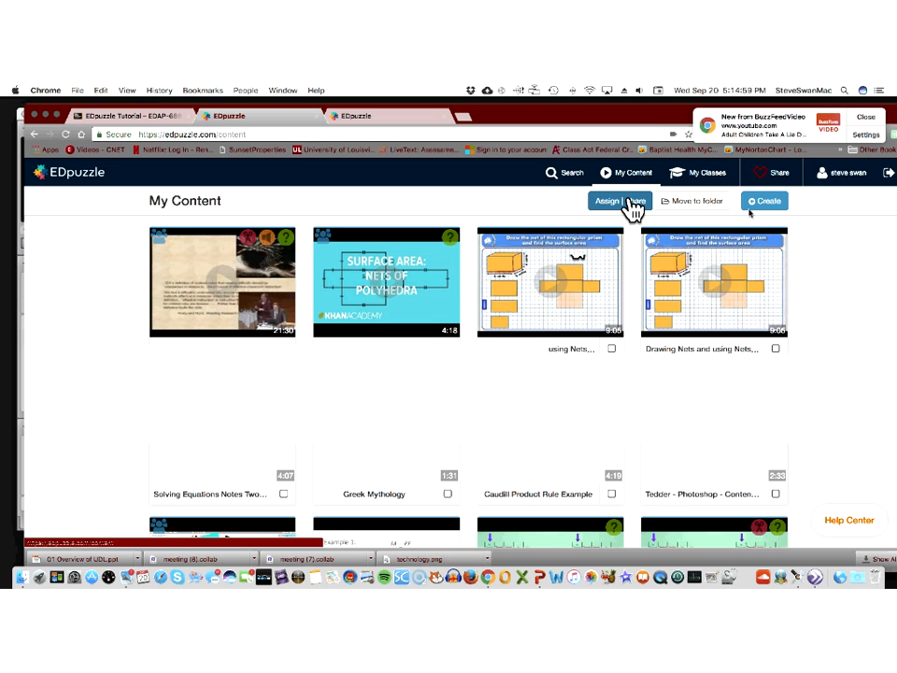
pyautogui.click(564, 172)
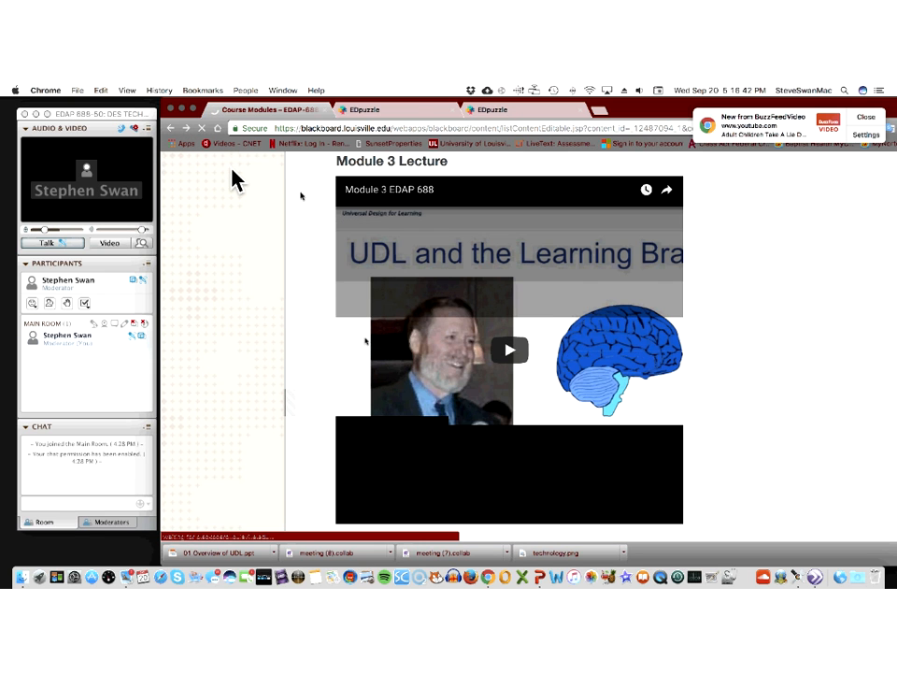
# Scroll through the Module 4 resource links to the Pedagogy 2.0 content area.
pyautogui.scroll(-3)
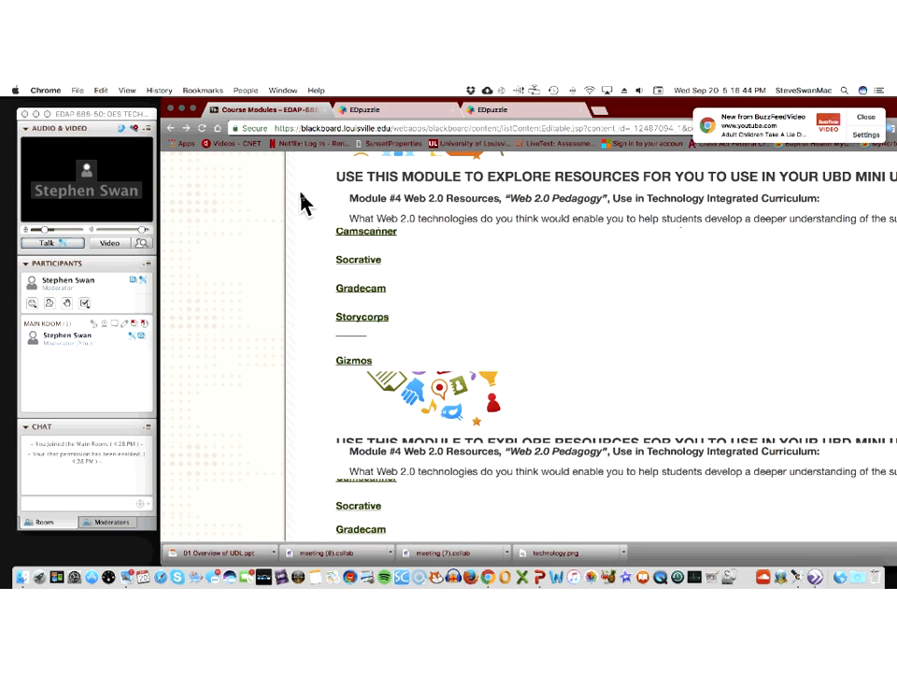
pyautogui.scroll(-3)
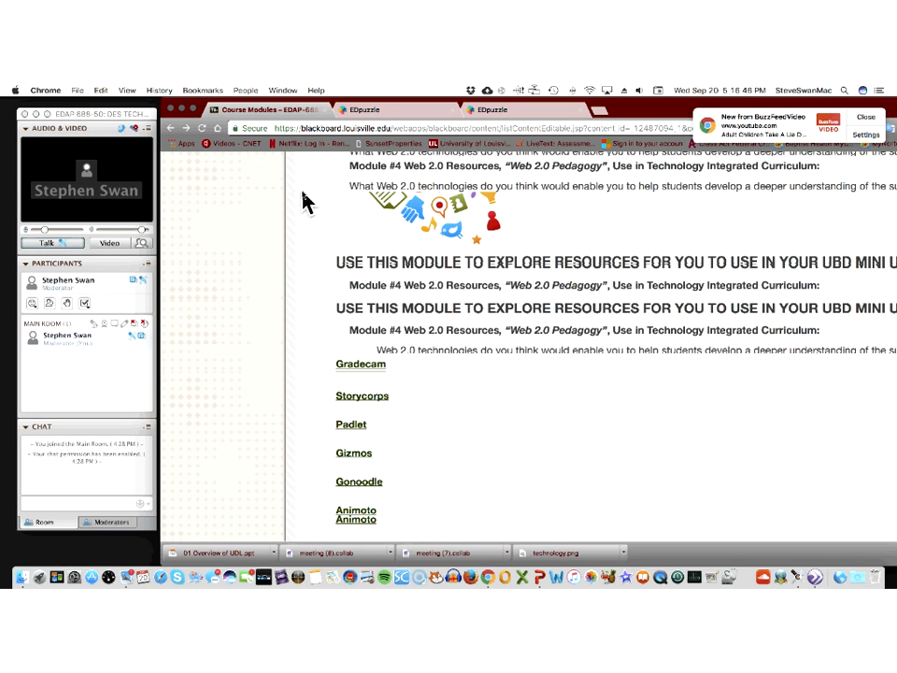
pyautogui.scroll(-3)
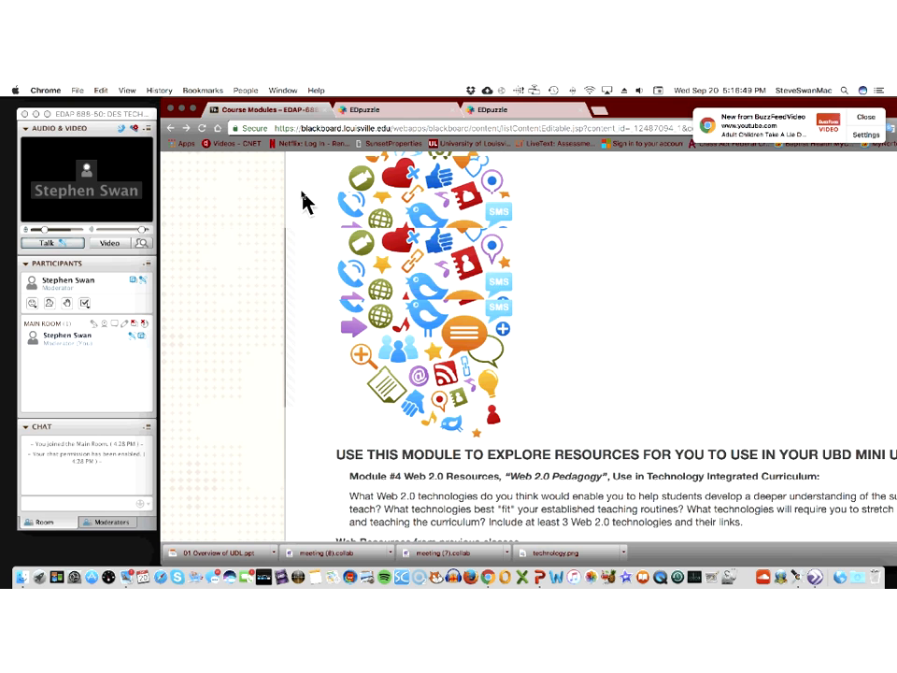
pyautogui.scroll(-3)
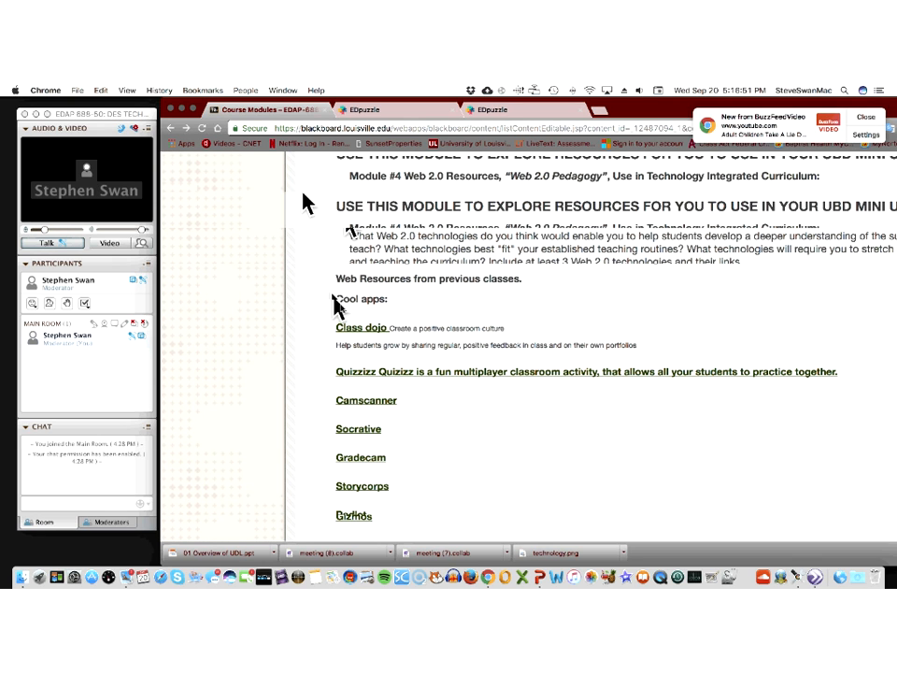
pyautogui.scroll(-3)
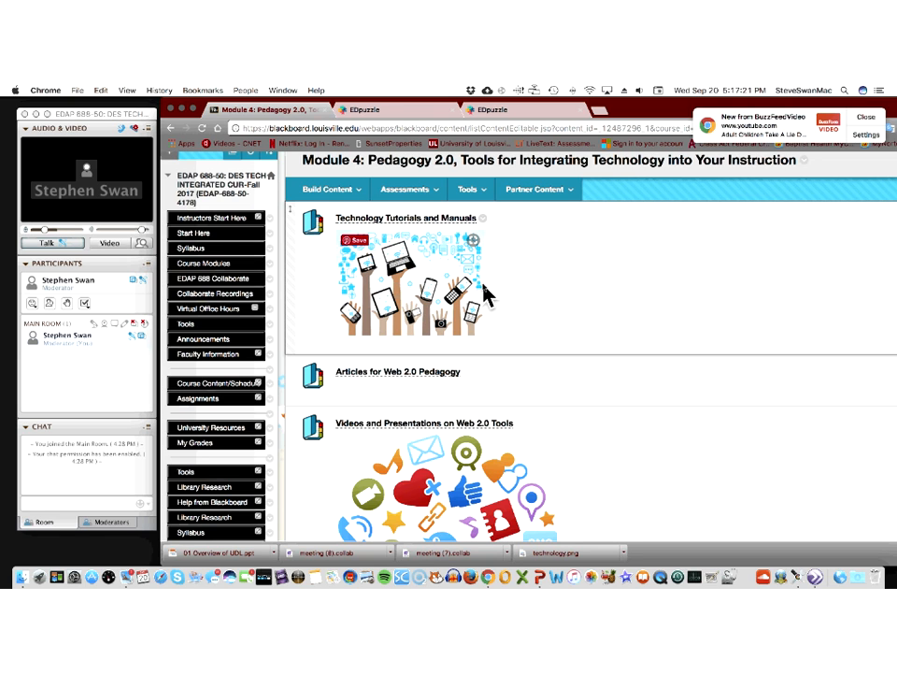
# Scroll Course Modules down to the Module 4 'Cool apps' list: Class dojo, Socrative, Padlet.
pyautogui.scroll(-3)
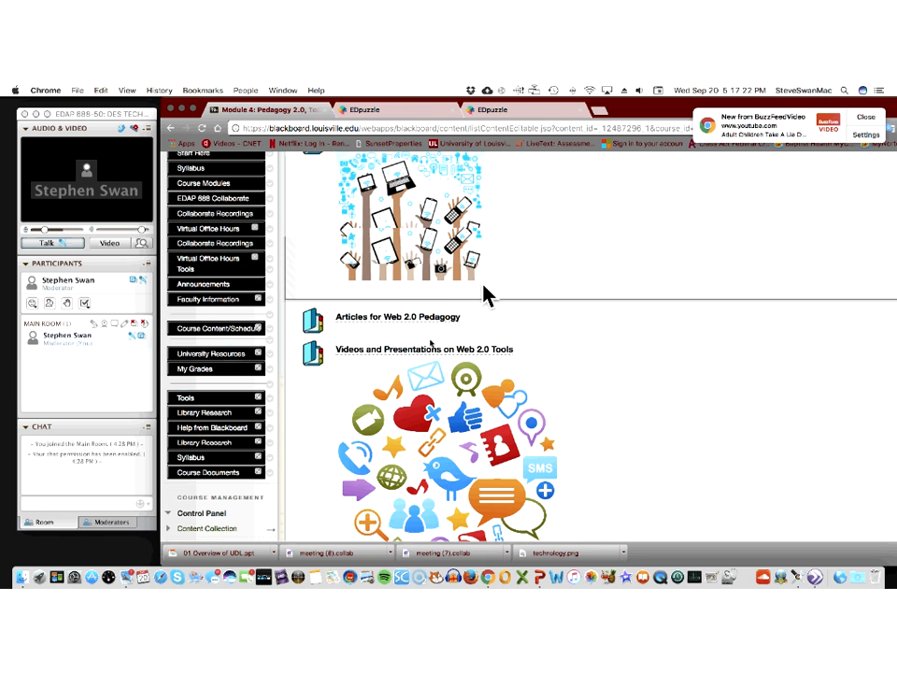
pyautogui.scroll(-3)
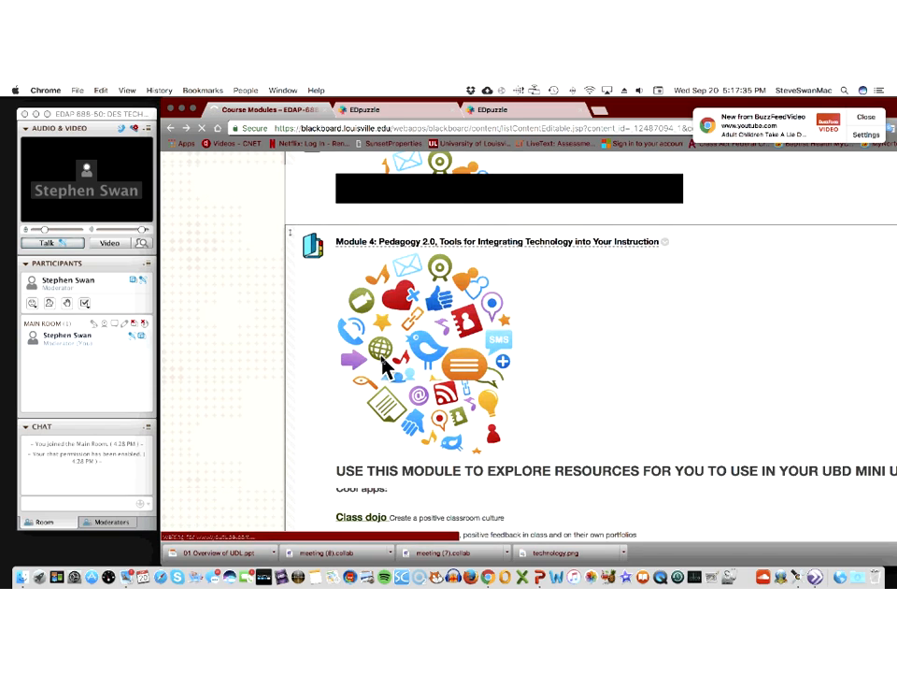
pyautogui.scroll(-3)
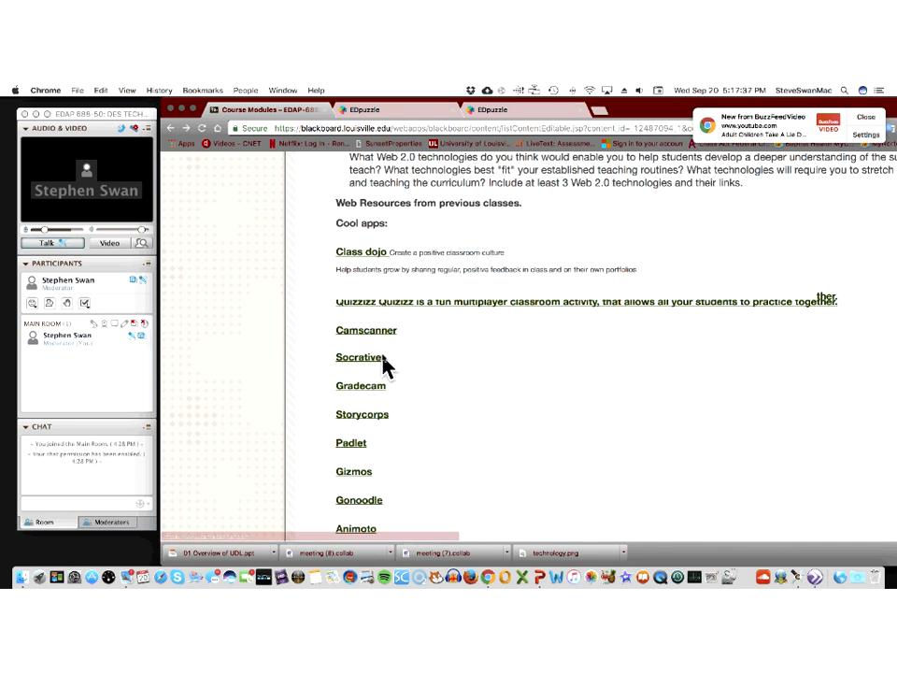